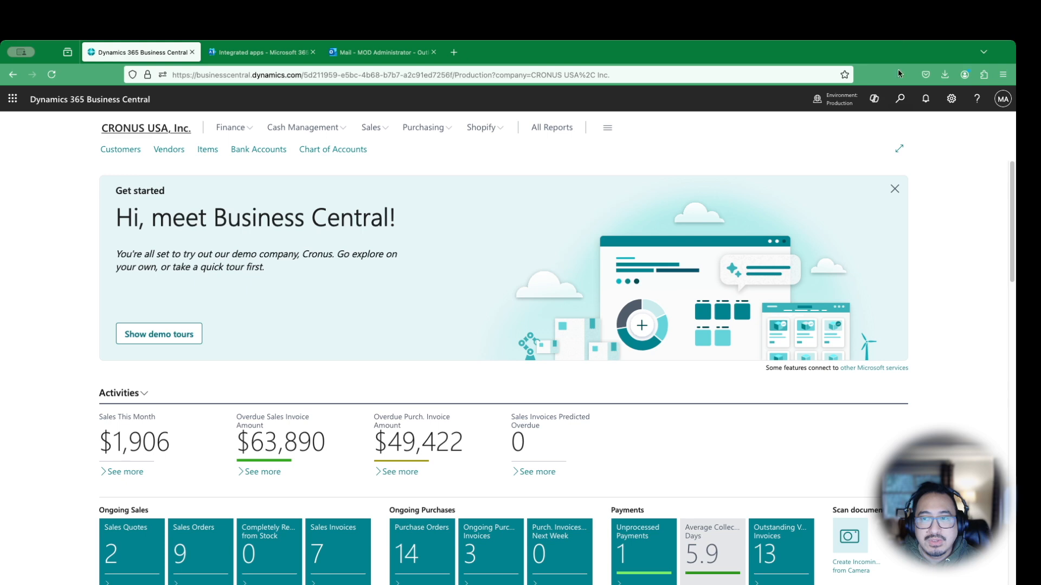
Find Assisted Setup via Tell Me and scroll down to Set up Job Queue Notifications
click(900, 99)
text(assis set)
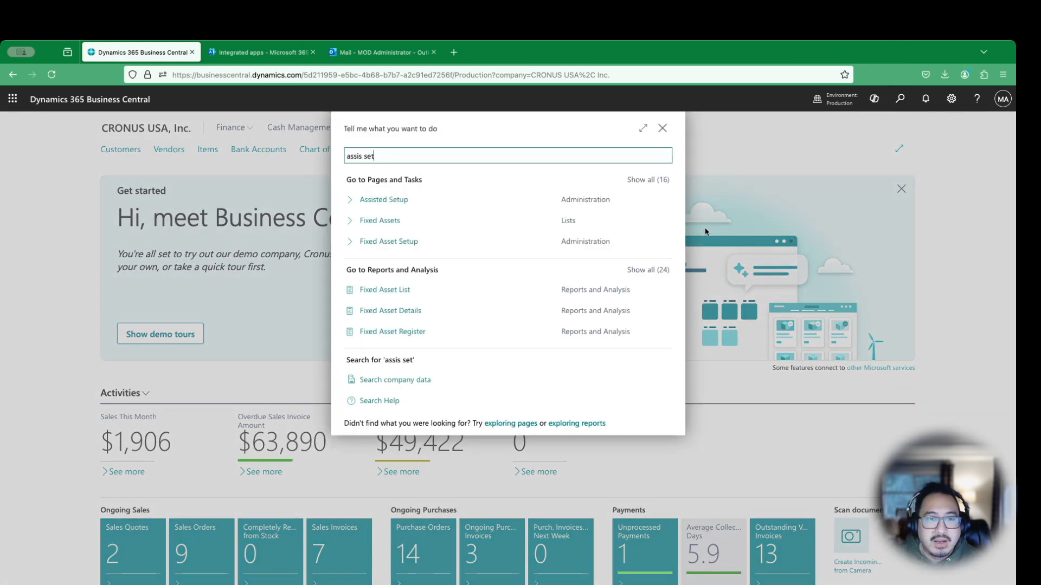
click(384, 199)
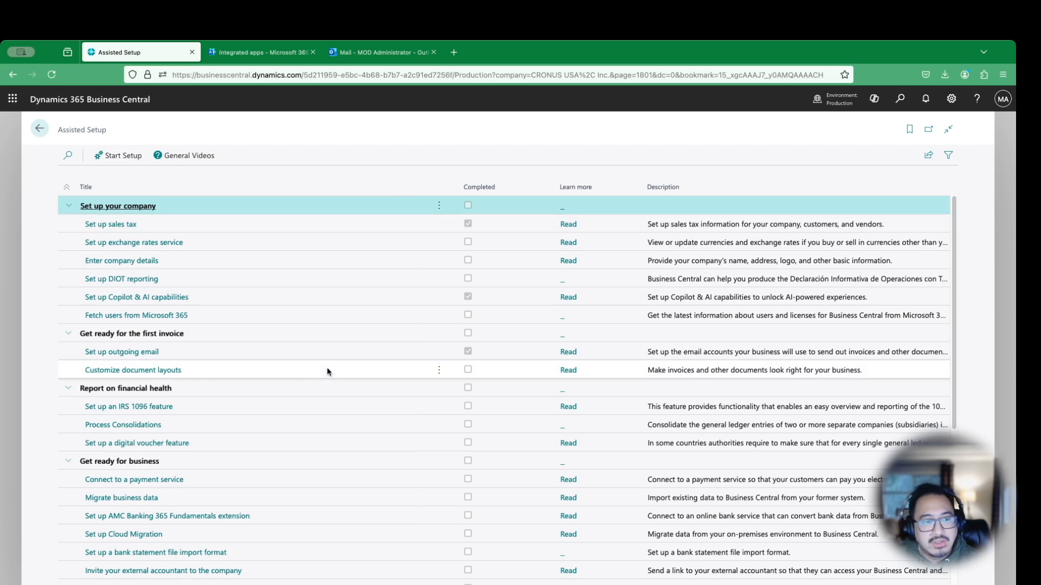
scroll(down, 3)
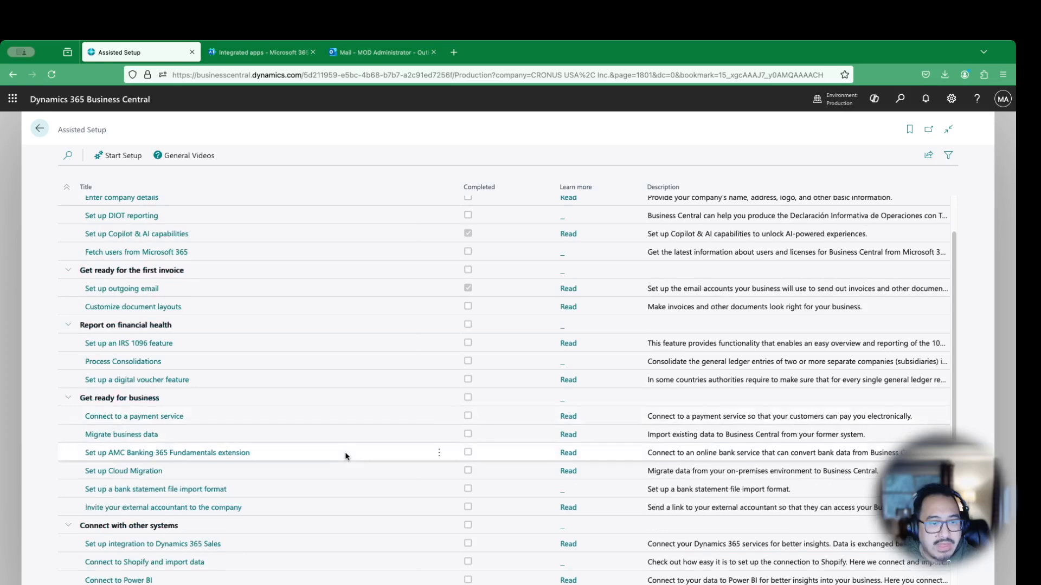
scroll(down, 3)
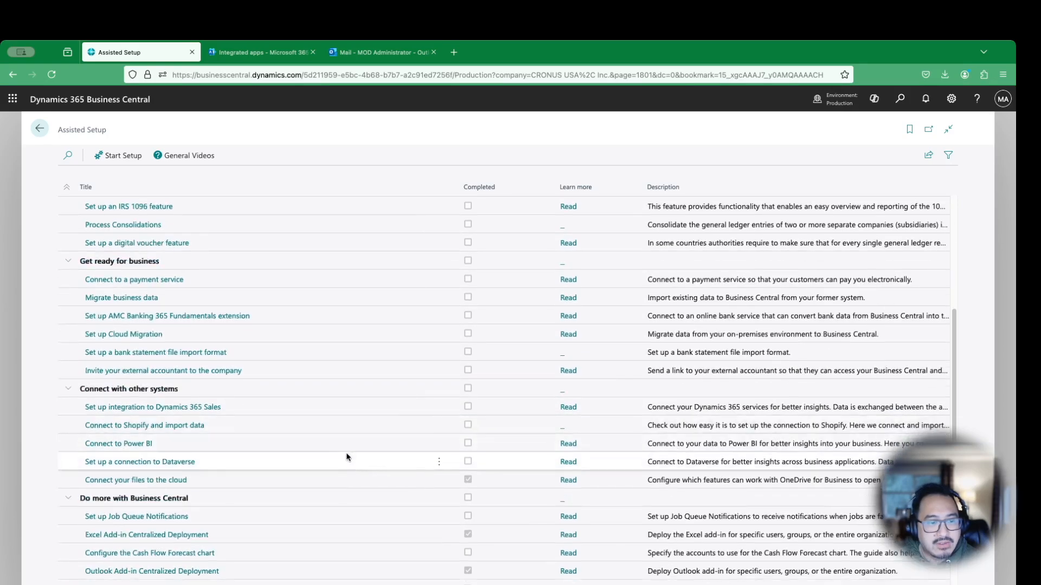
scroll(down, 3)
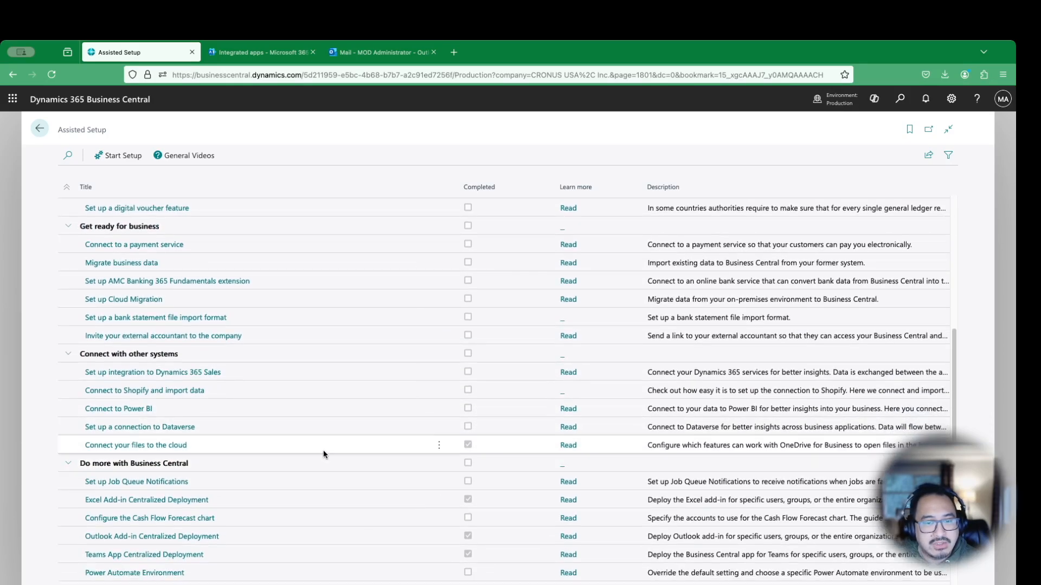
scroll(down, 3)
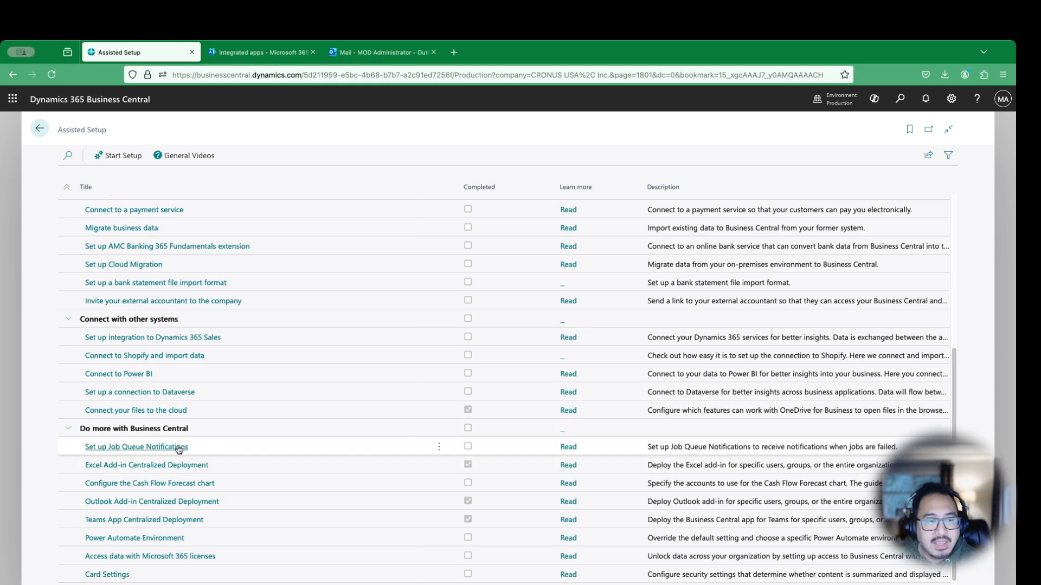
Launch the Job Queue Notifications guide and advance to the who-gets-notified step
click(136, 446)
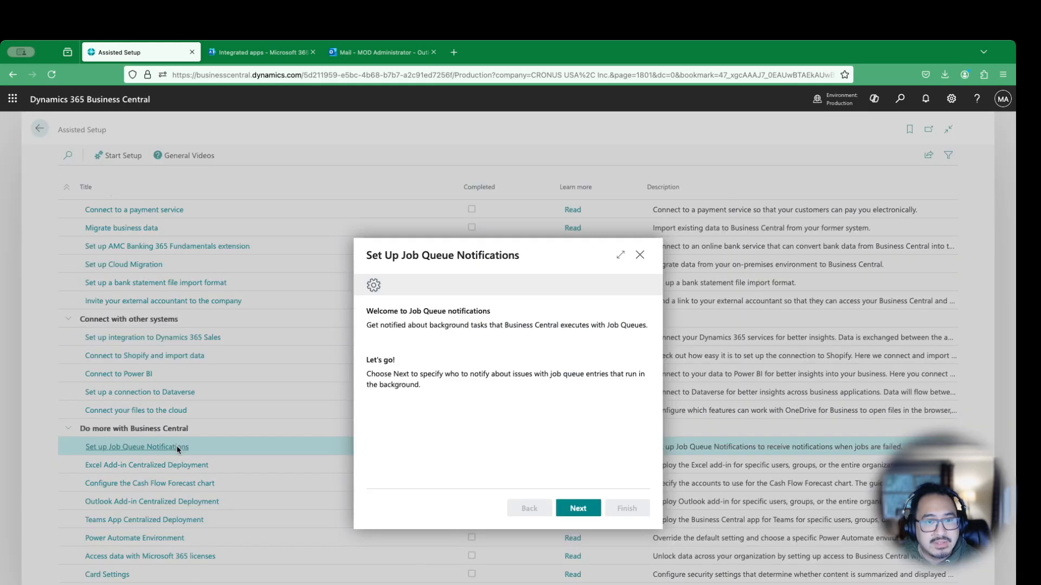
click(619, 255)
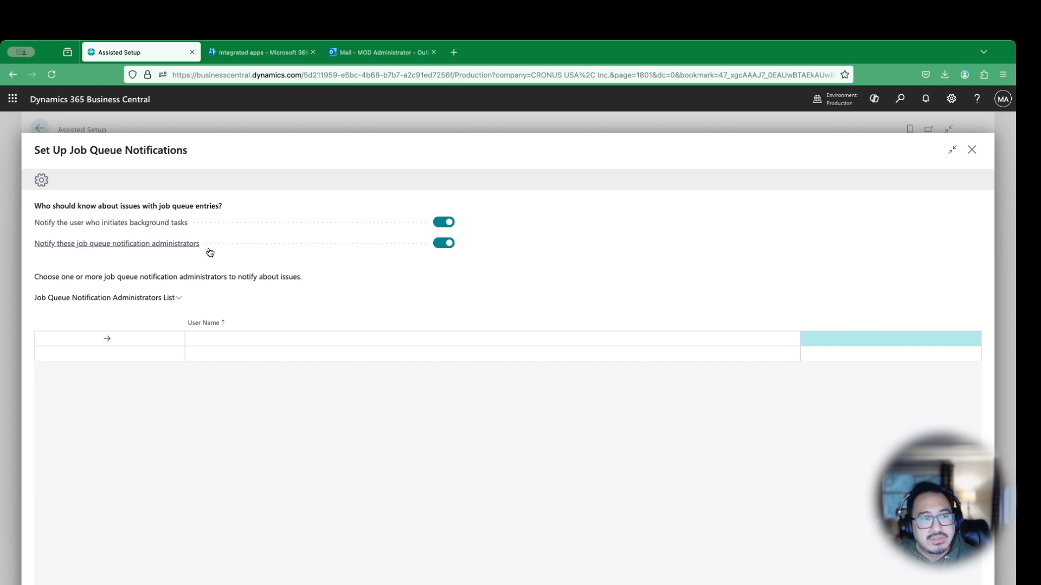
mouse_move(110, 222)
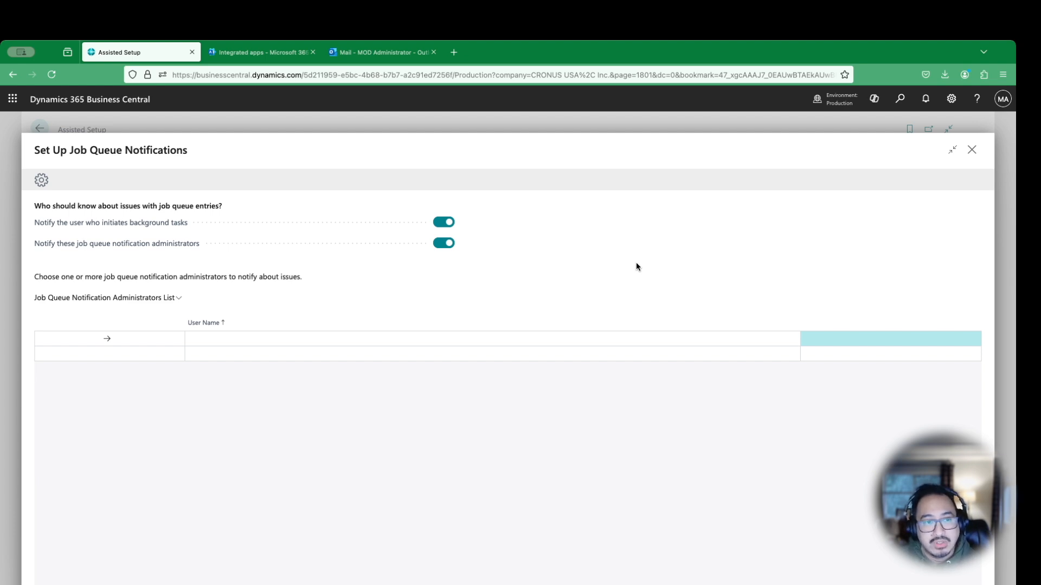
mouse_move(59, 254)
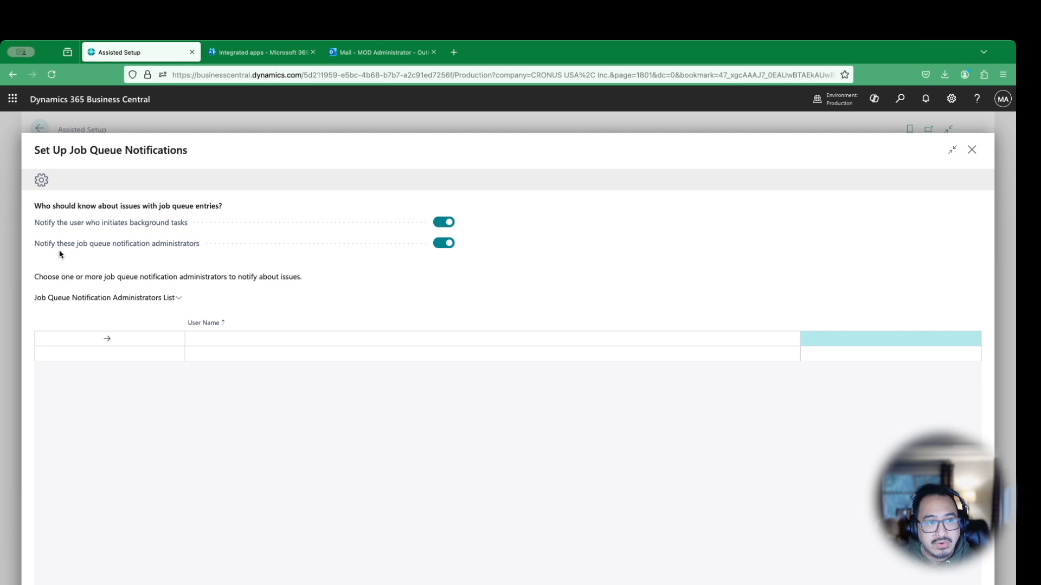
mouse_move(443, 260)
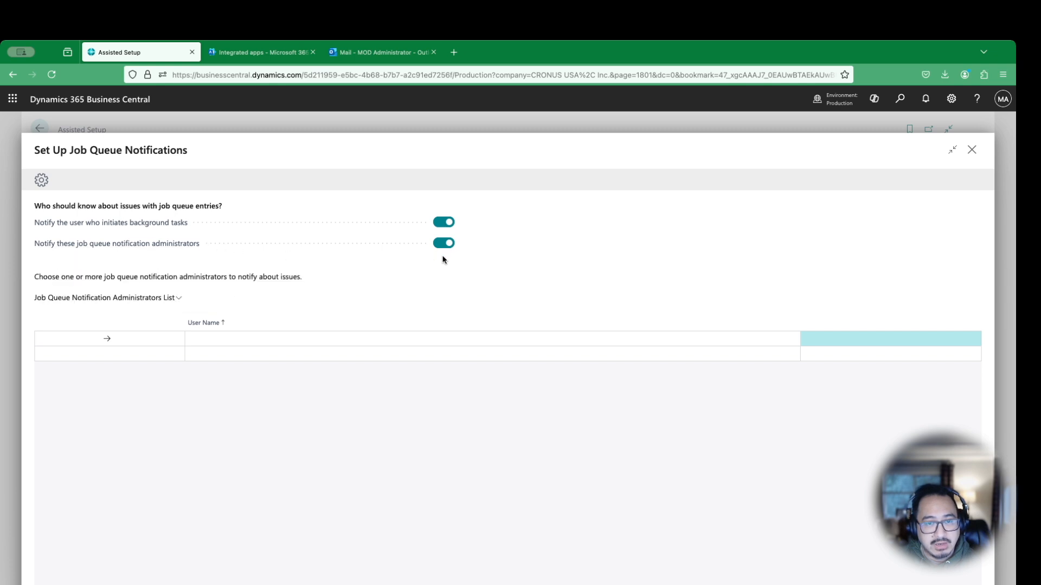
mouse_move(429, 266)
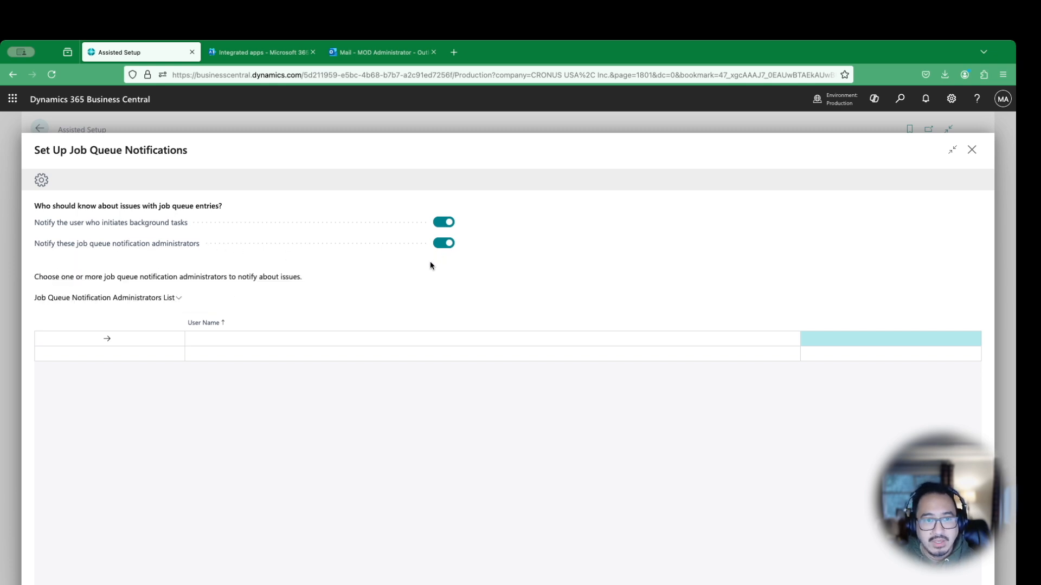
mouse_move(159, 243)
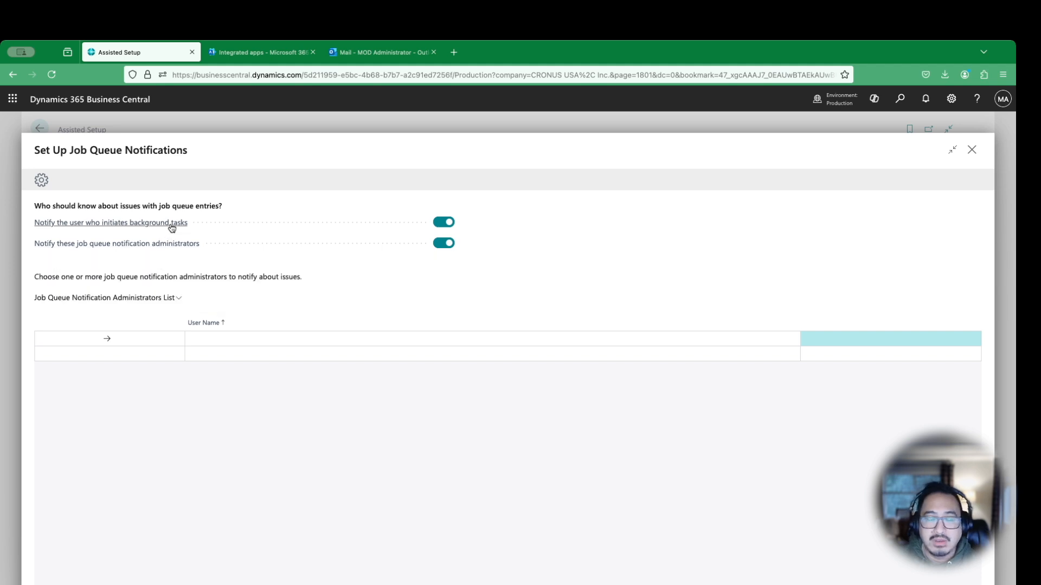
mouse_move(110, 223)
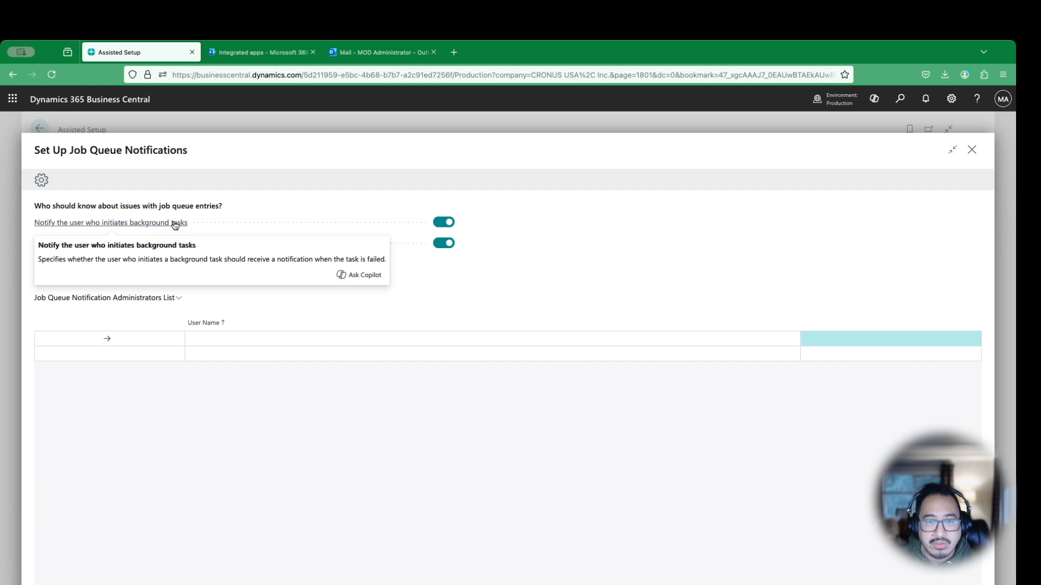
mouse_move(647, 276)
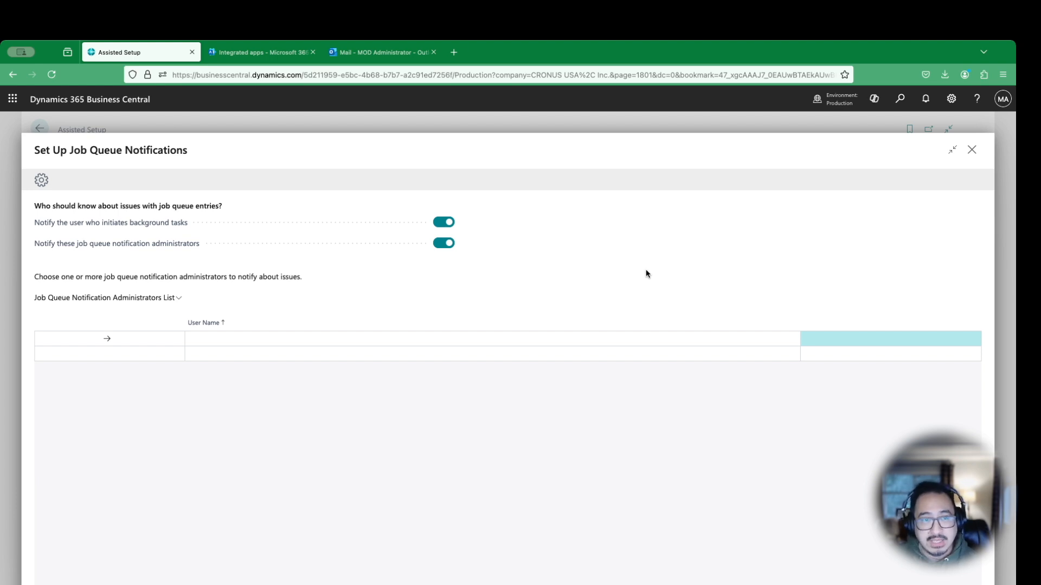
mouse_move(642, 259)
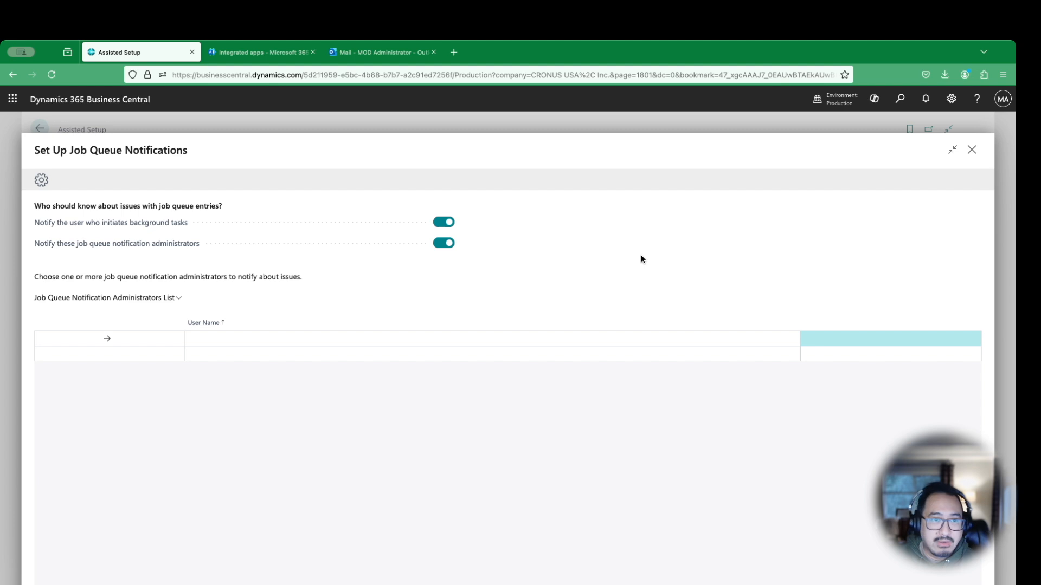
mouse_move(638, 258)
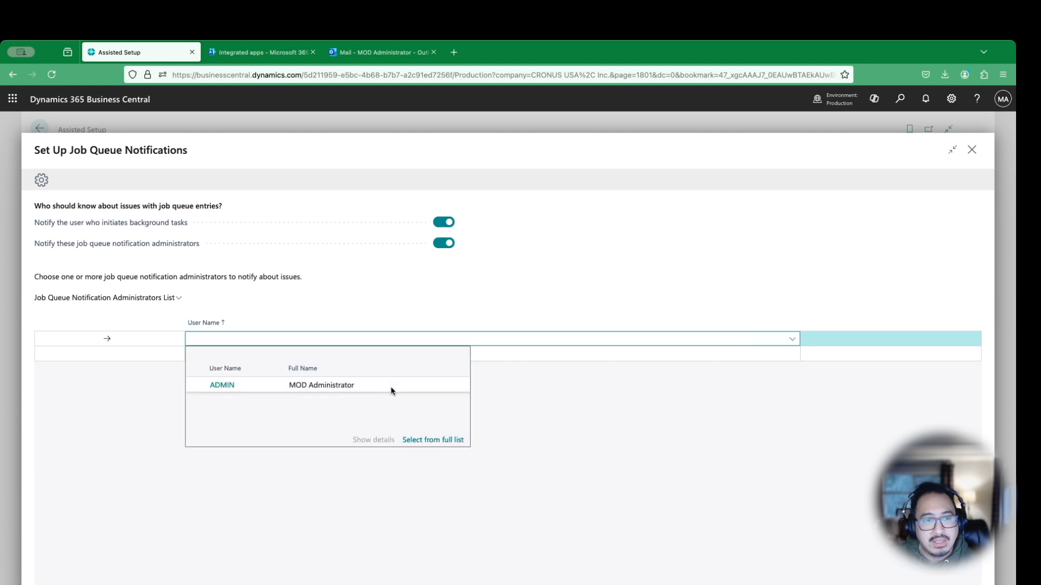
Pick ADMIN as a job queue notification administrator
click(222, 385)
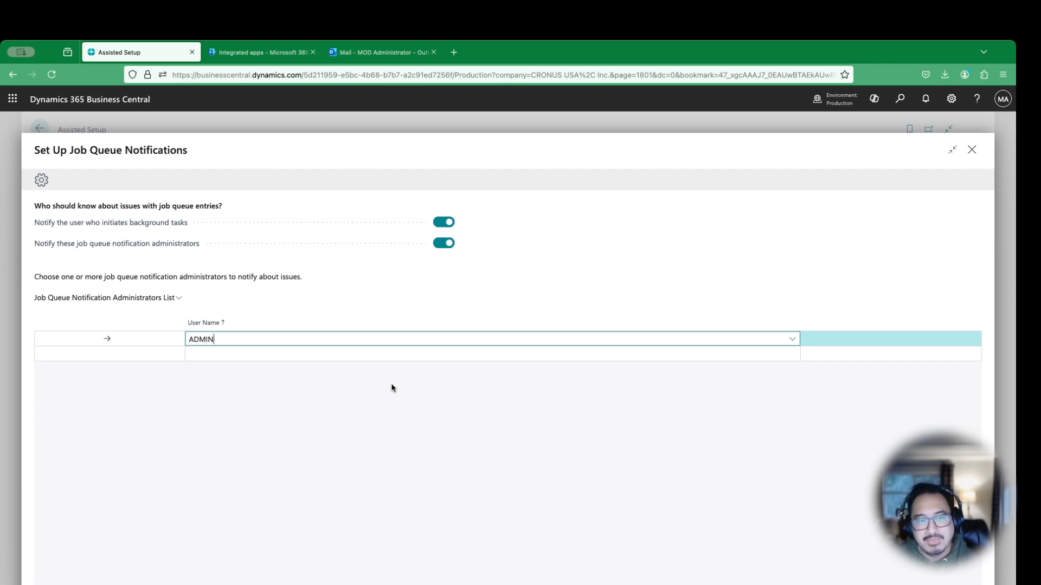
mouse_move(550, 386)
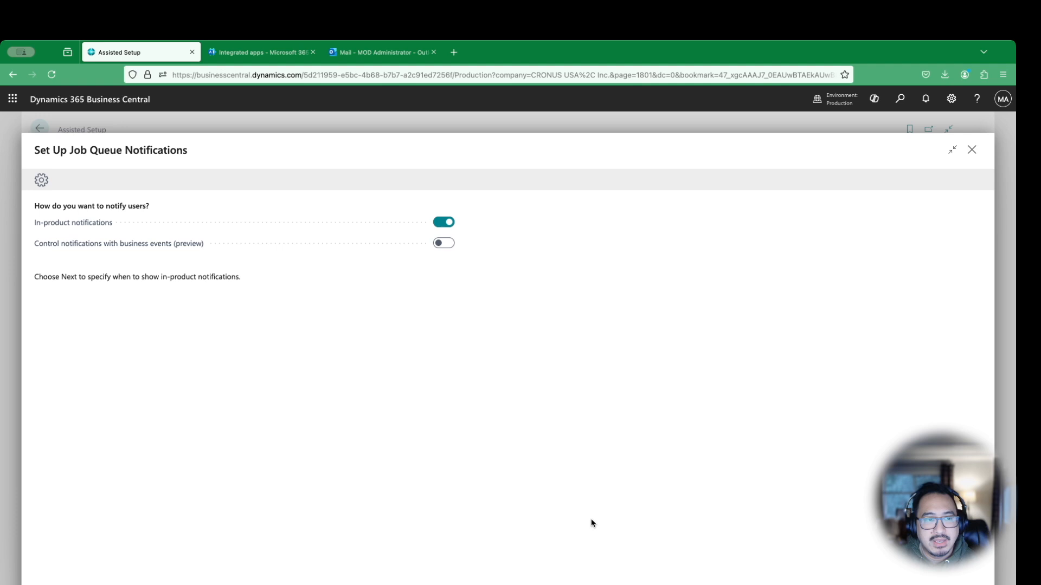
mouse_move(419, 393)
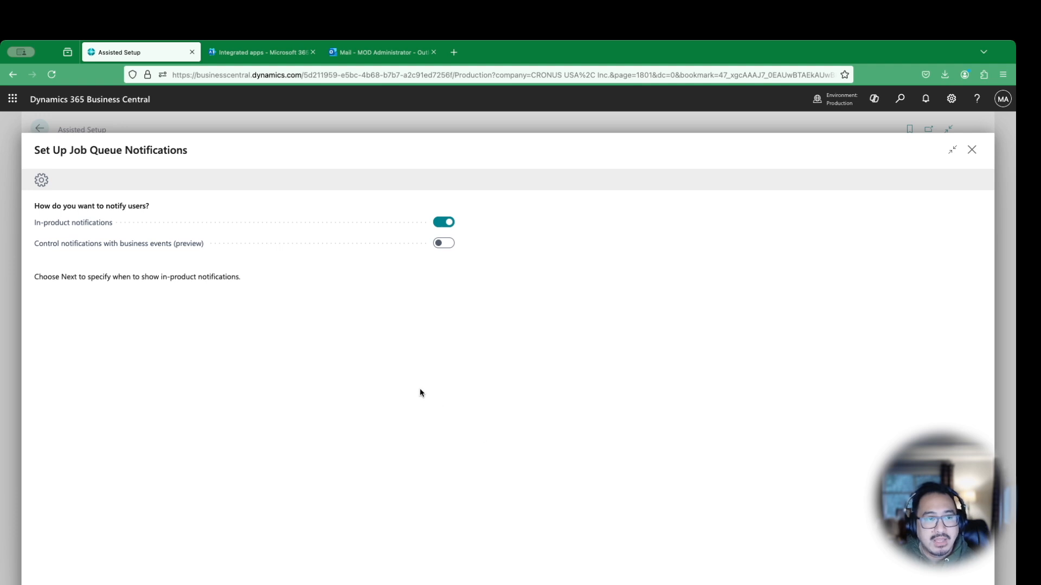
mouse_move(414, 389)
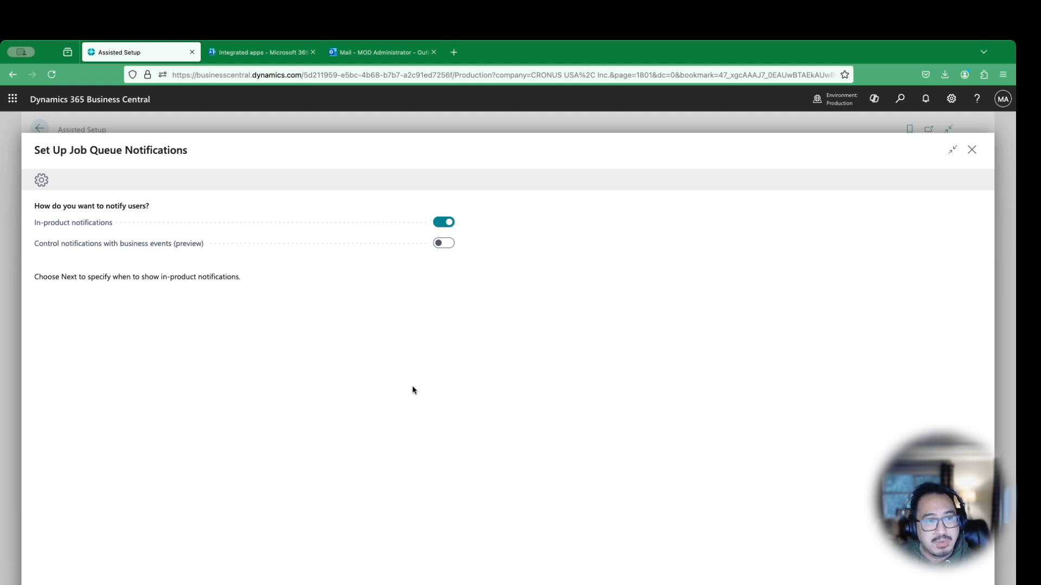
mouse_move(447, 391)
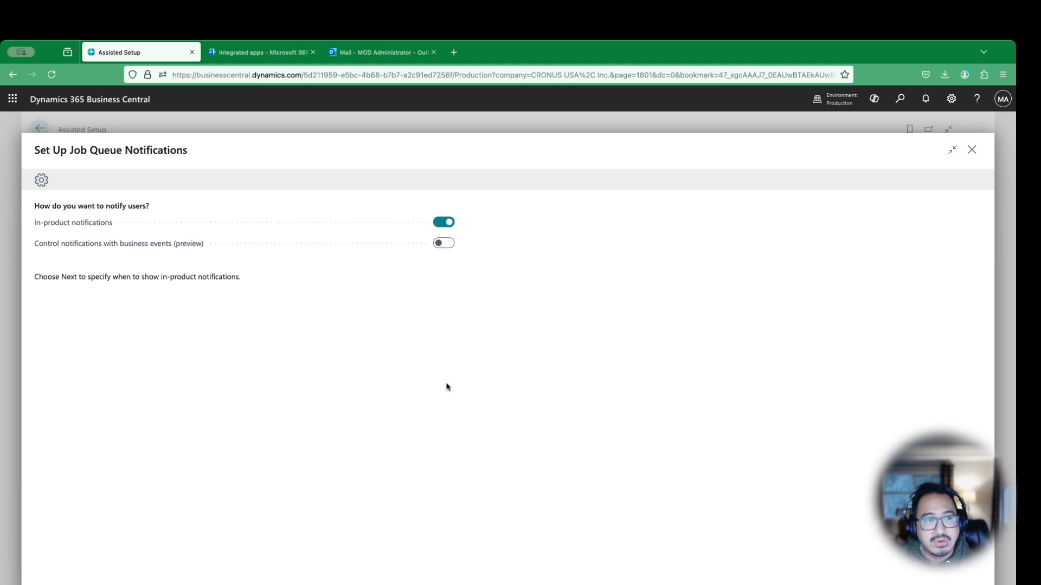
mouse_move(255, 279)
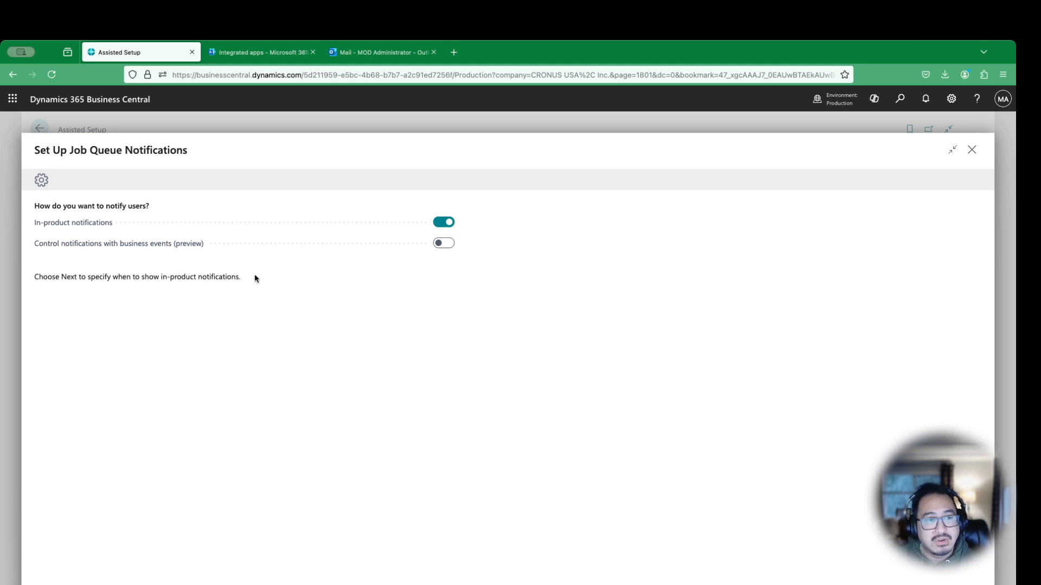
mouse_move(443, 263)
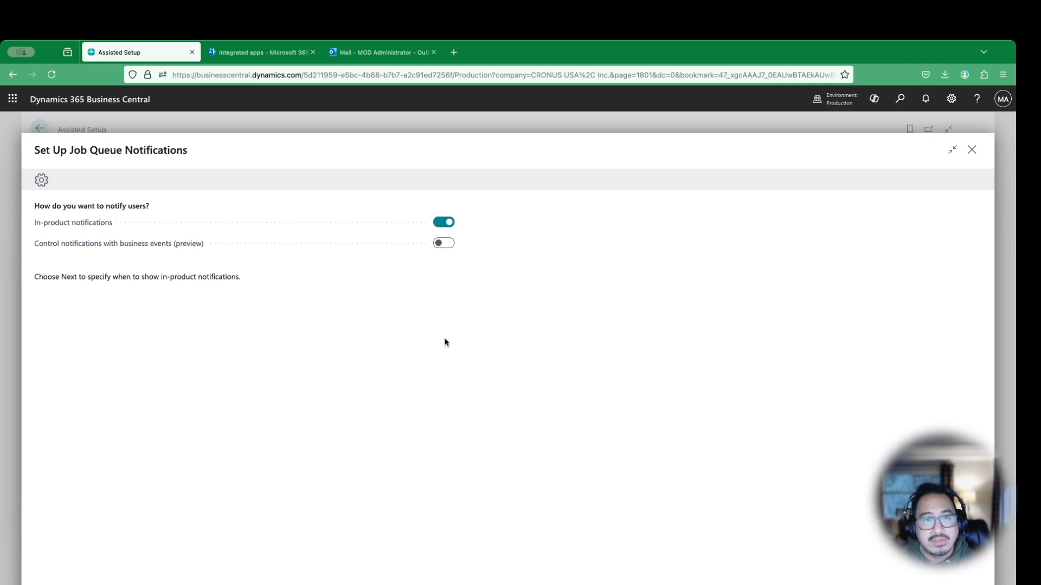
mouse_move(446, 334)
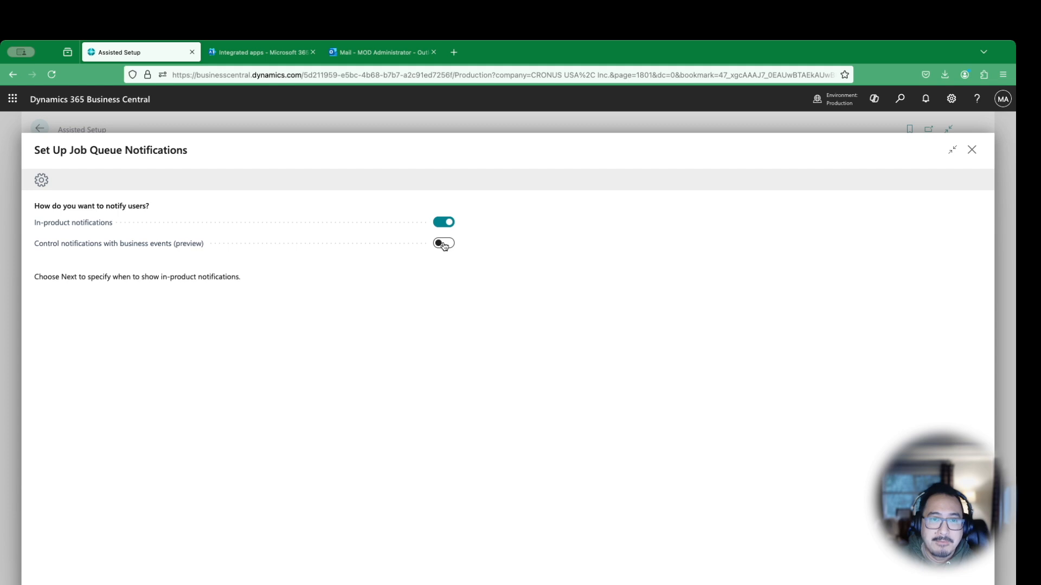
Switch on 'Control notifications with business events (preview)'
click(443, 243)
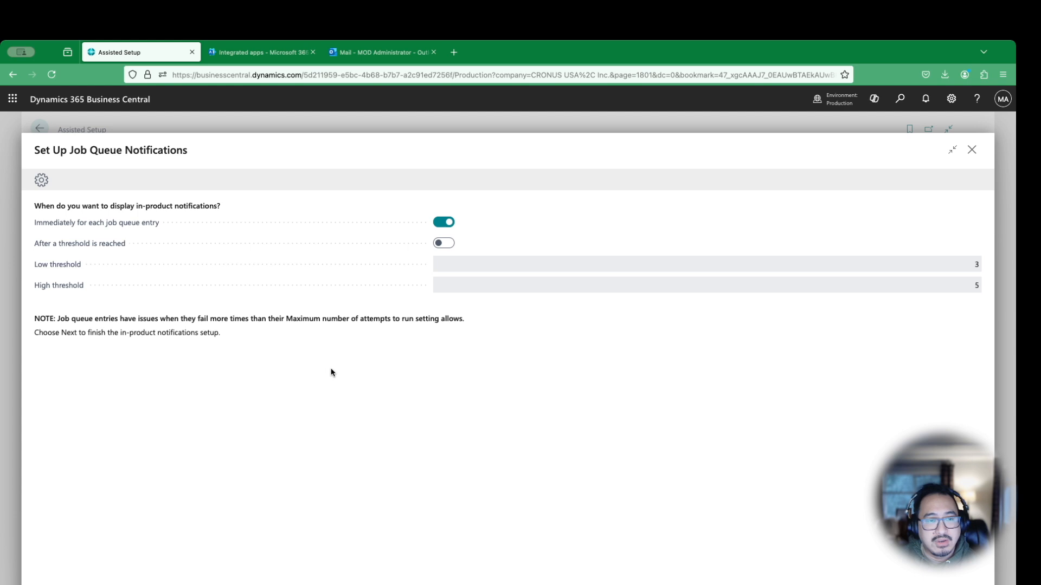
mouse_move(197, 234)
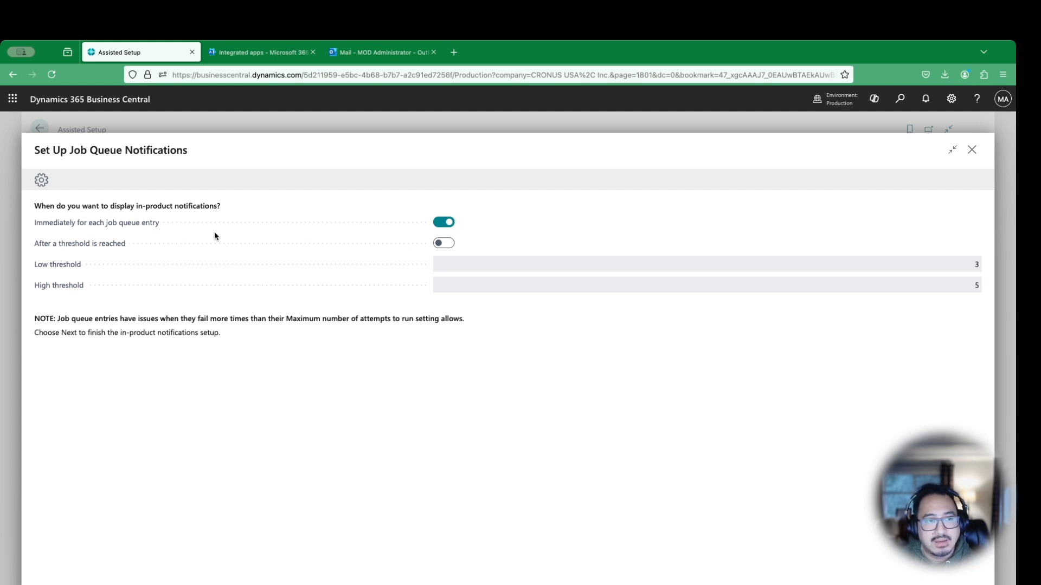
mouse_move(468, 268)
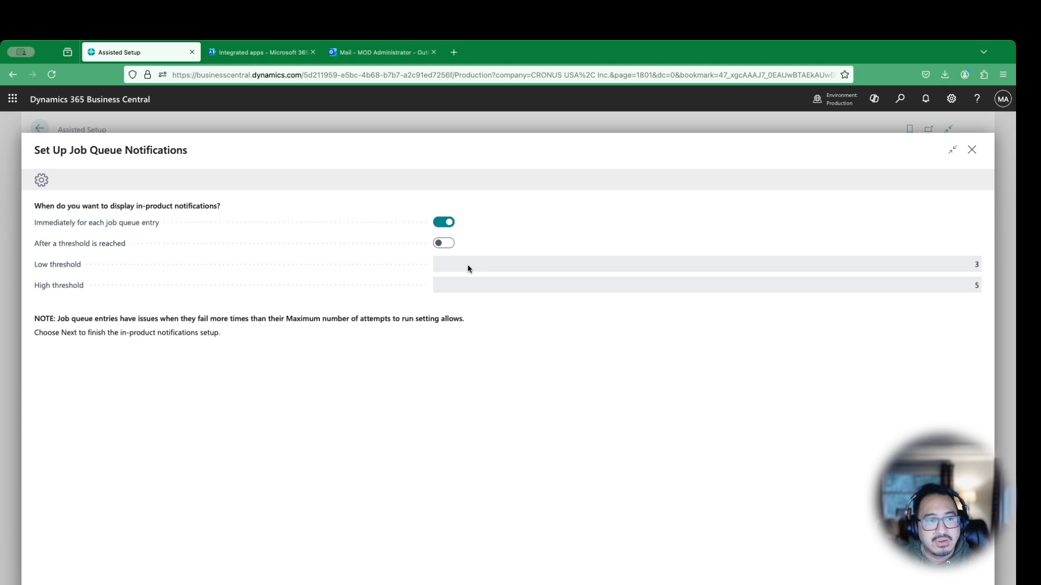
mouse_move(932, 361)
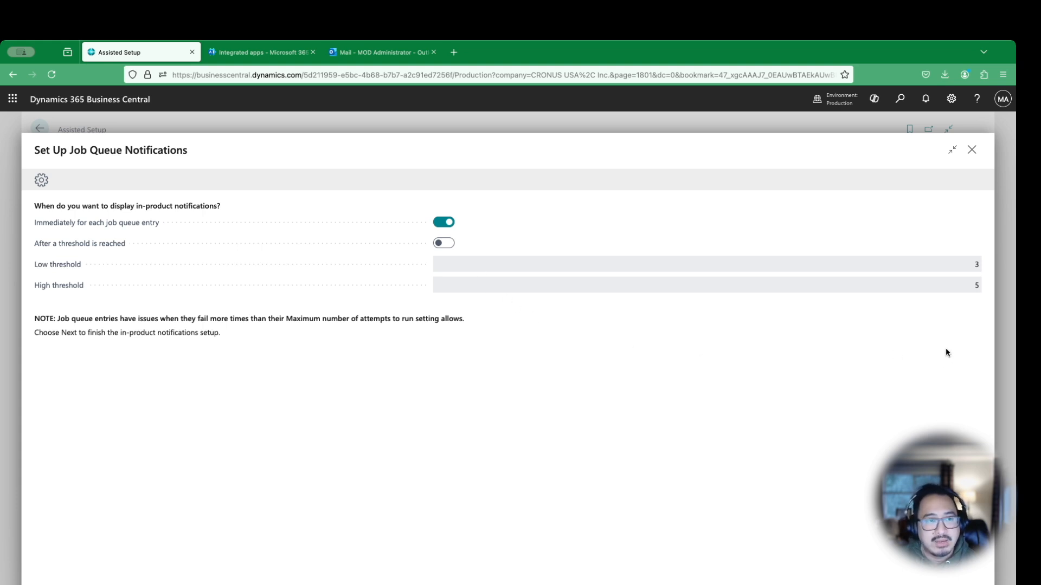
mouse_move(228, 346)
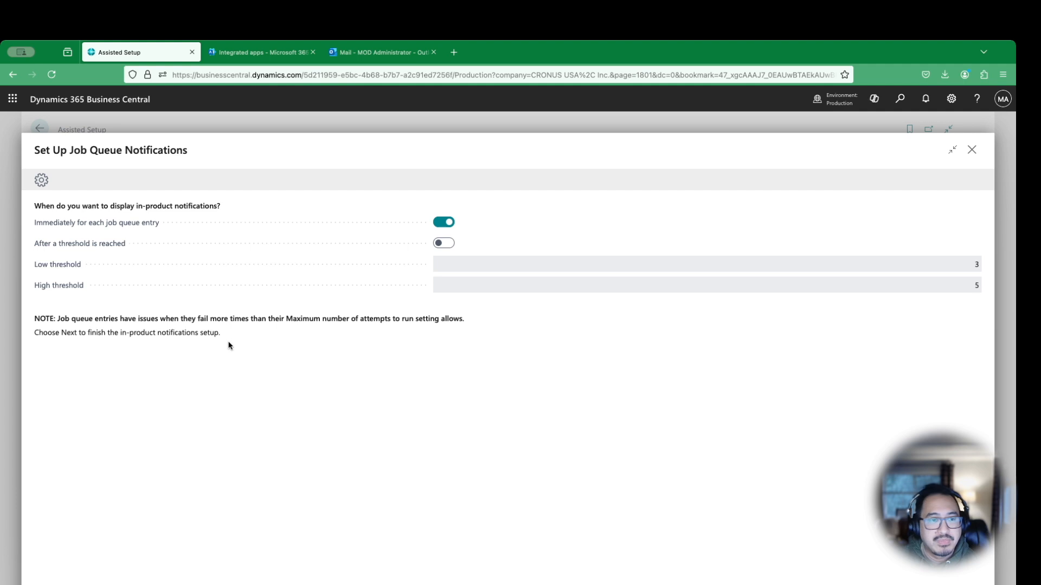
mouse_move(464, 330)
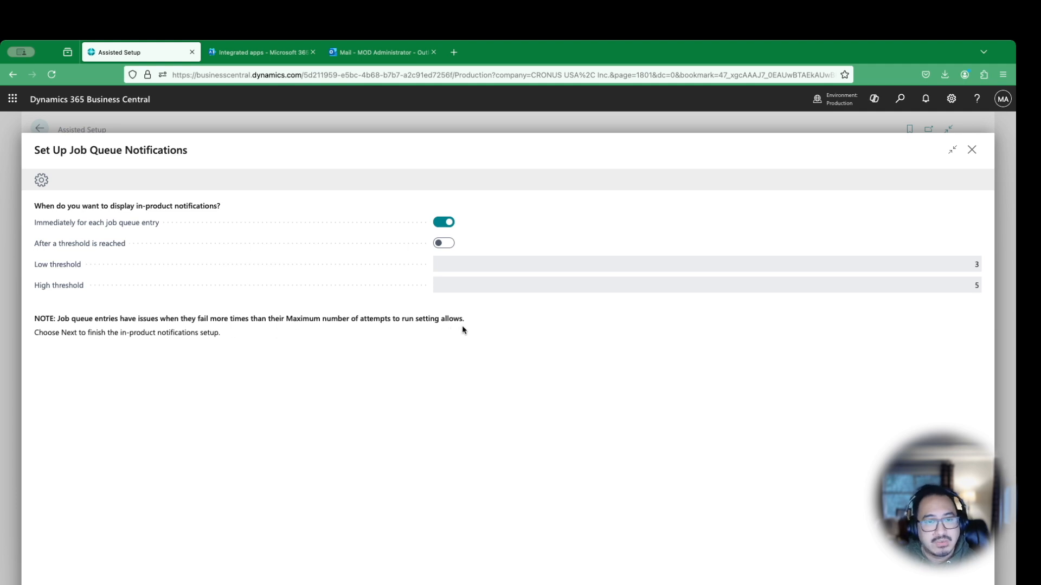
mouse_move(450, 329)
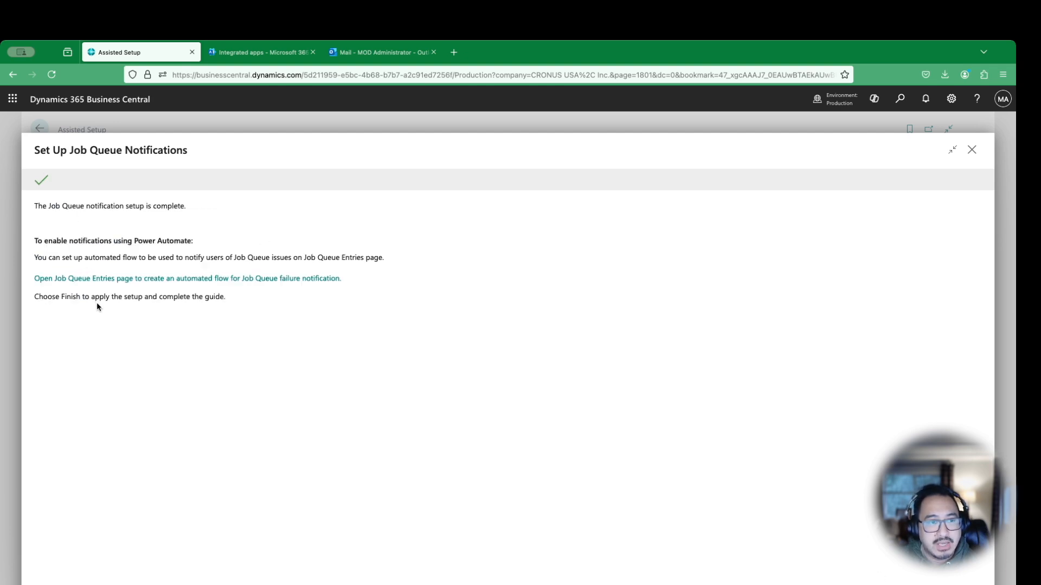
mouse_move(104, 325)
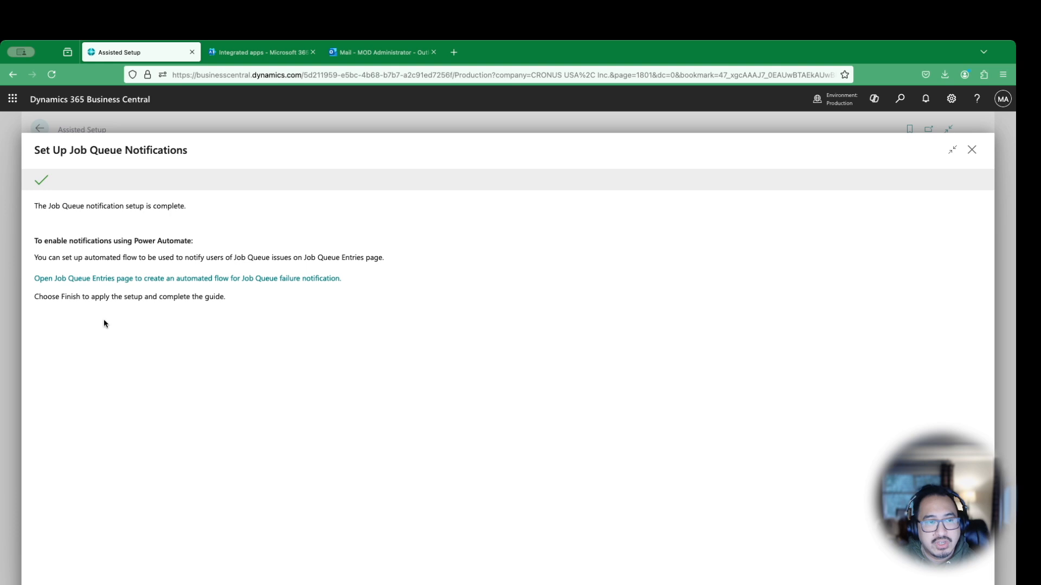
mouse_move(142, 244)
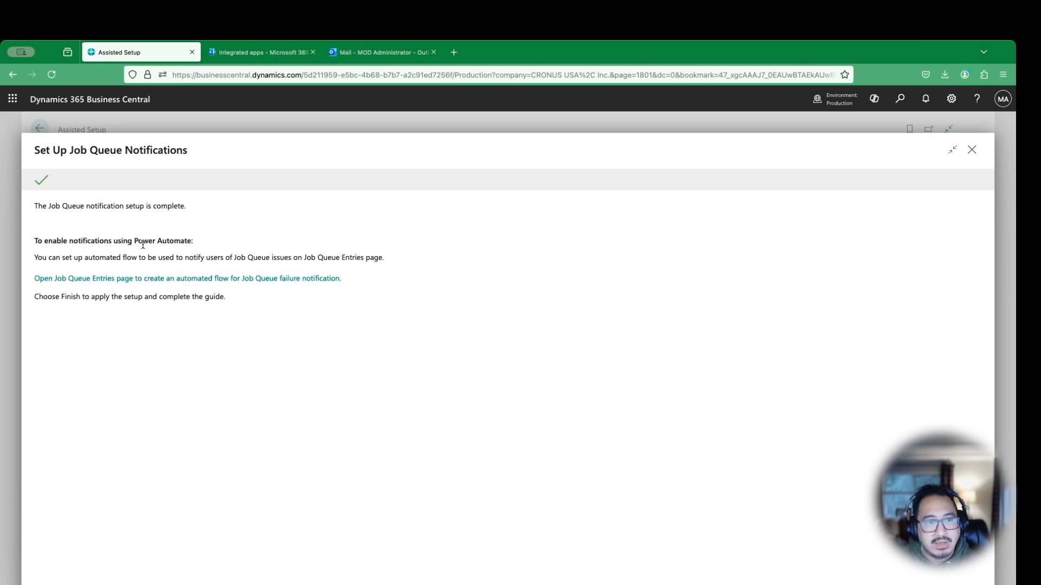
mouse_move(154, 270)
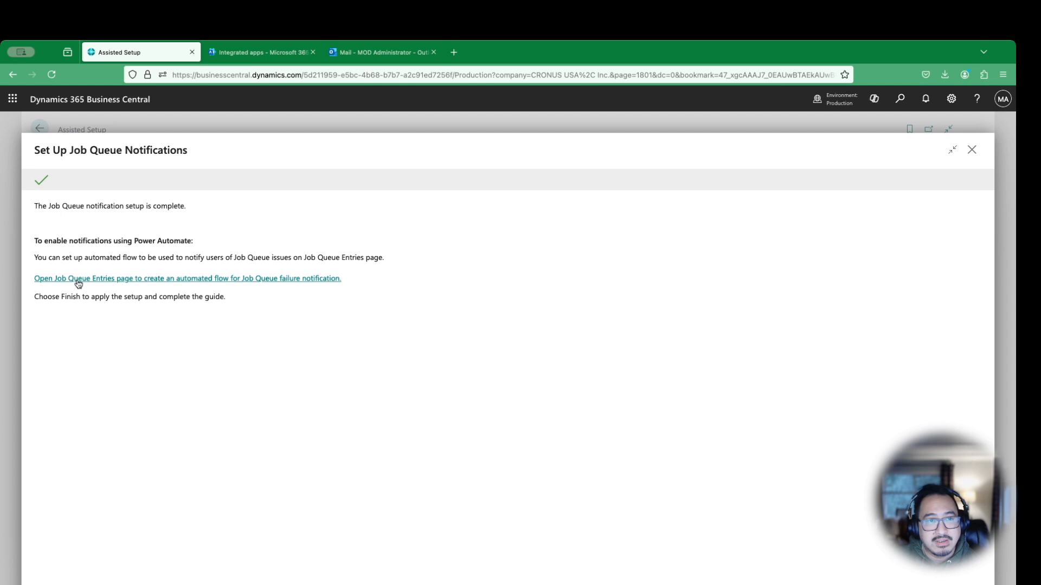
Go to the Job Queue Entries page full-screen and start a new entry
click(188, 278)
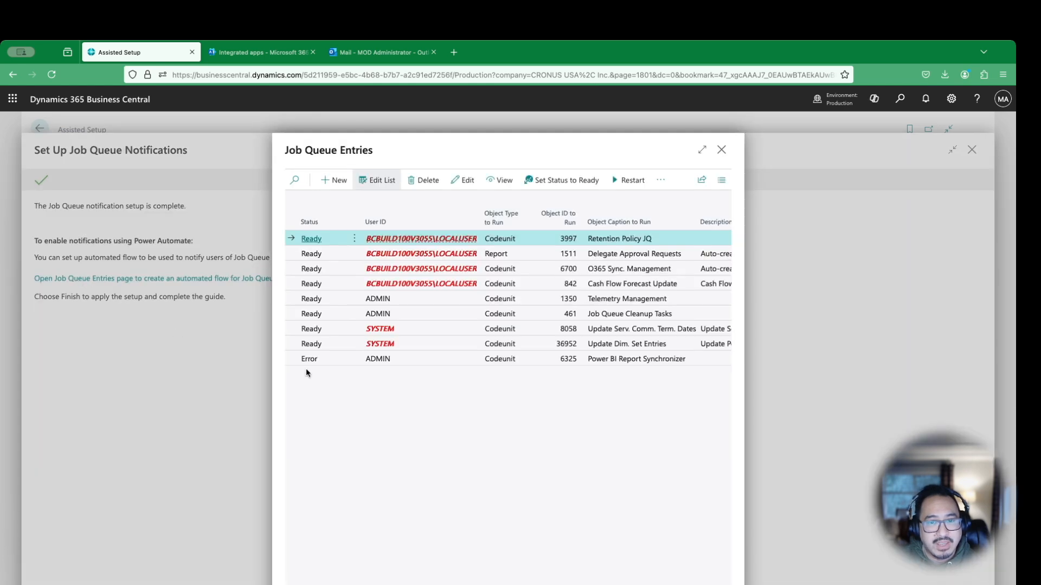
mouse_move(533, 473)
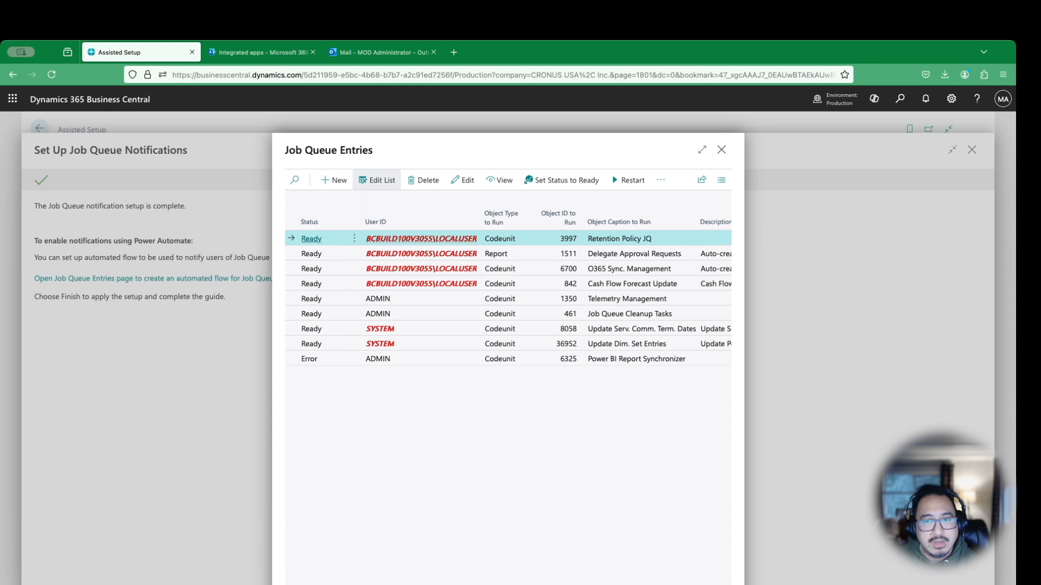
click(702, 150)
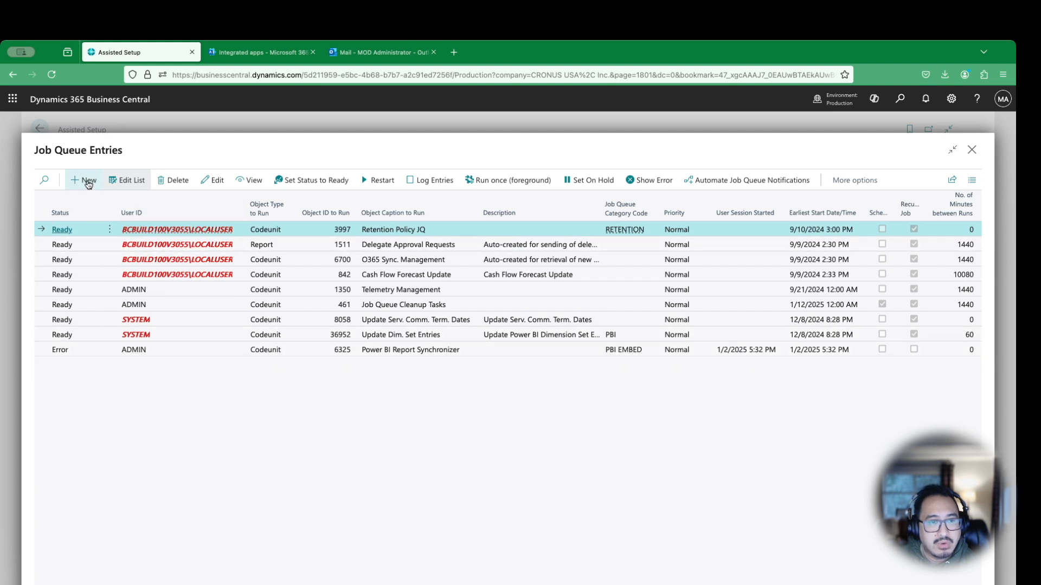
click(86, 180)
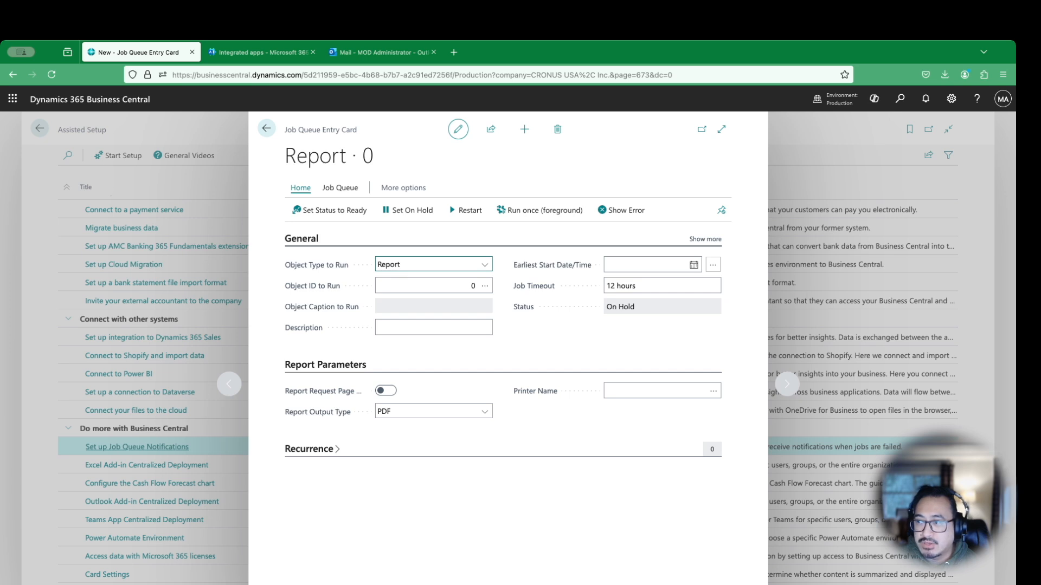
mouse_move(475, 270)
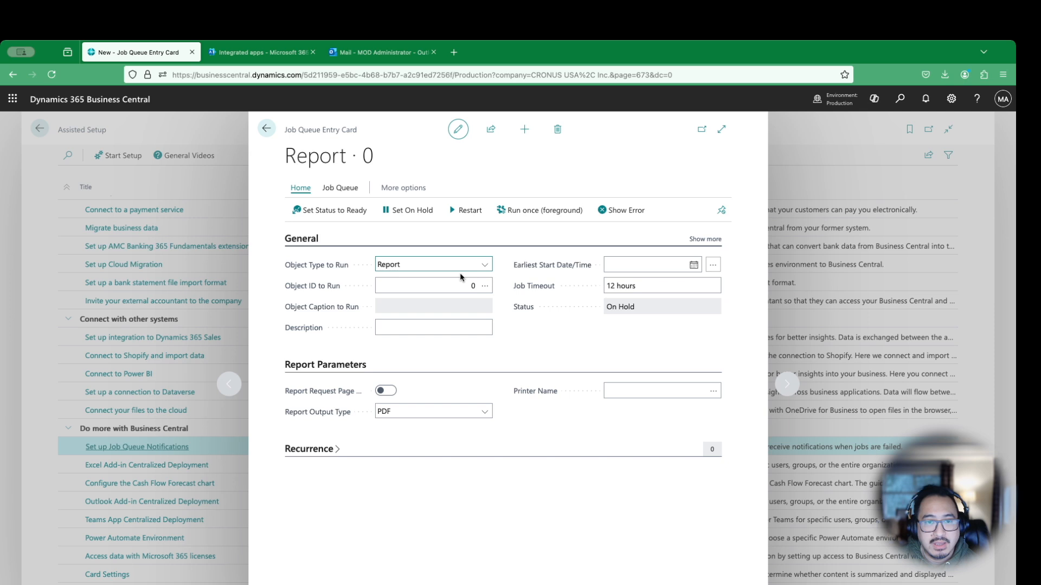
Set the entry to run Codeunit 89 Sales-Post + Email and show its Recurrence settings
click(432, 264)
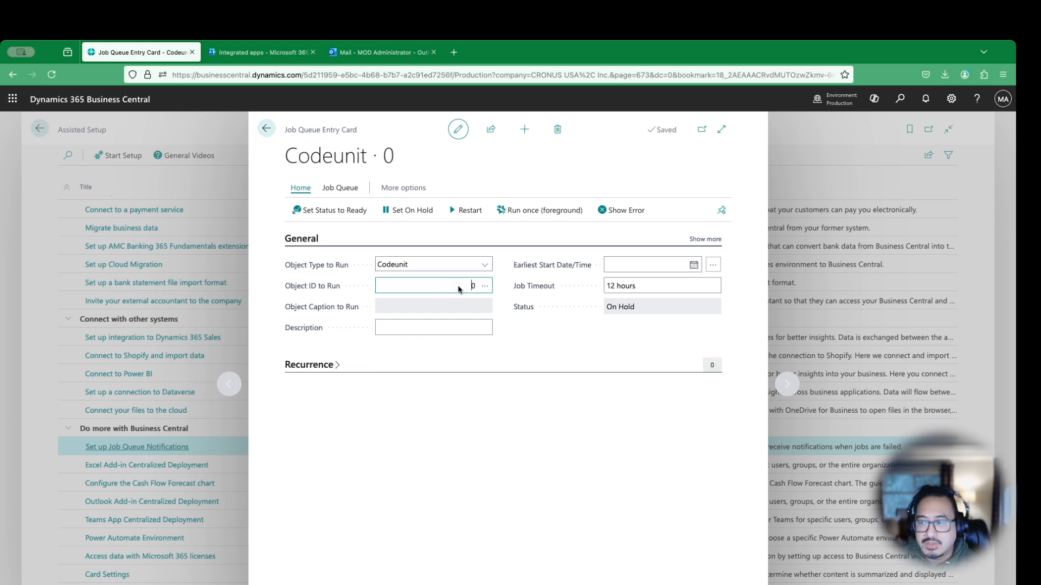
text(89)
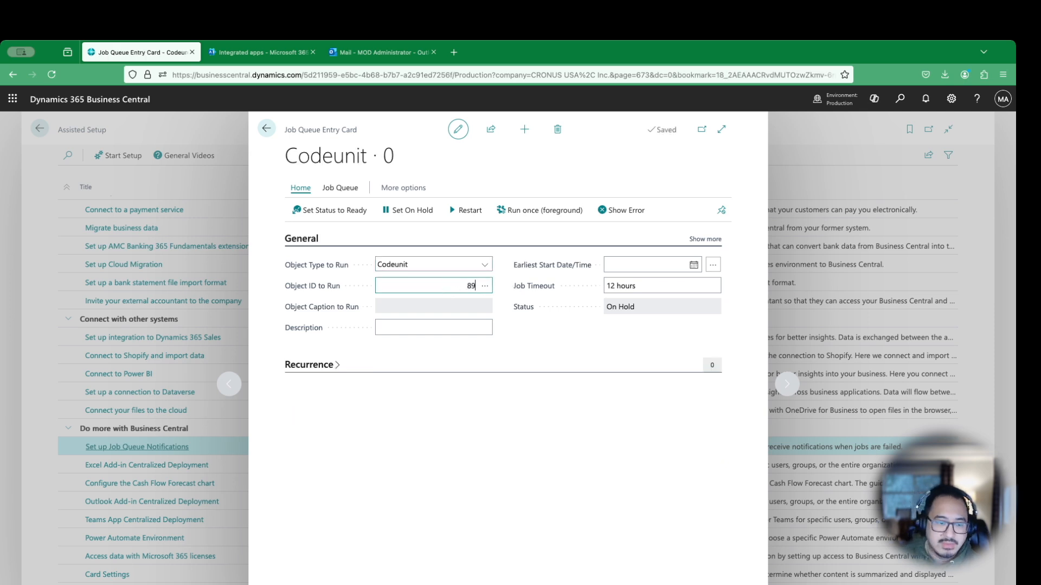
key(Tab)
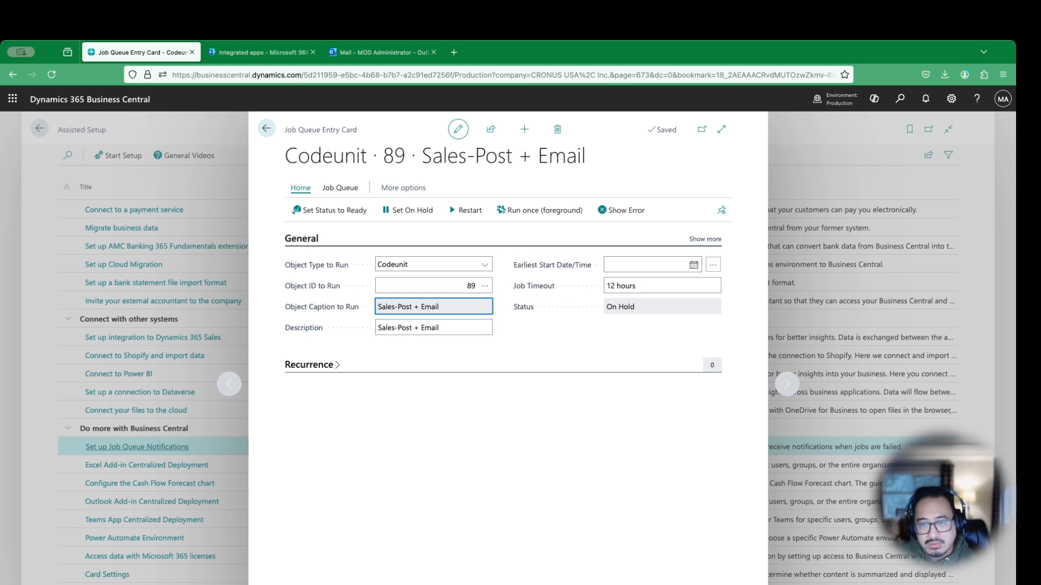
mouse_move(633, 339)
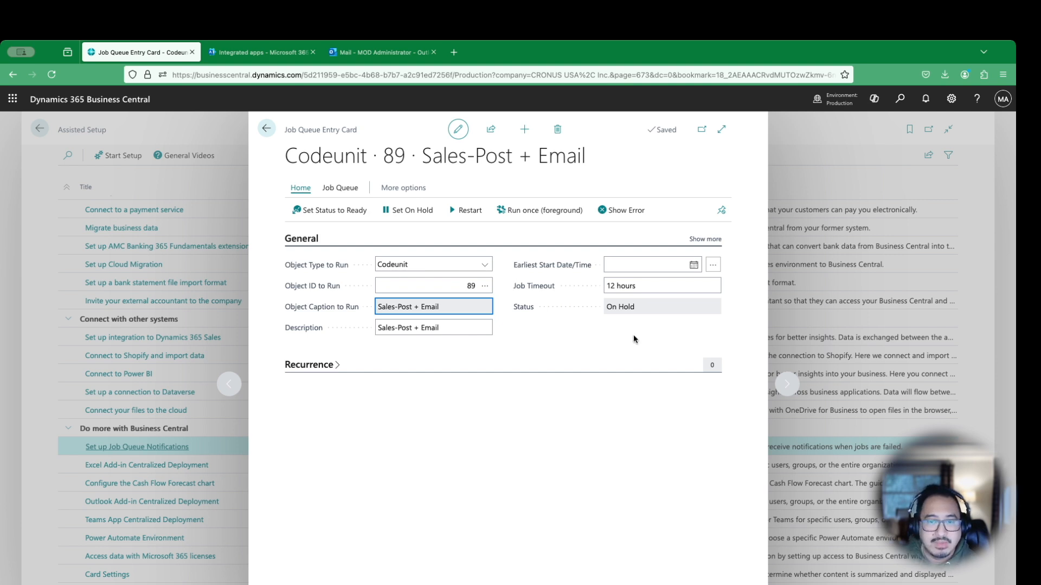
mouse_move(354, 396)
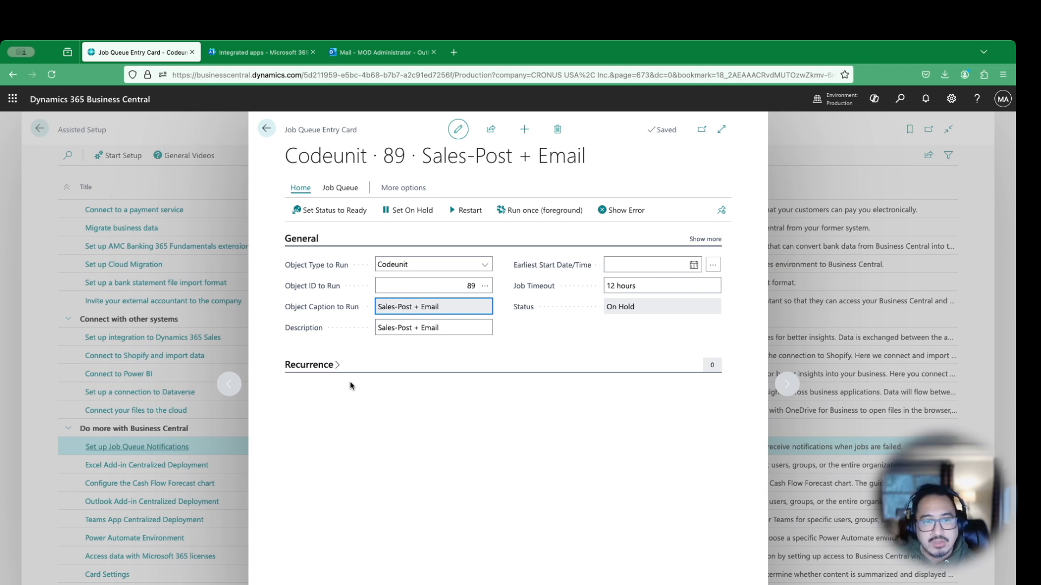
mouse_move(371, 386)
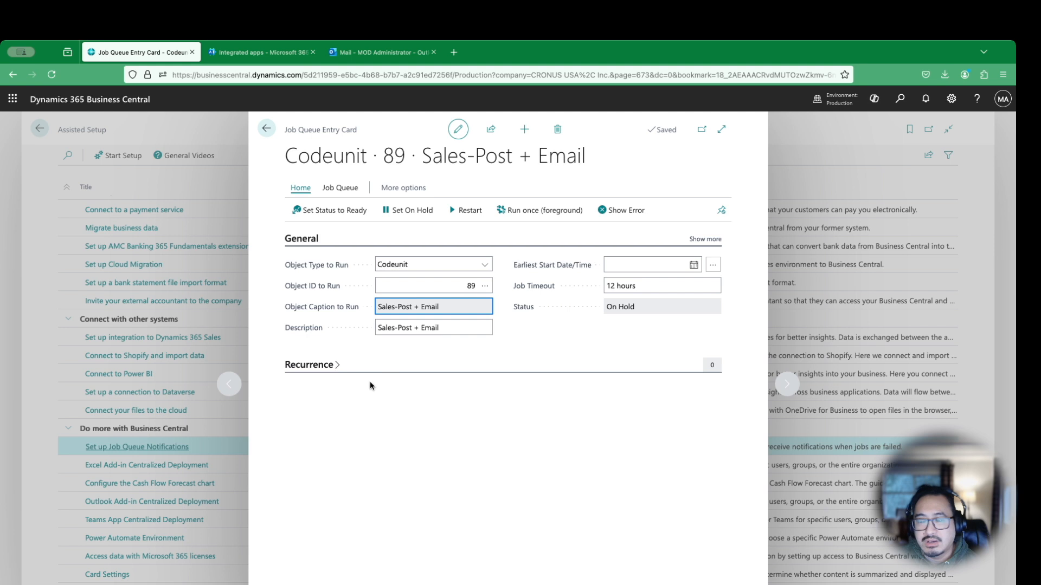
mouse_move(345, 375)
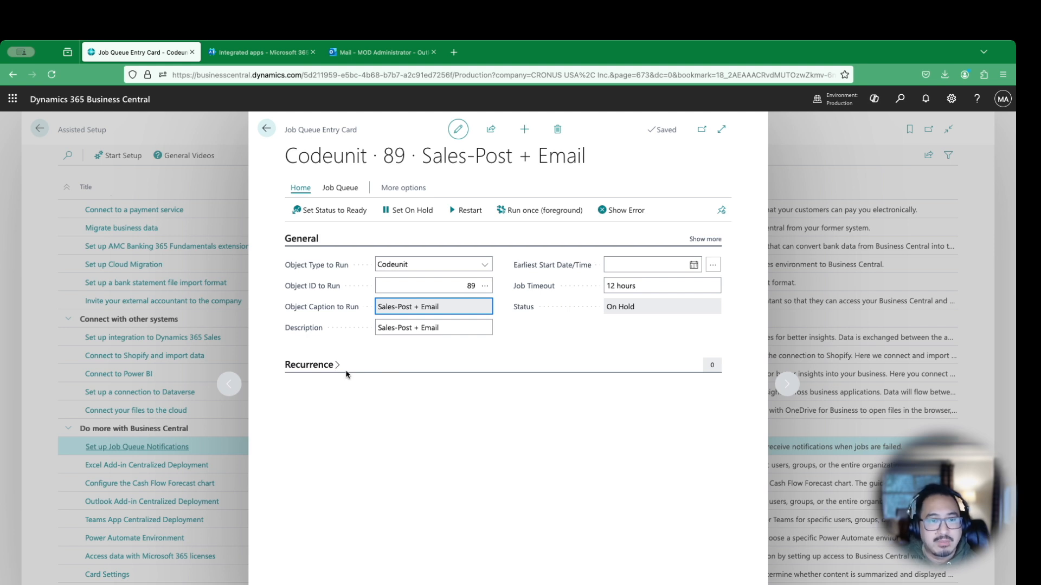
click(309, 365)
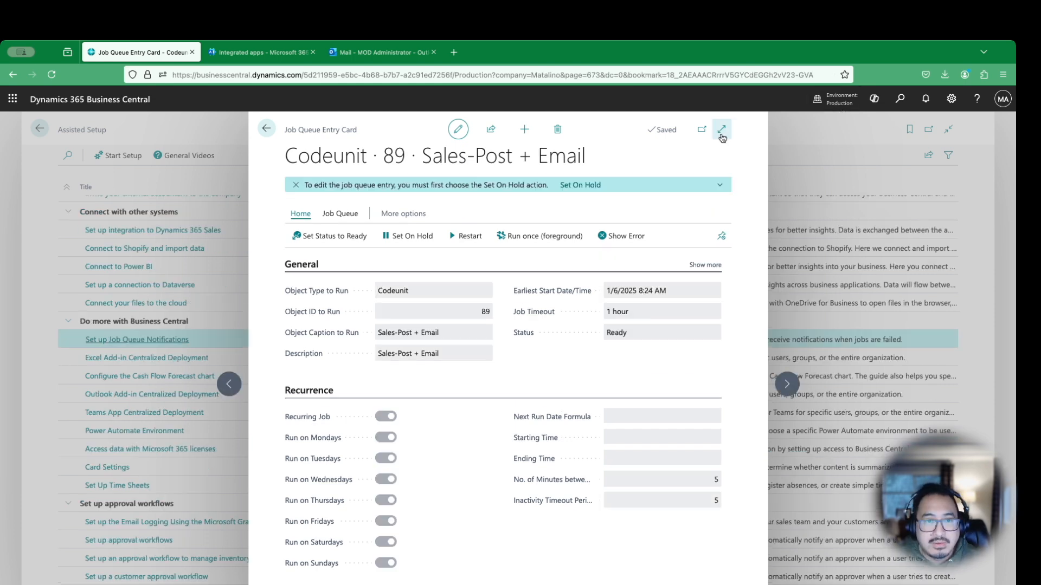
Expand the entry card and reveal its Automate > Power Automate actions
click(721, 129)
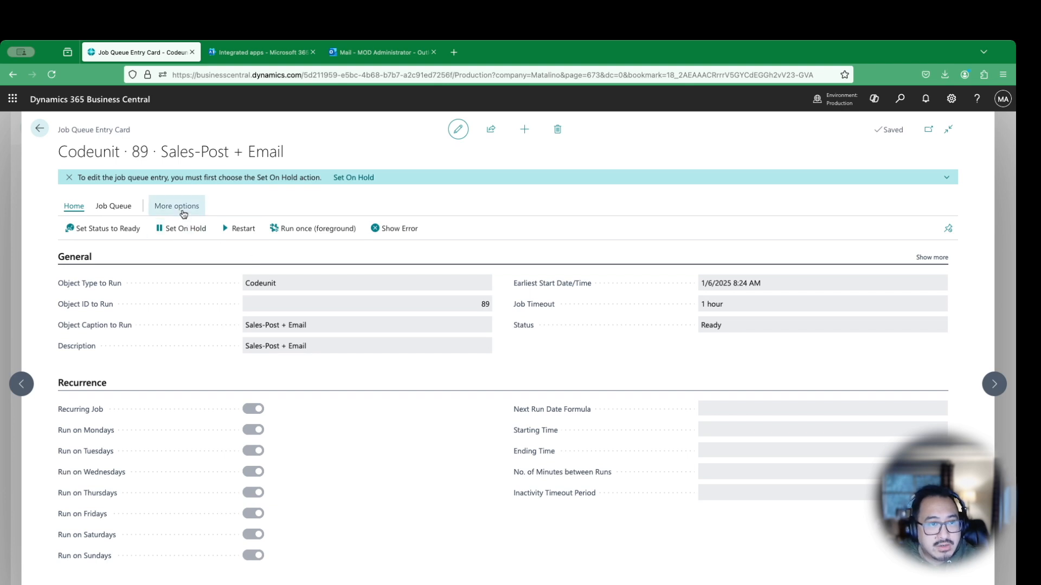
click(177, 206)
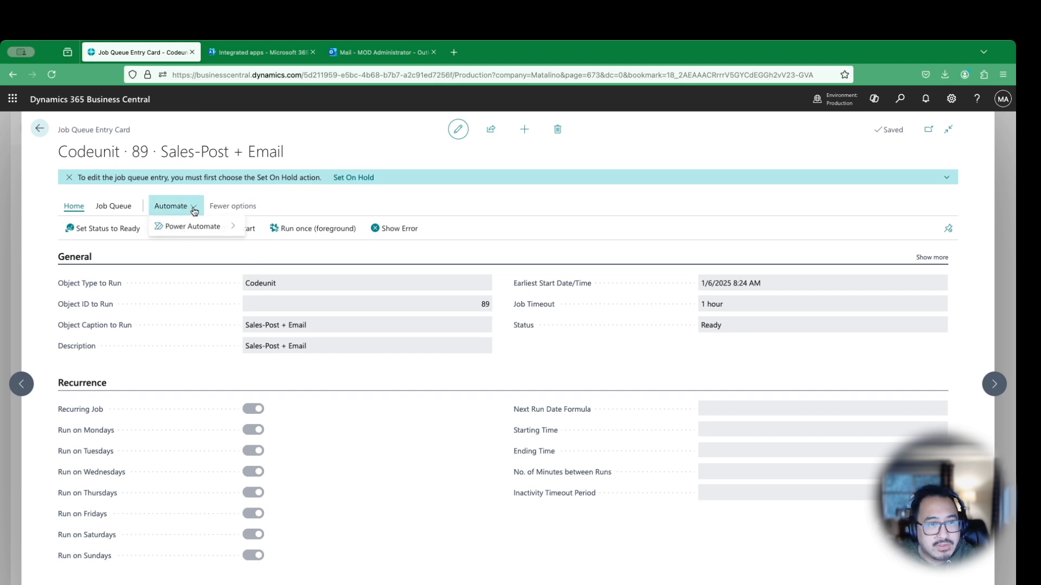
click(193, 227)
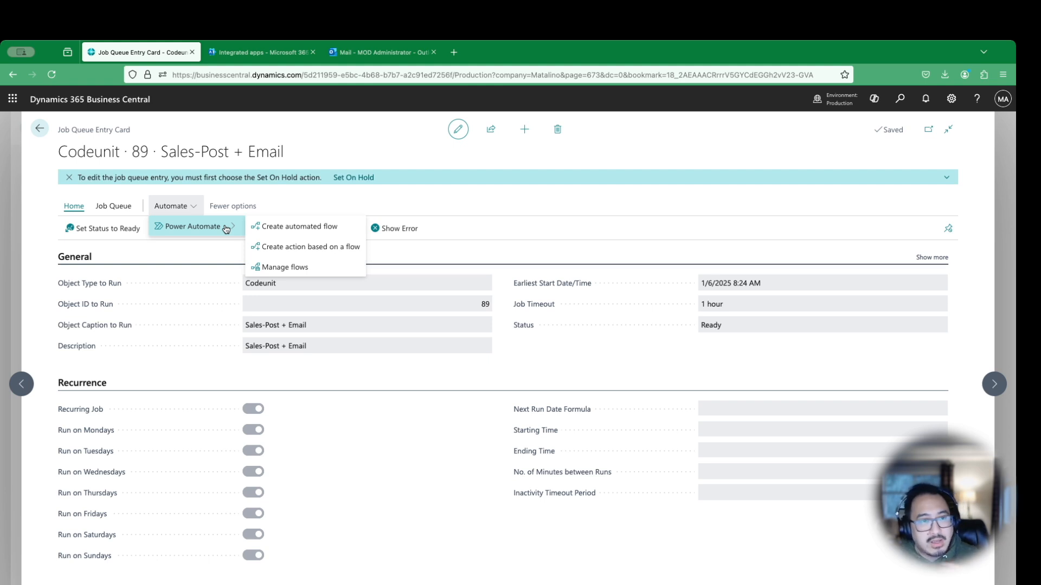
mouse_move(172, 206)
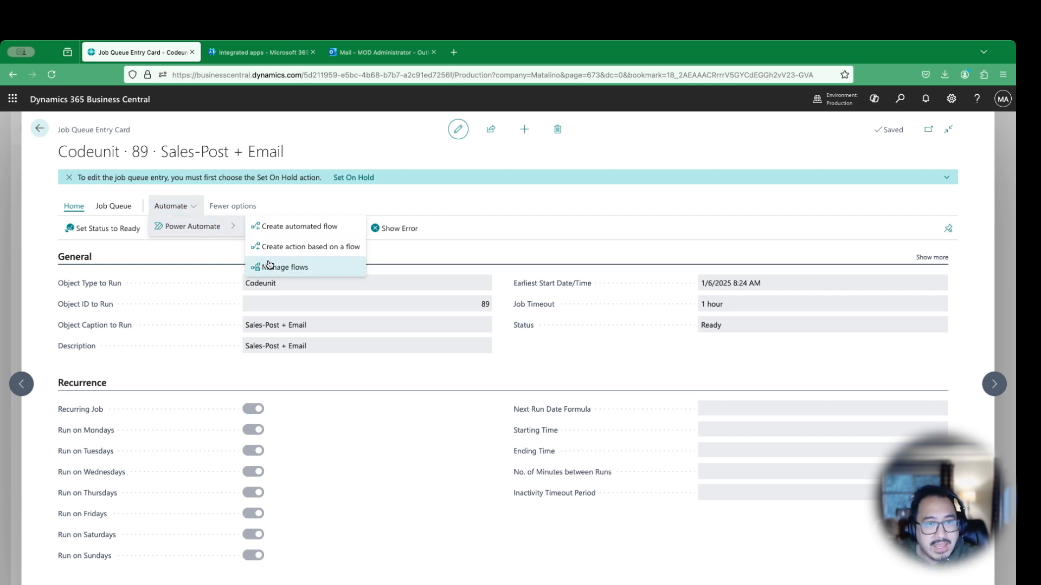
mouse_move(278, 243)
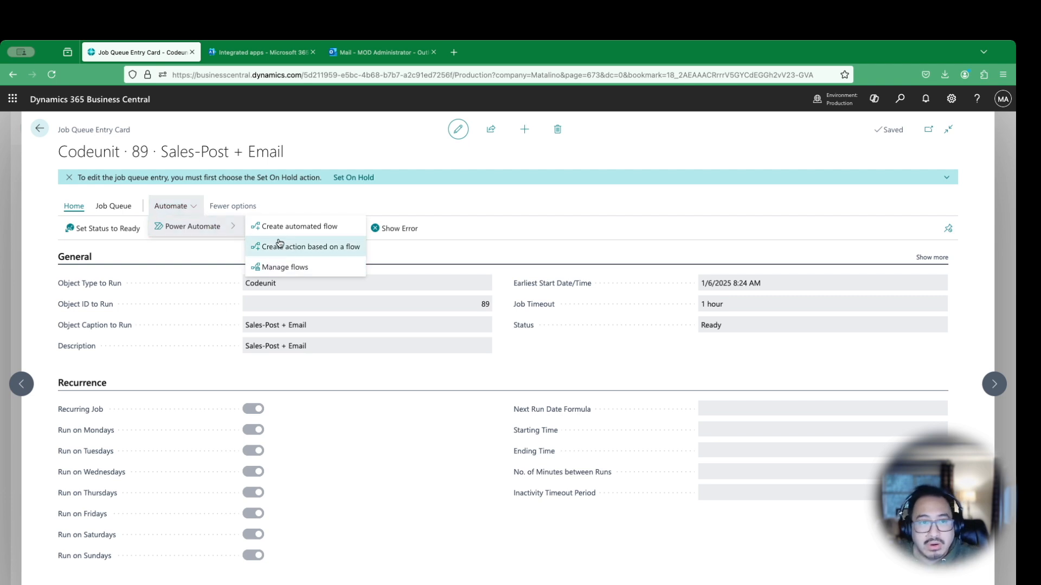
mouse_move(324, 243)
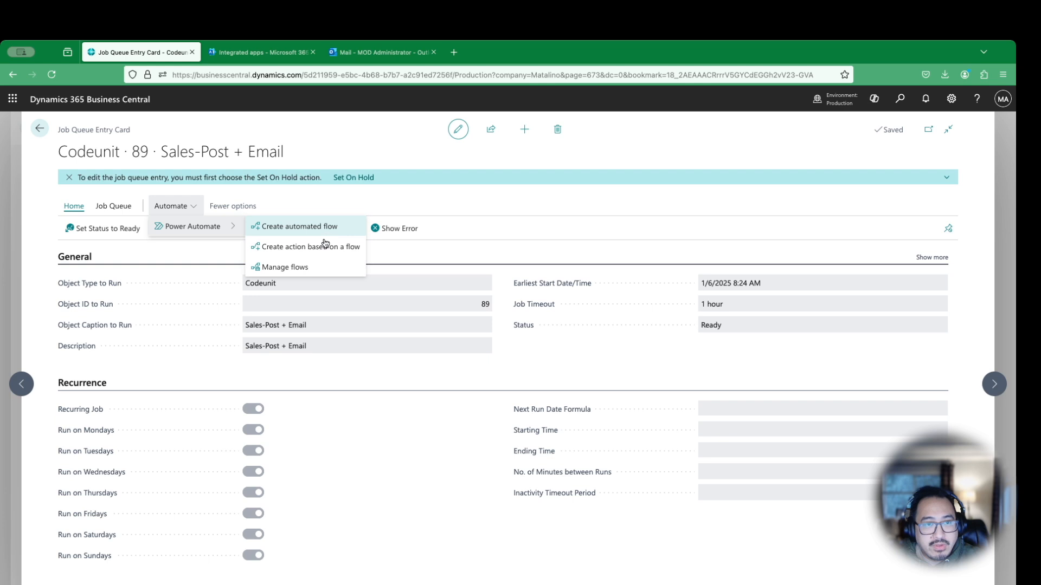
mouse_move(324, 250)
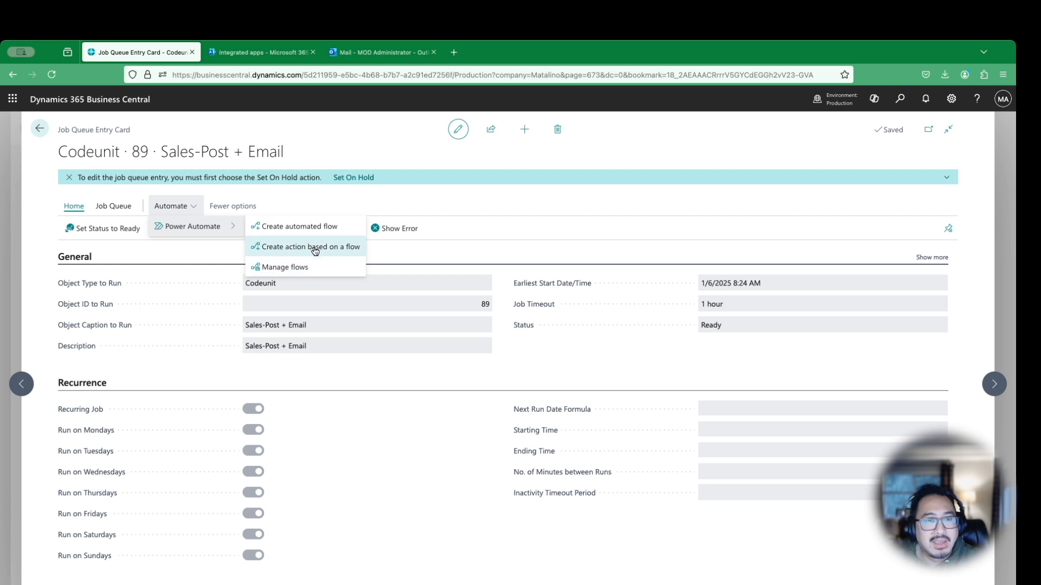
mouse_move(305, 226)
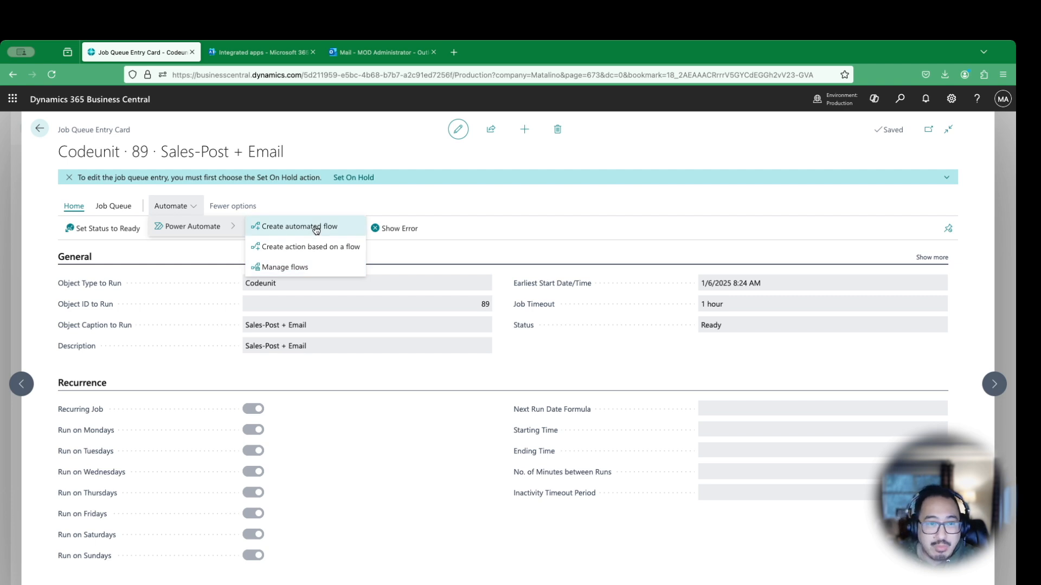
mouse_move(322, 228)
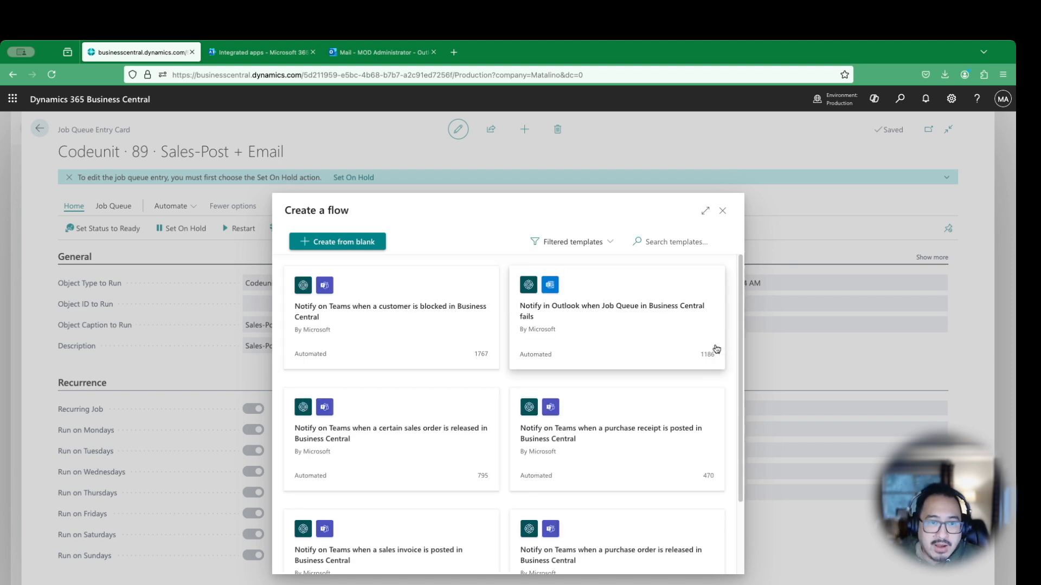
mouse_move(644, 369)
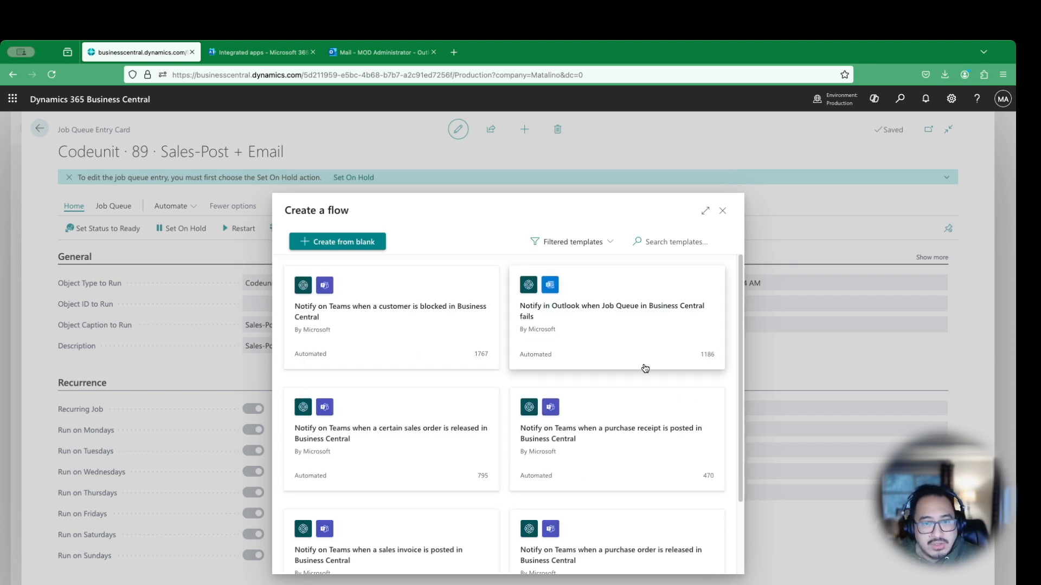
mouse_move(540, 453)
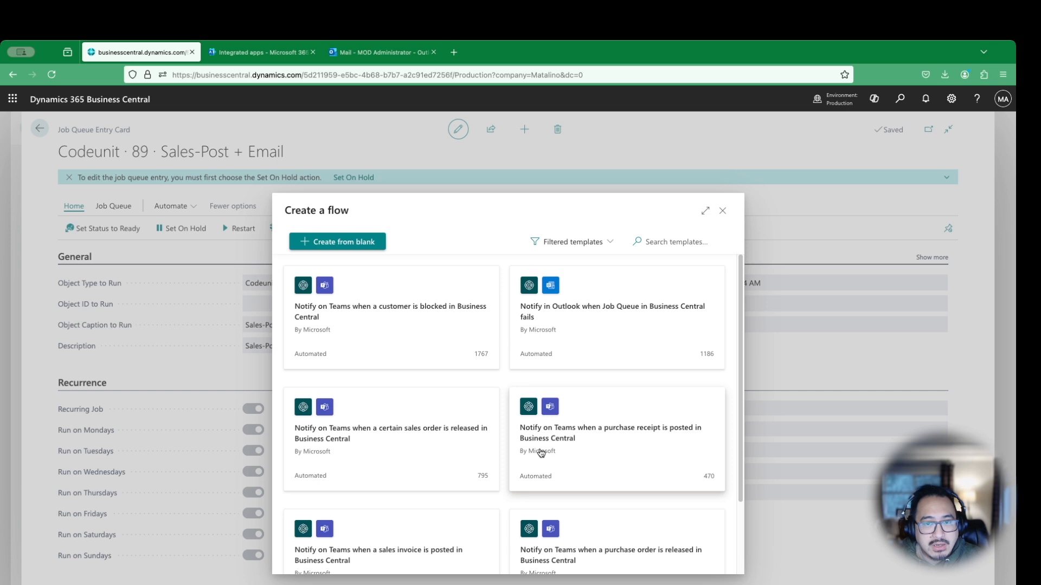
mouse_move(483, 330)
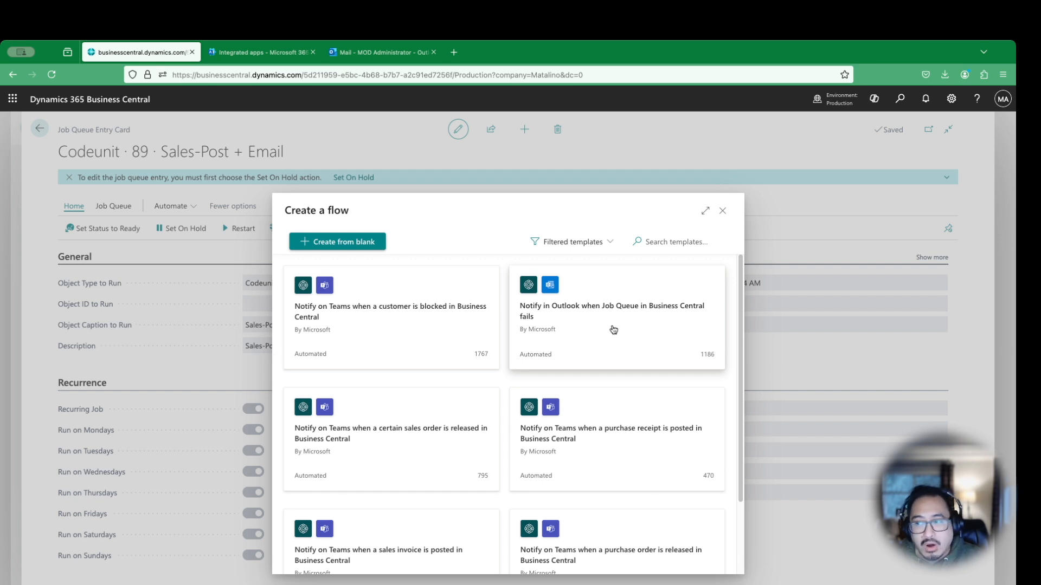
Choose the 'Notify in Outlook when Job Queue in Business Central fails' template
click(614, 330)
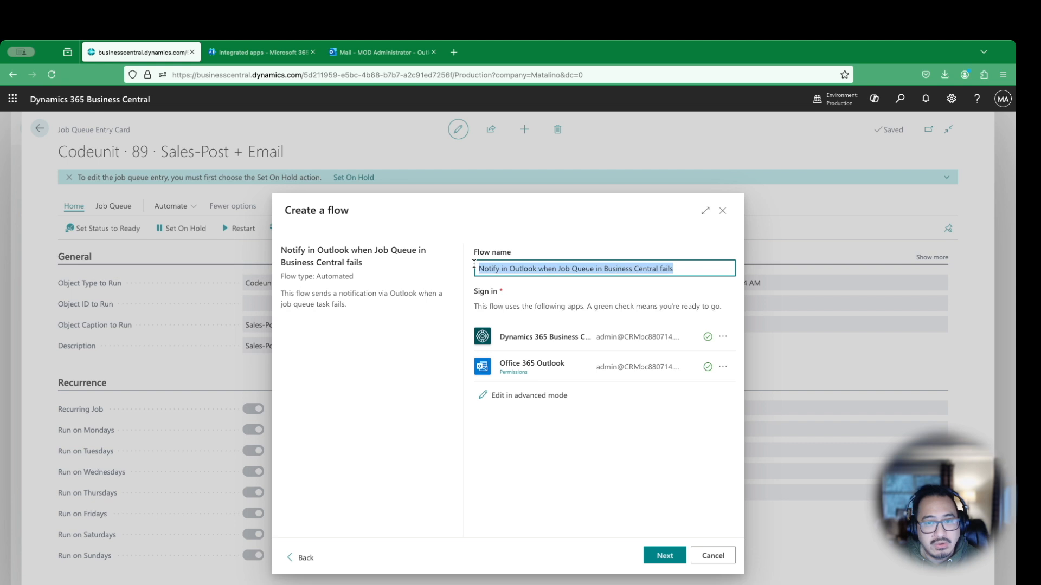
Name the flow 'Sales Post Email Notification' and create it from the template
text(Sales Post Email Notification)
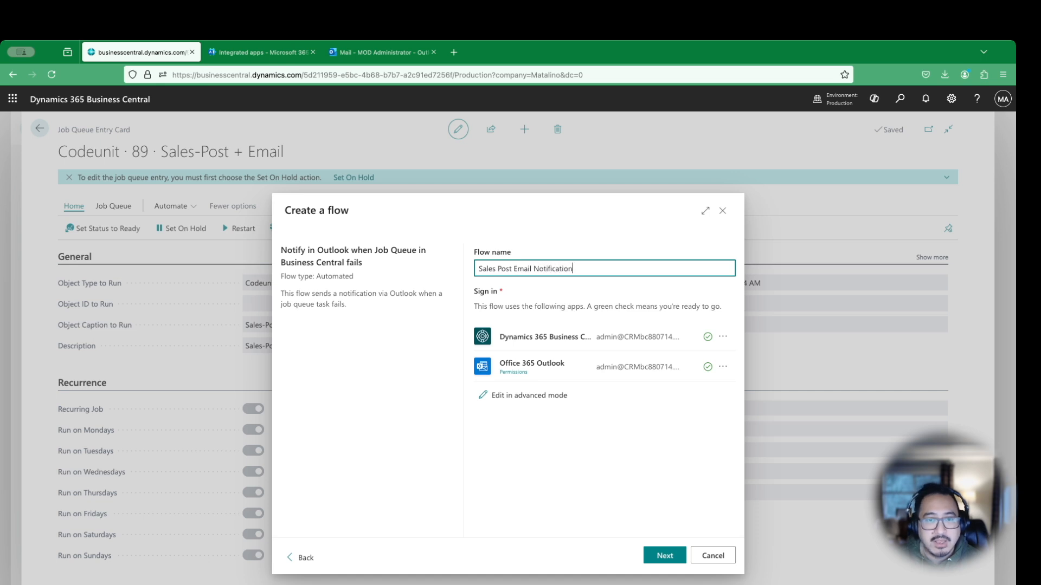
mouse_move(663, 352)
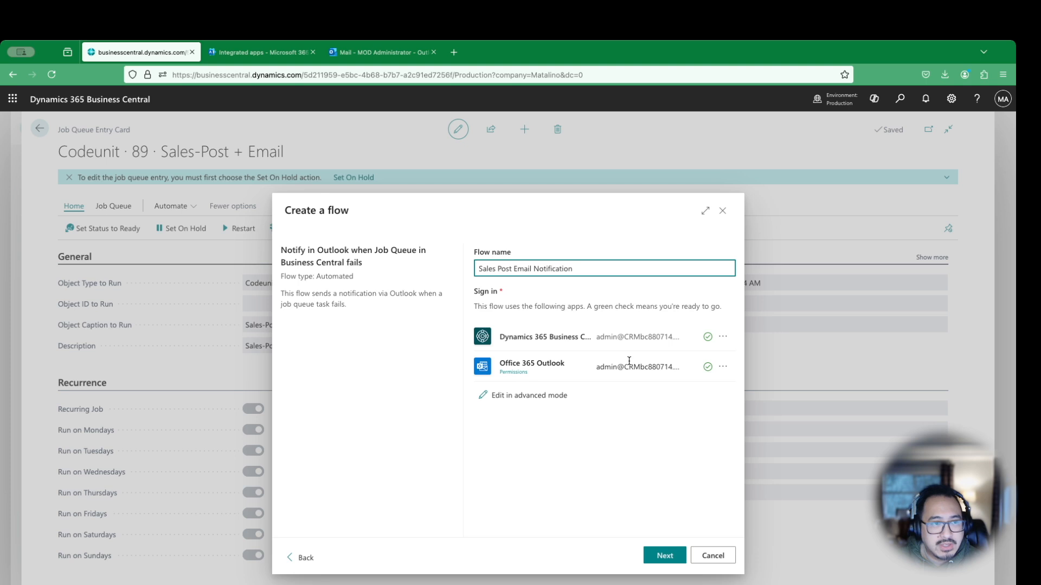
mouse_move(620, 360)
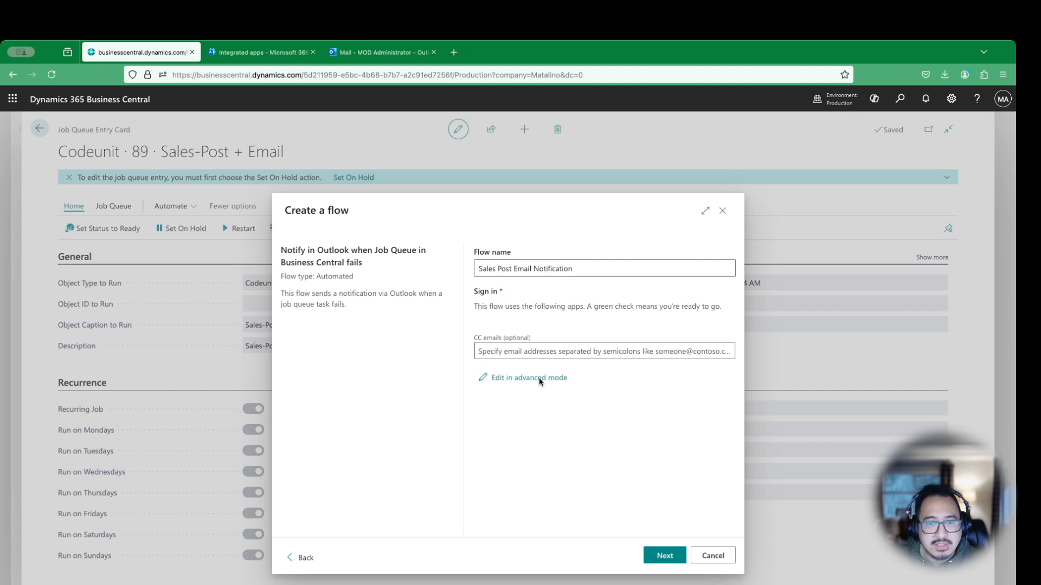
click(663, 555)
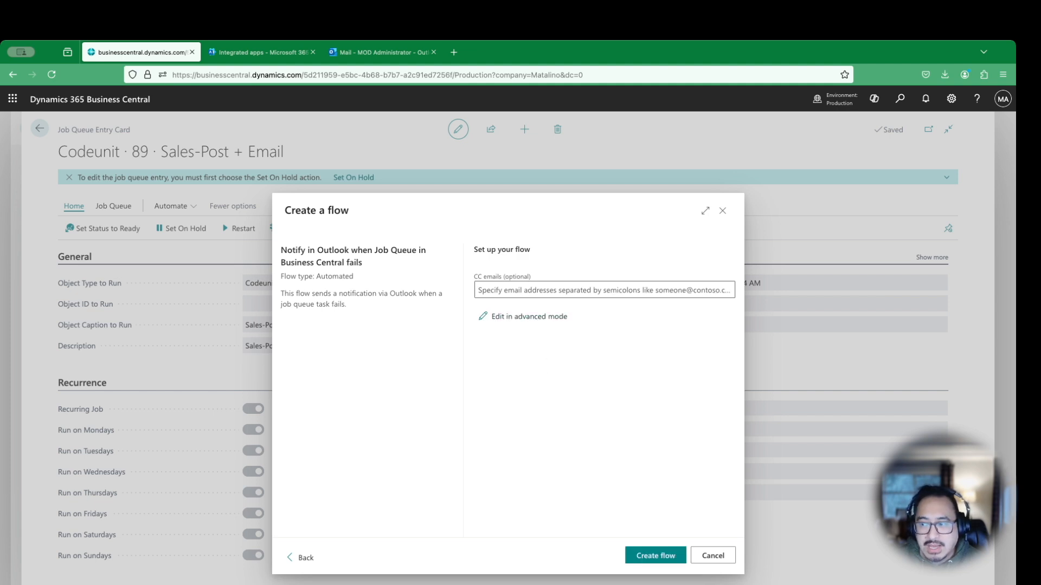
mouse_move(527, 371)
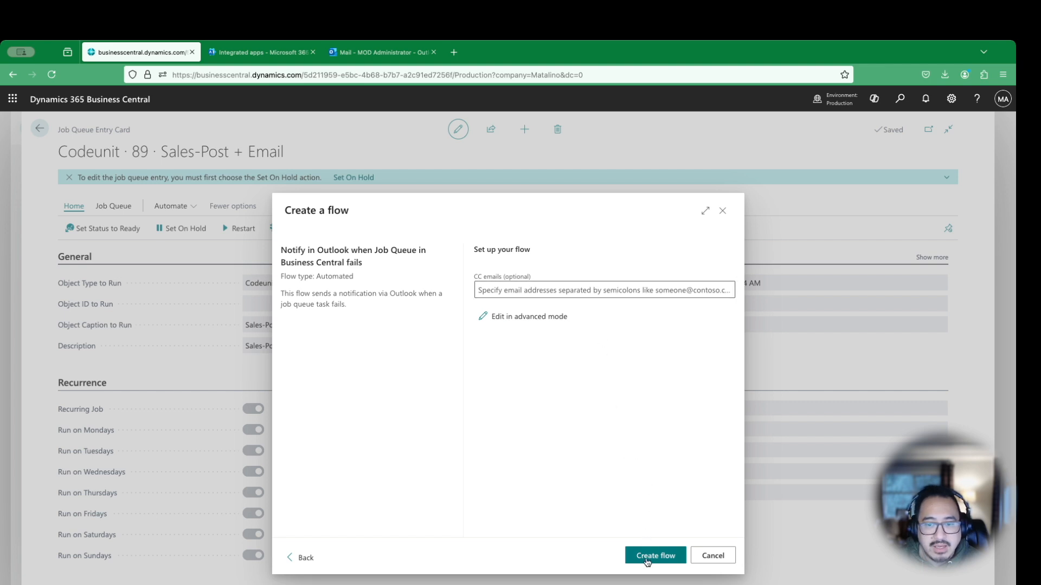
click(655, 555)
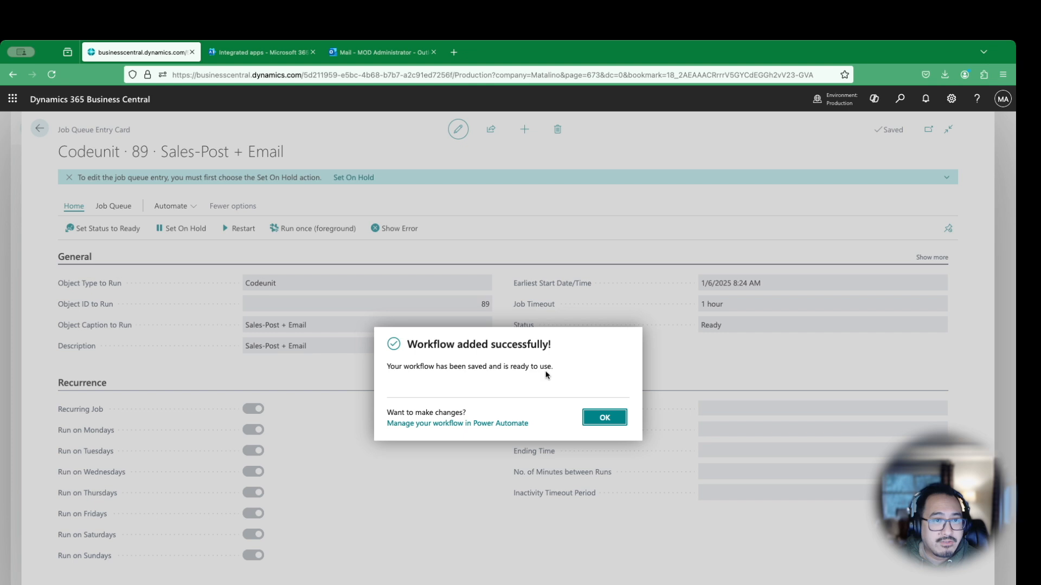
Dismiss the success message and choose Manage flows under Power Automate
click(603, 417)
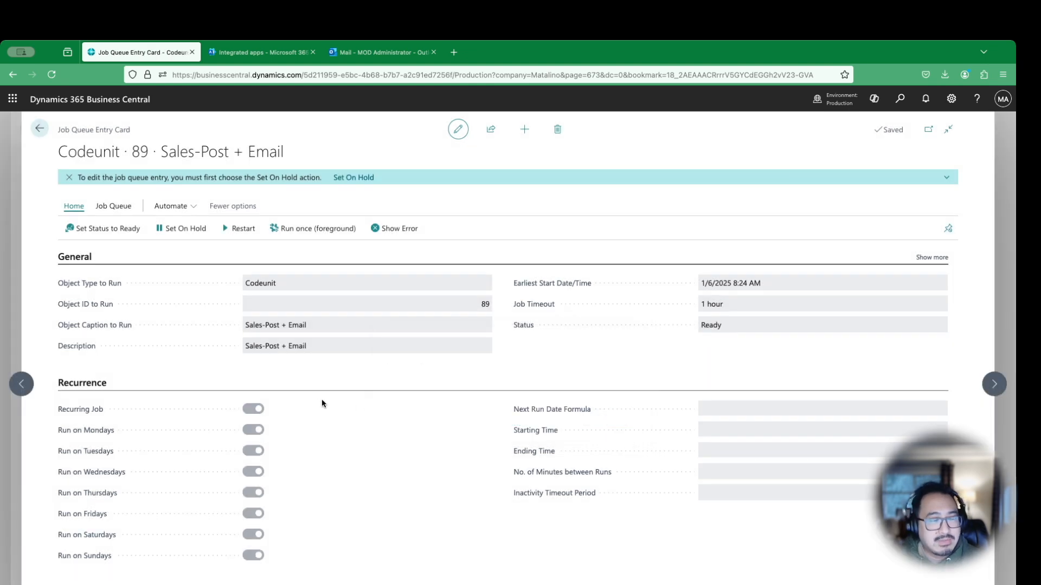
mouse_move(316, 377)
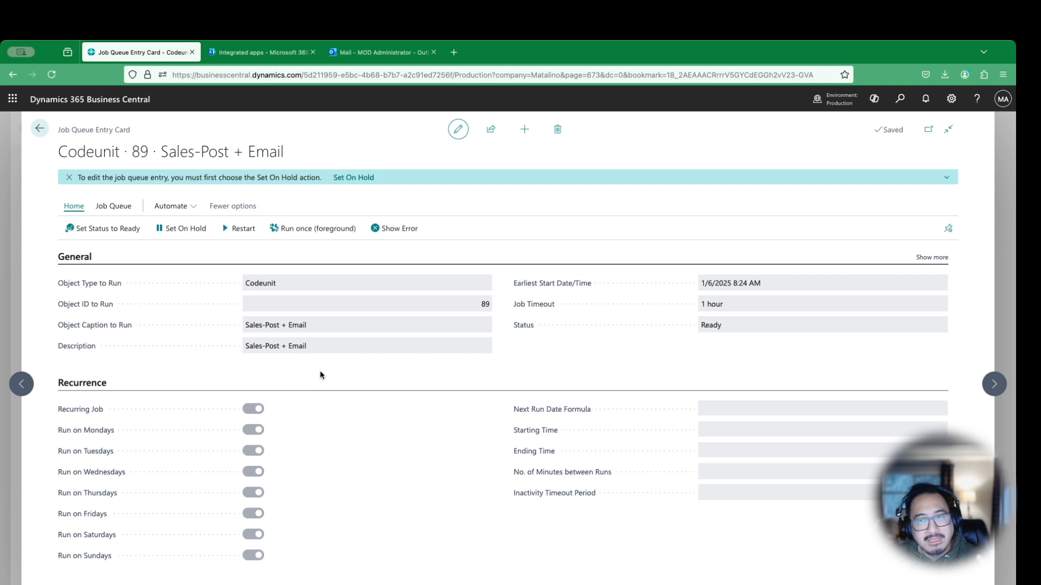
mouse_move(331, 375)
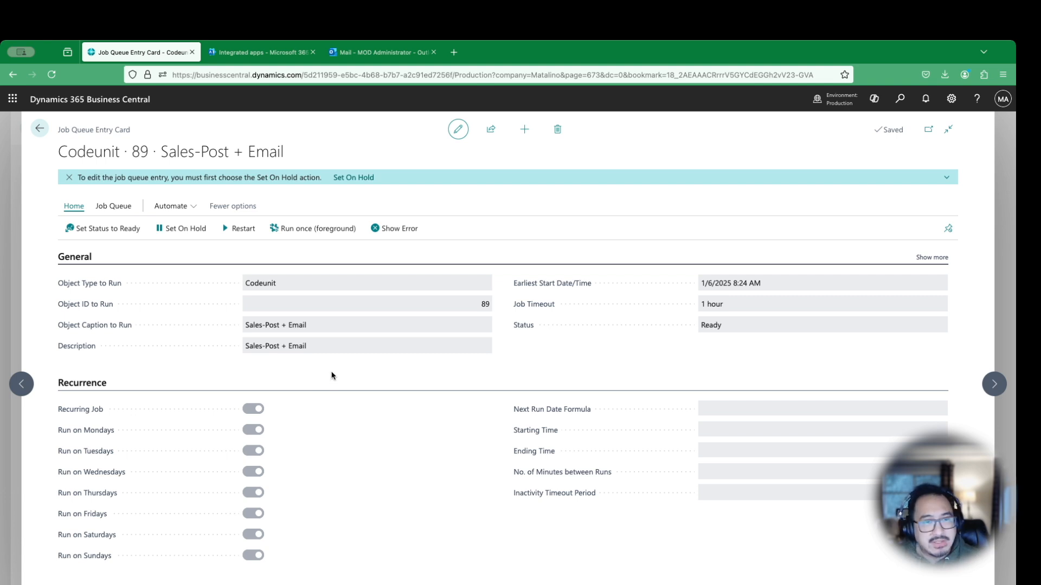
mouse_move(302, 265)
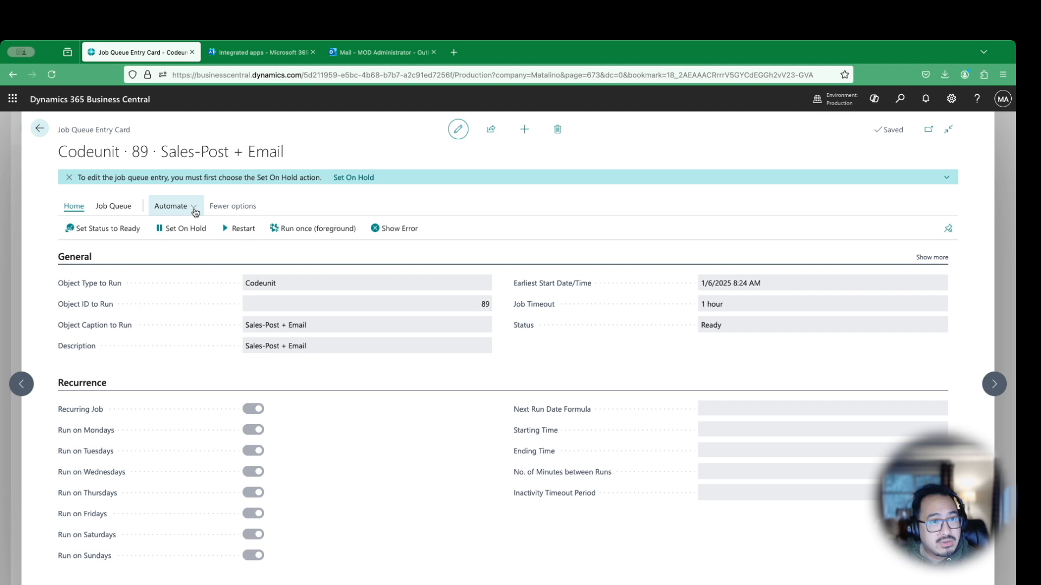
click(192, 226)
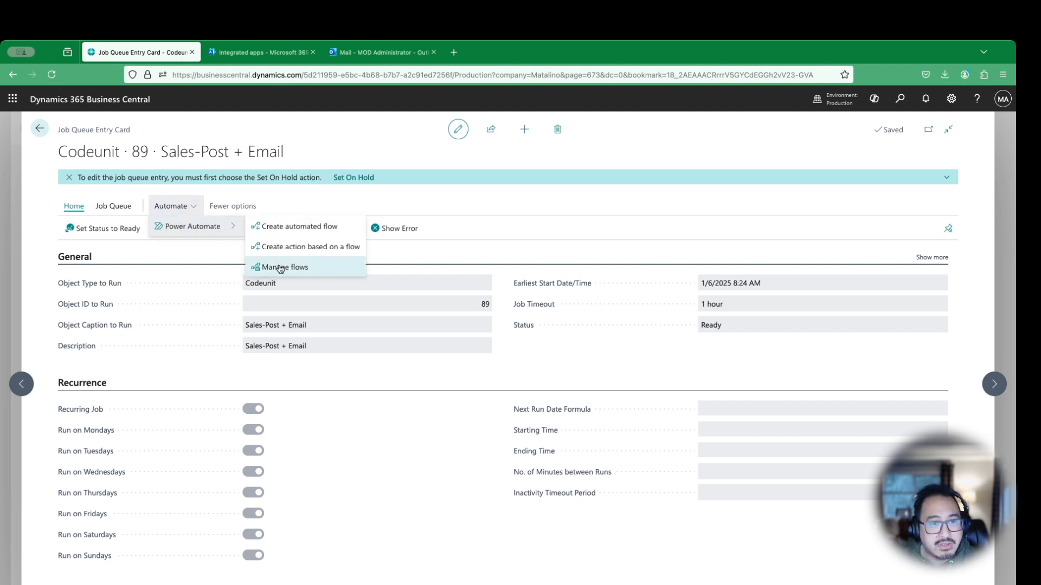
click(284, 266)
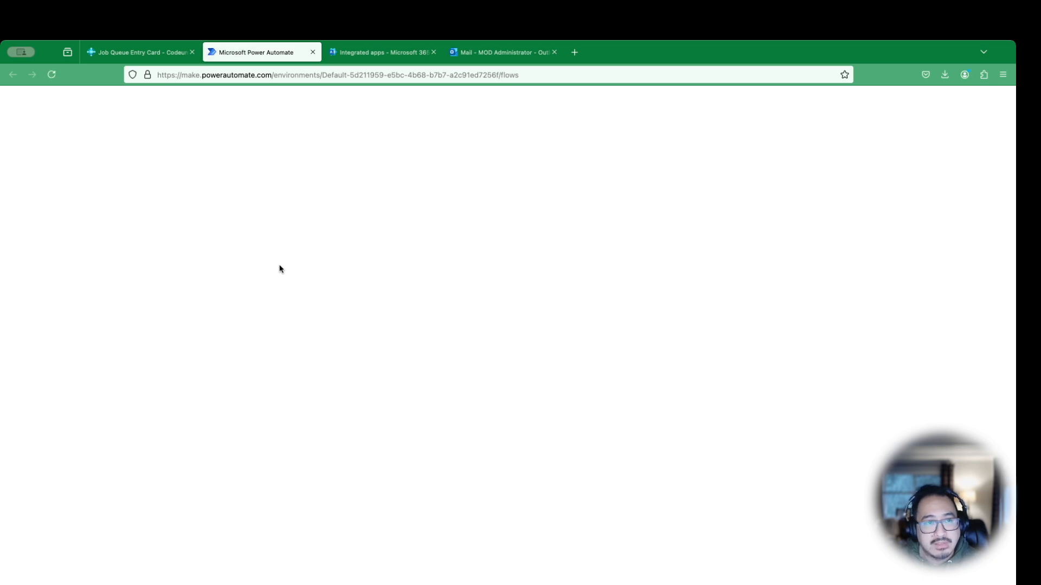
mouse_move(284, 269)
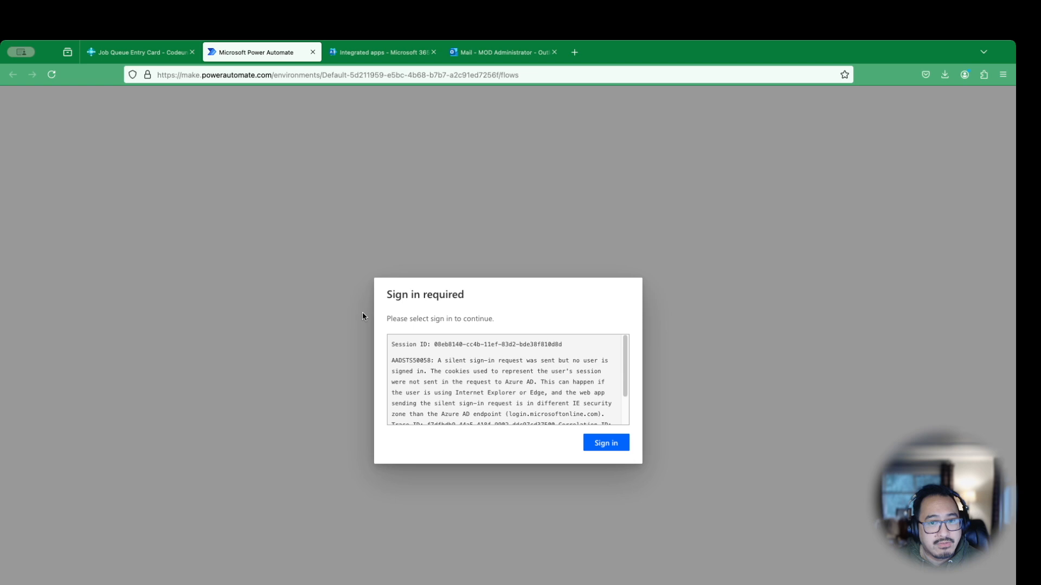
Sign in and dismiss the feedback survey to reach My flows
click(603, 443)
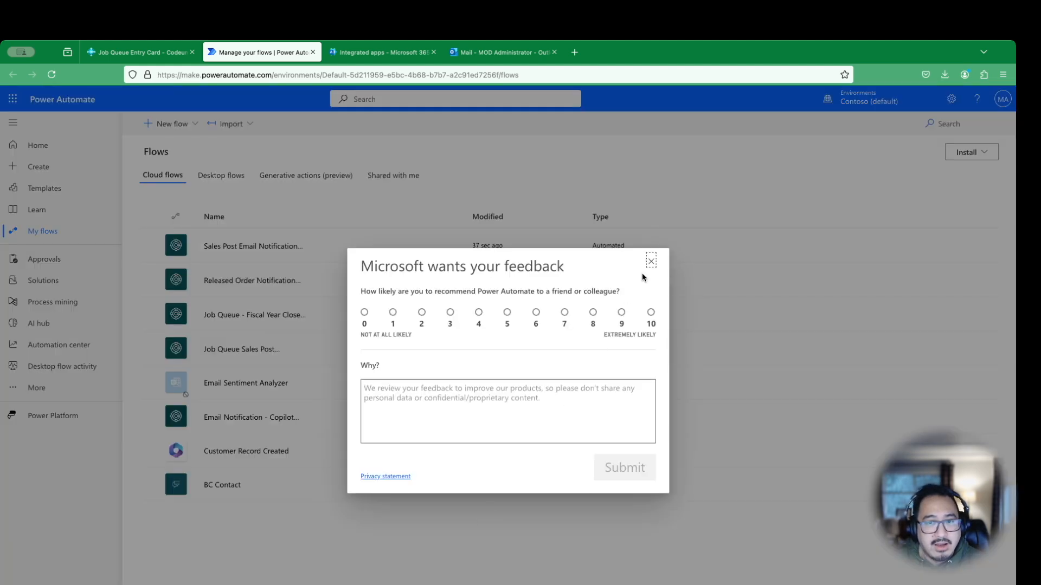
click(650, 260)
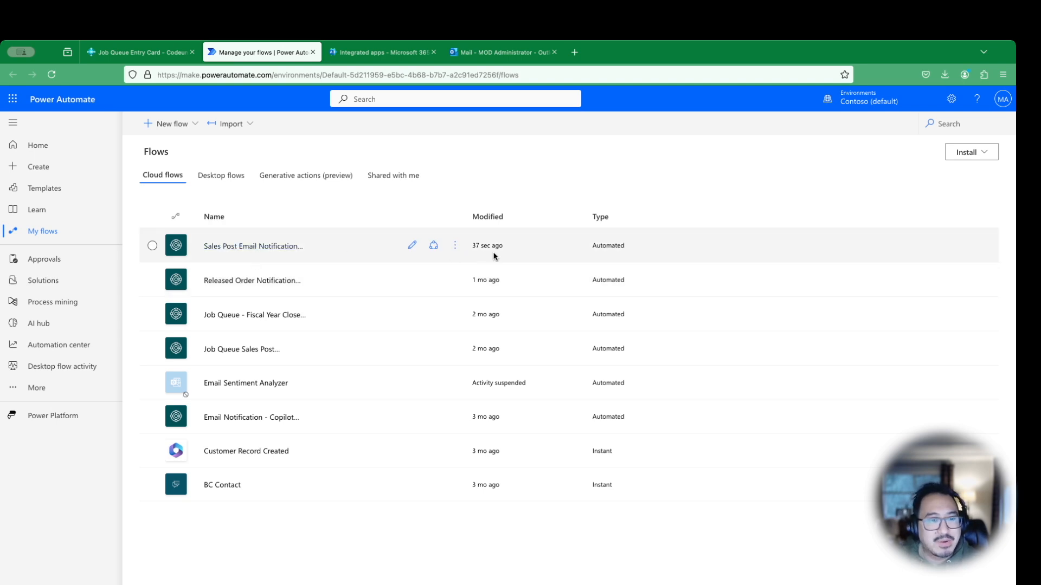
mouse_move(252, 246)
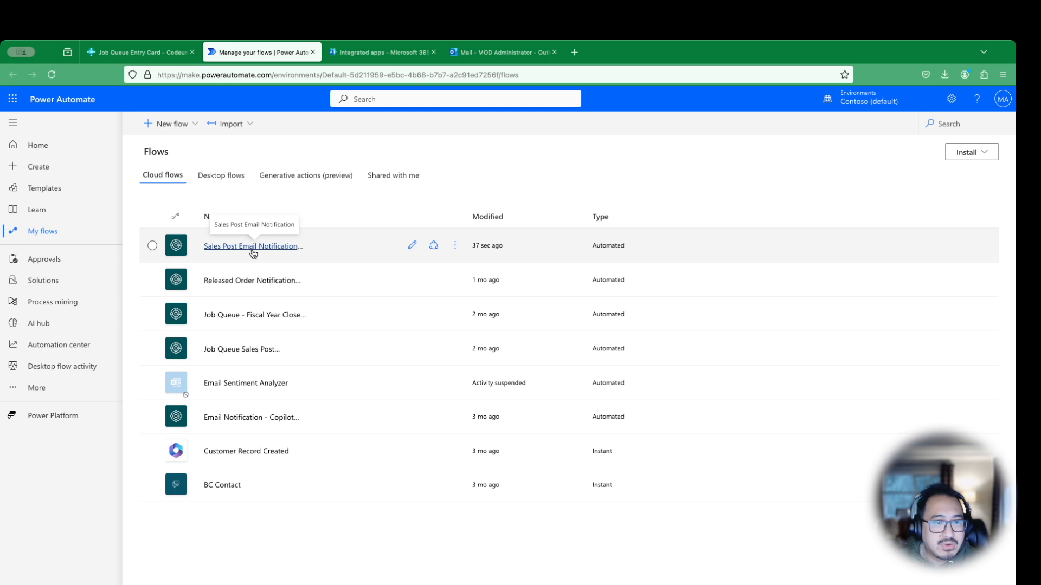
mouse_move(411, 248)
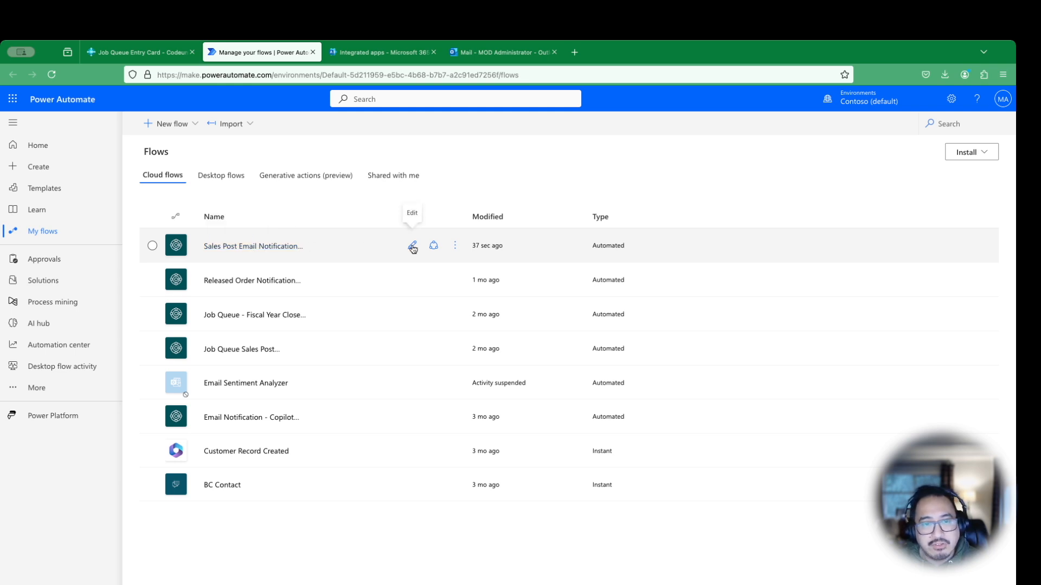
Edit the Sales Post Email Notification flow and look through its steps in the designer
click(411, 248)
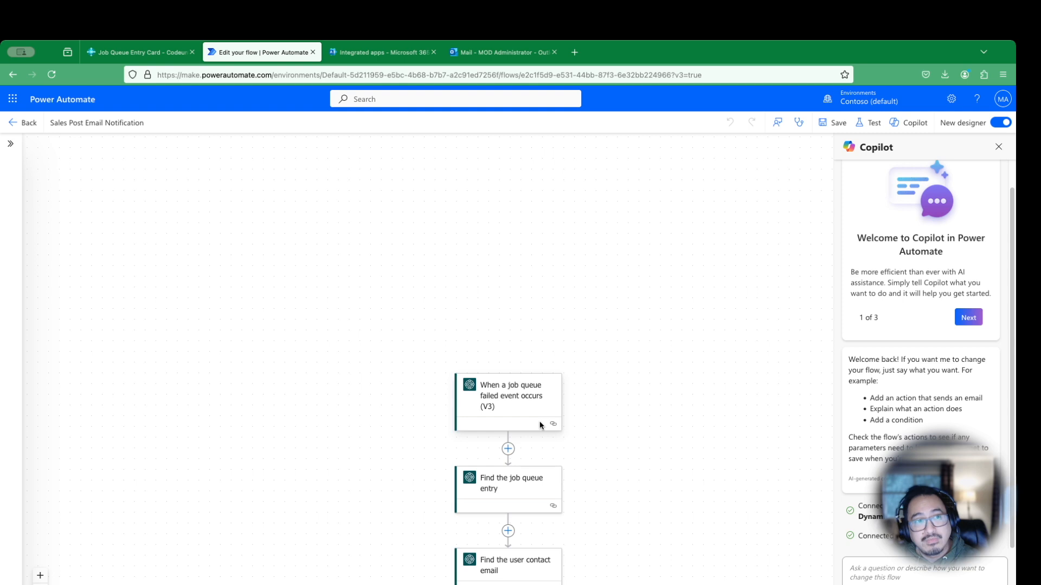
mouse_move(672, 455)
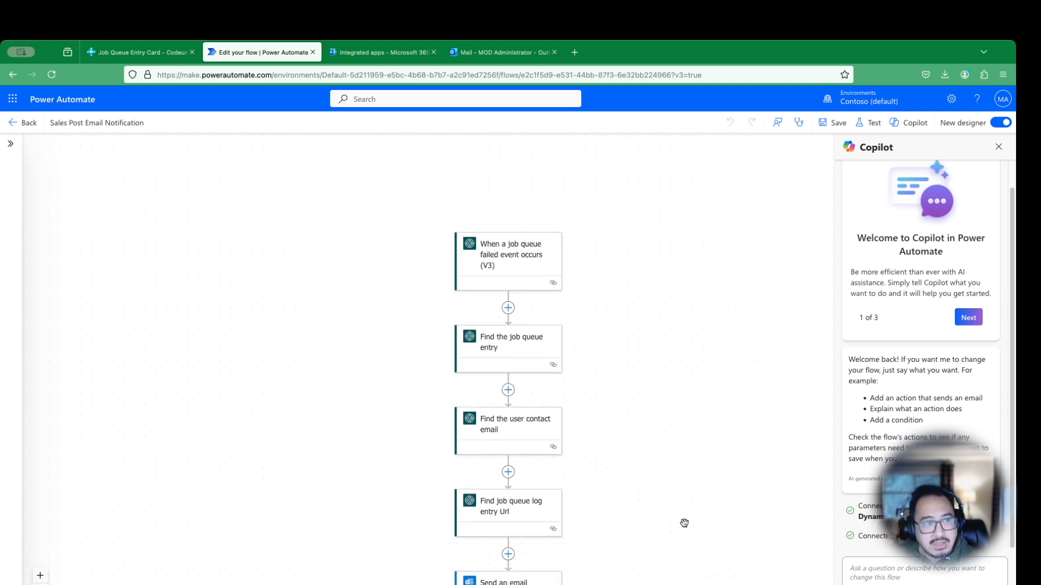
scroll(down, 3)
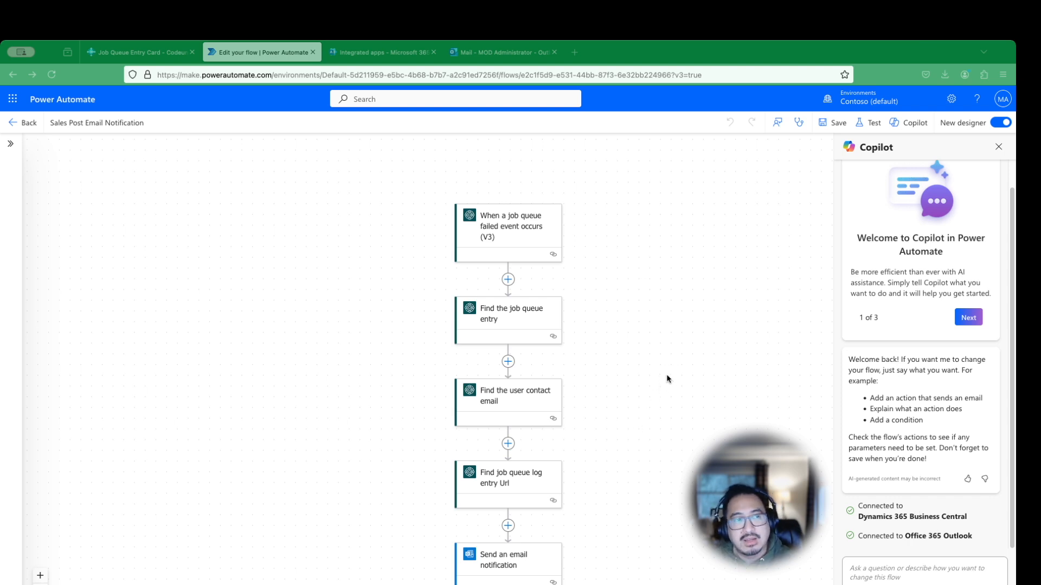
mouse_move(637, 471)
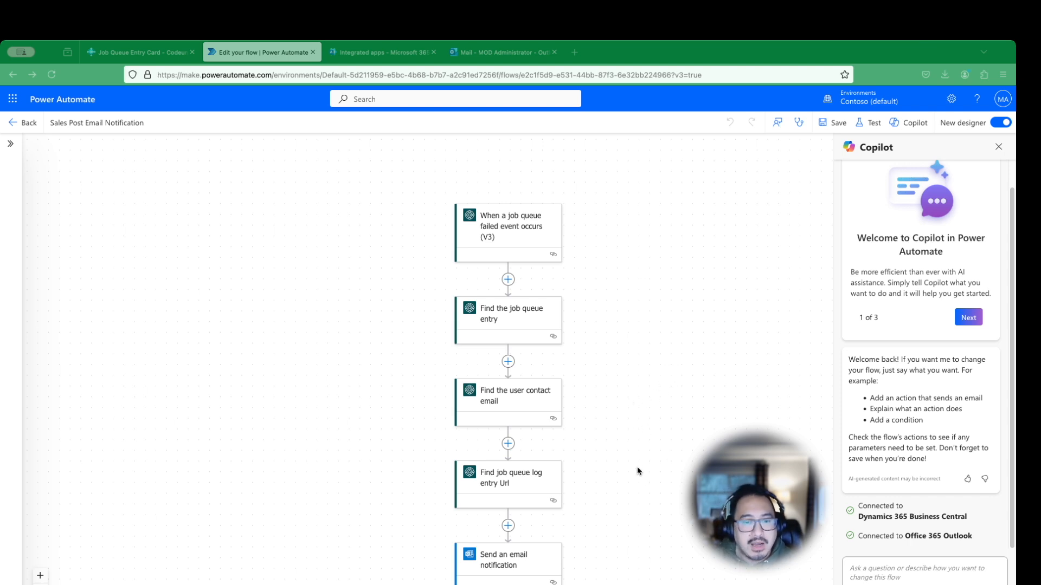
mouse_move(579, 283)
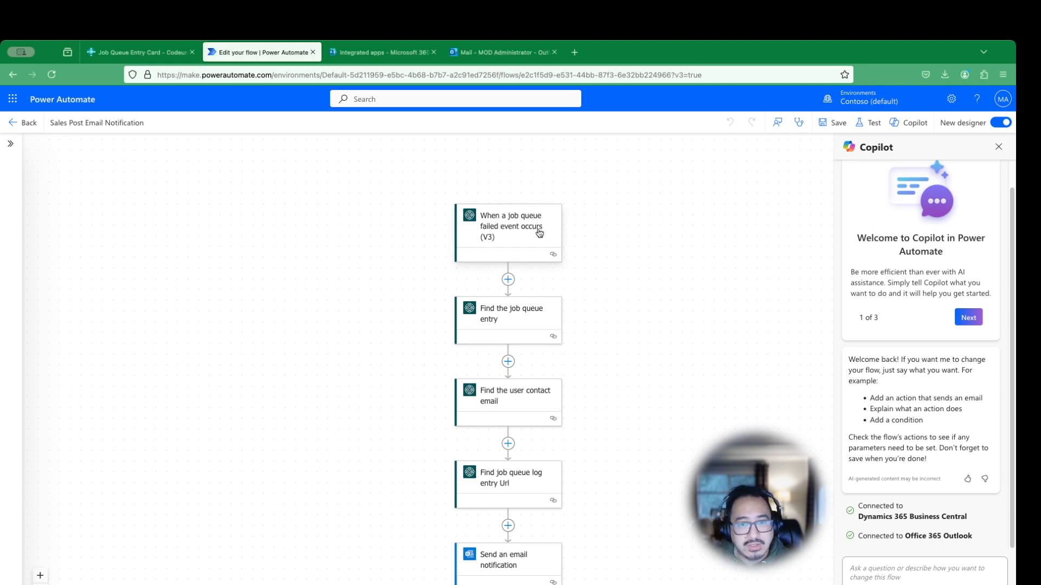
click(508, 226)
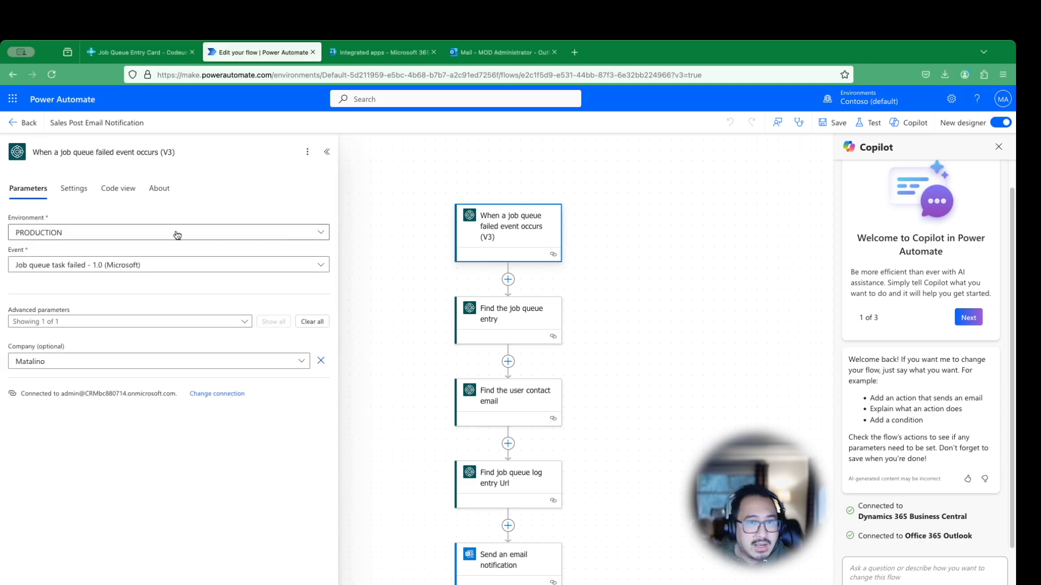
click(139, 52)
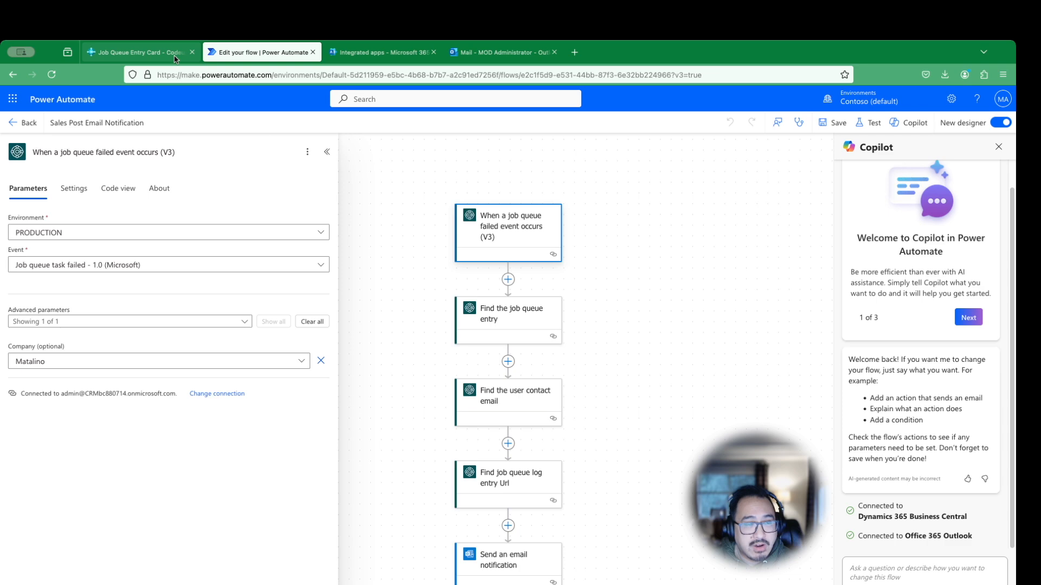
click(139, 52)
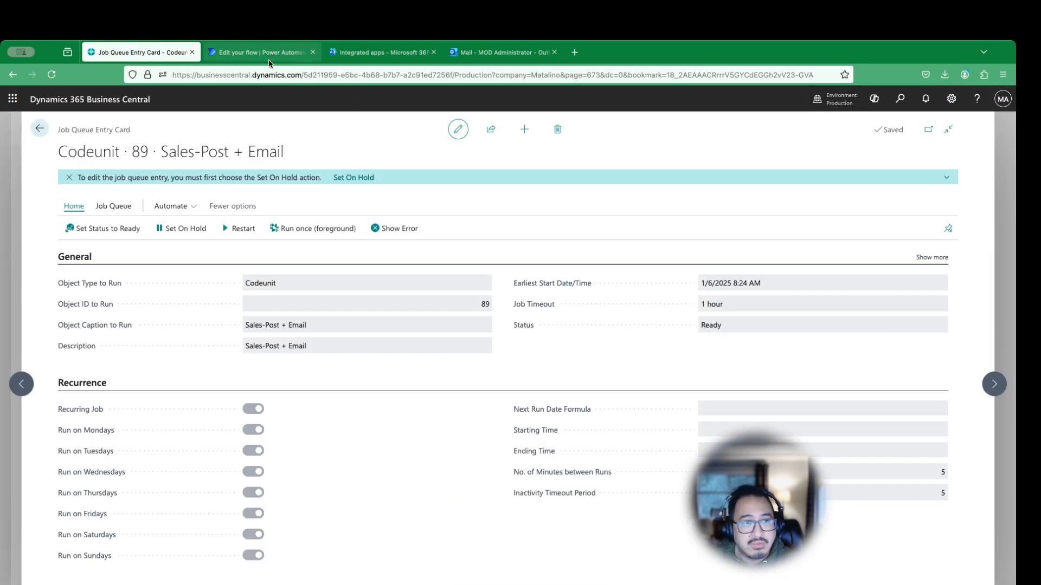
click(260, 53)
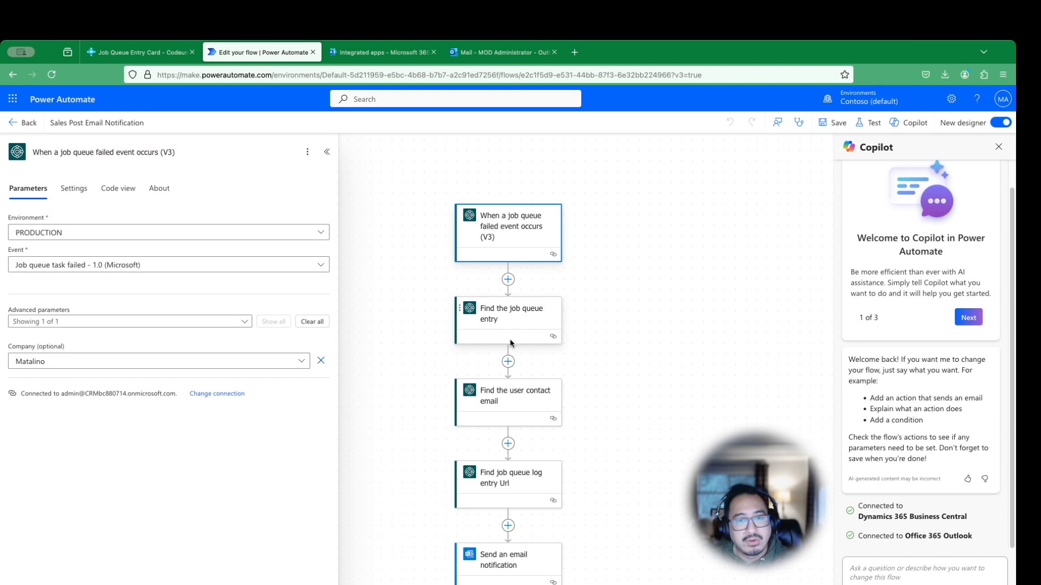
Inspect the job queue entry lookup and the user contact email lookup settings
click(508, 313)
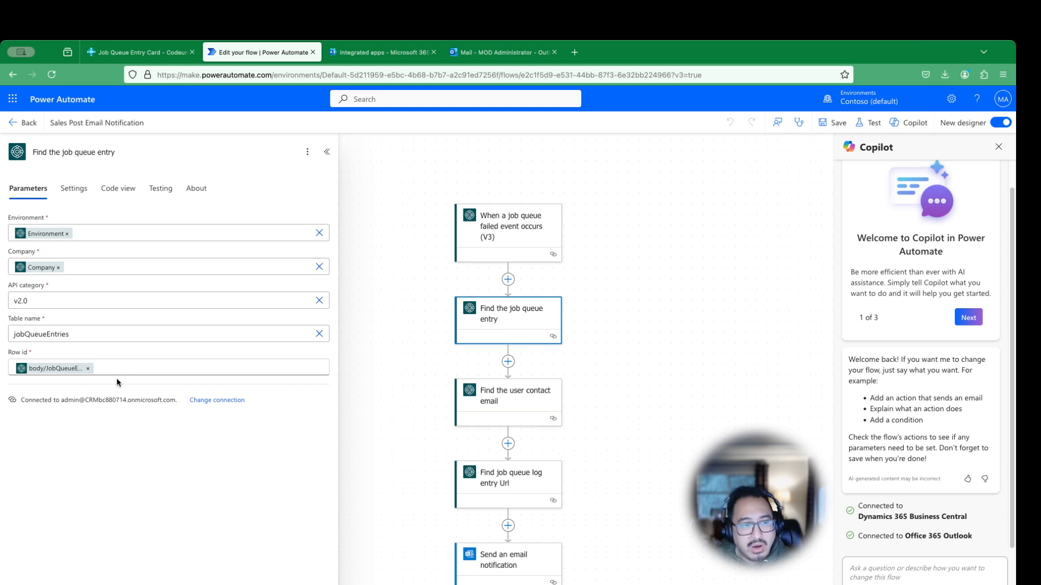
mouse_move(346, 404)
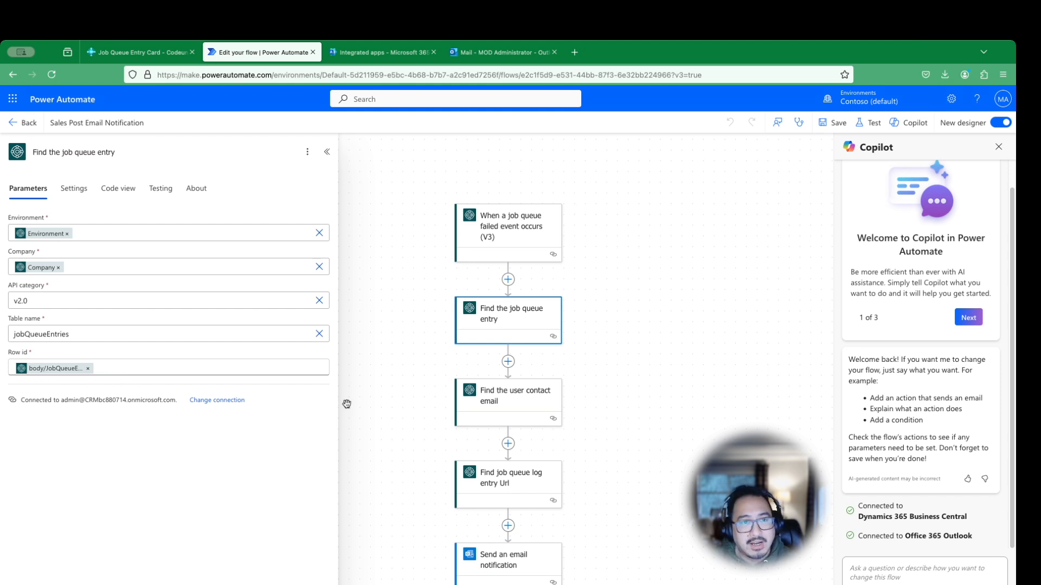
mouse_move(181, 379)
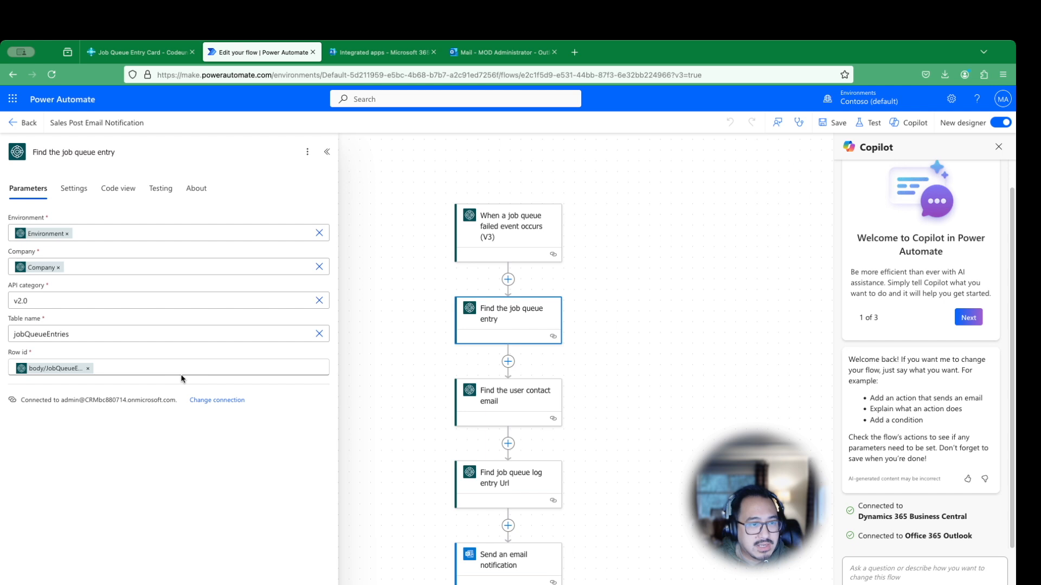
mouse_move(408, 393)
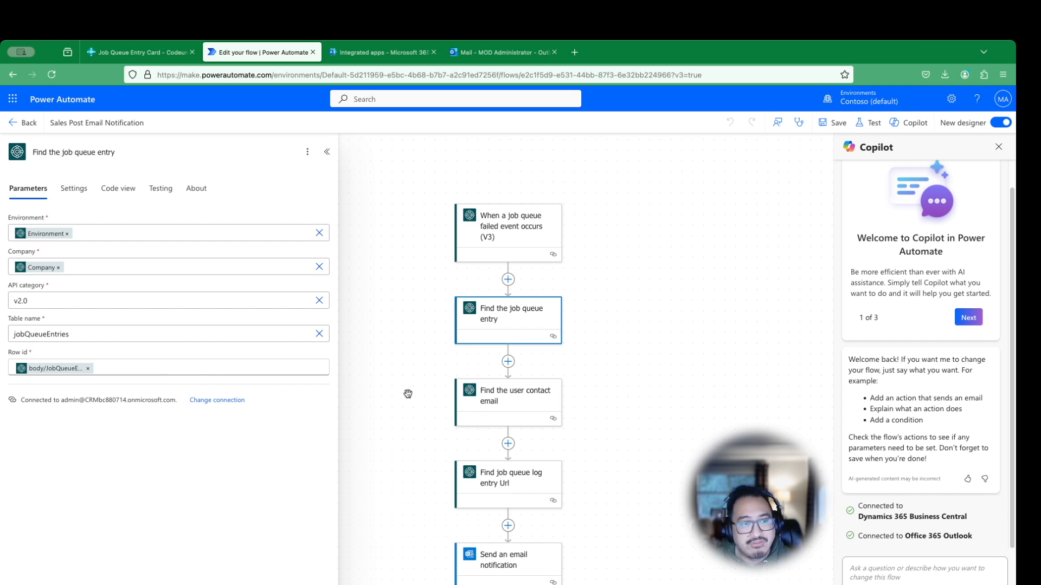
mouse_move(538, 407)
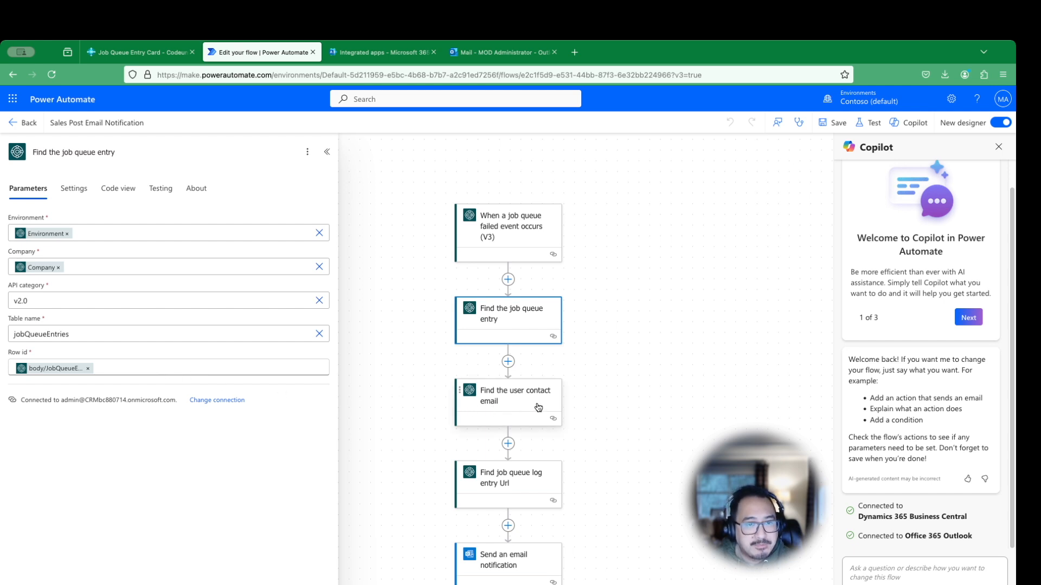
click(508, 402)
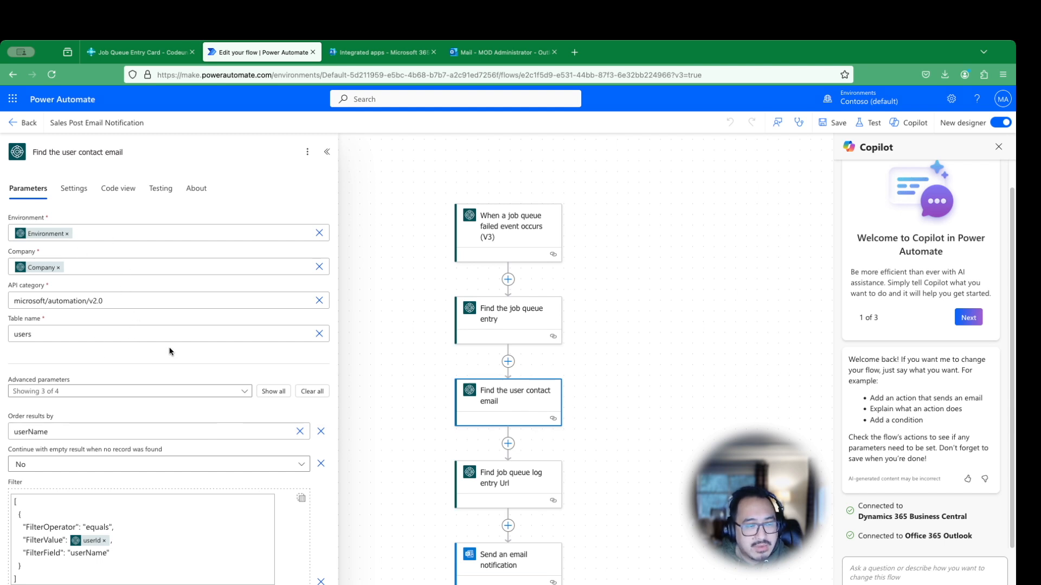
mouse_move(180, 370)
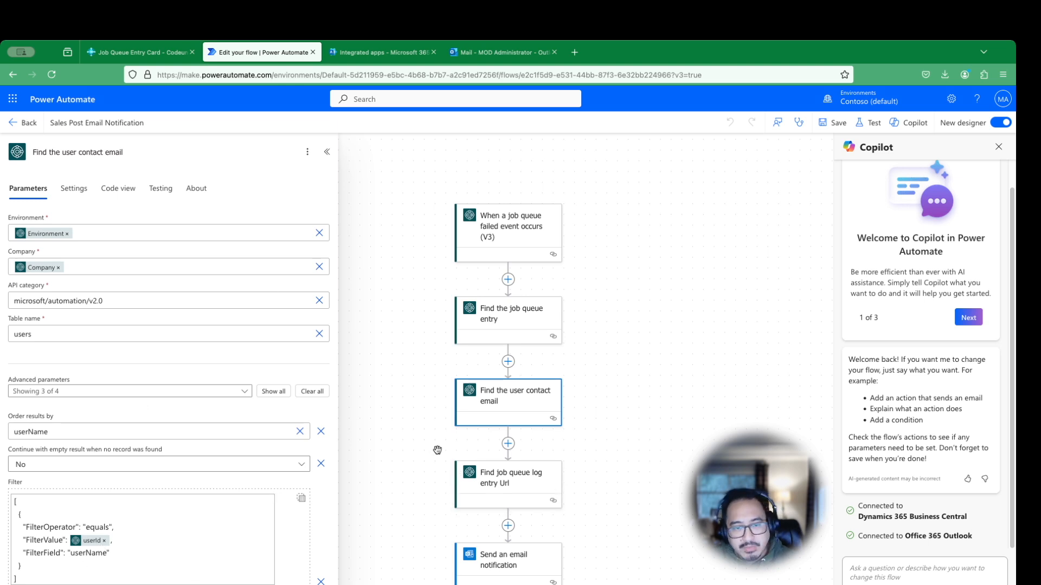
mouse_move(184, 444)
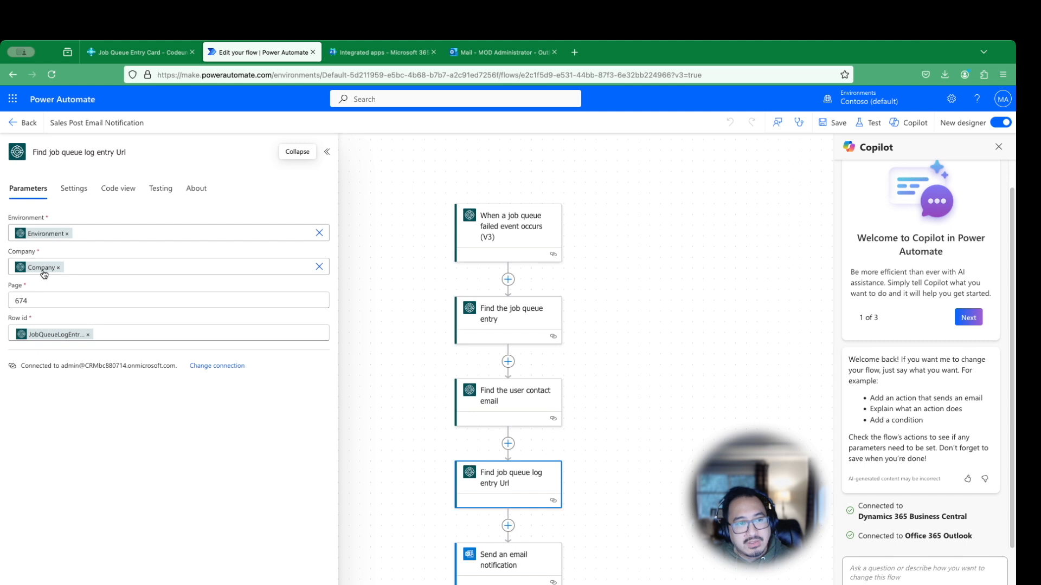
mouse_move(48, 240)
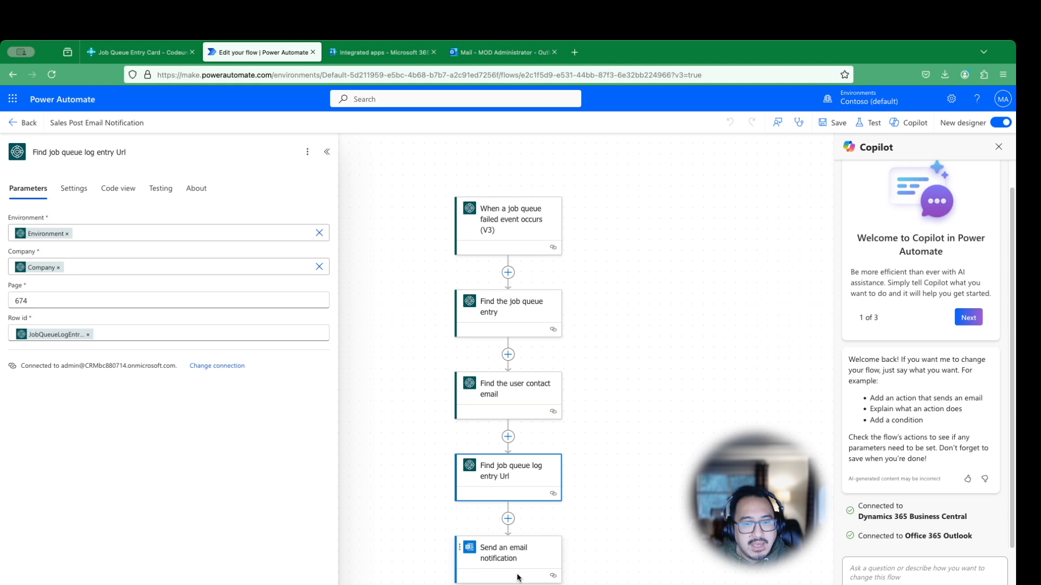
Inspect the 'Send an email notification' step's recipient, subject and body
click(507, 553)
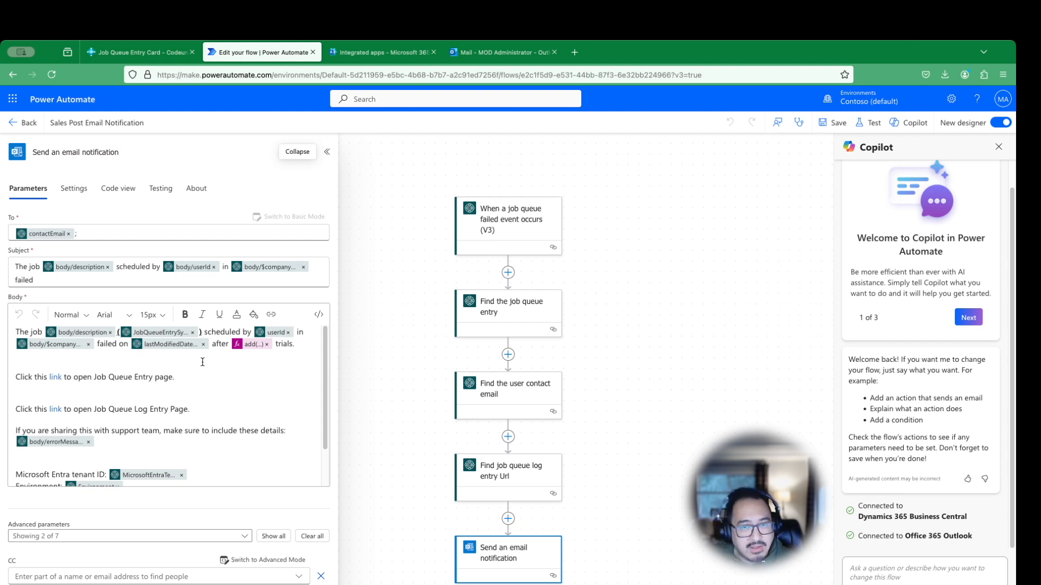
mouse_move(176, 406)
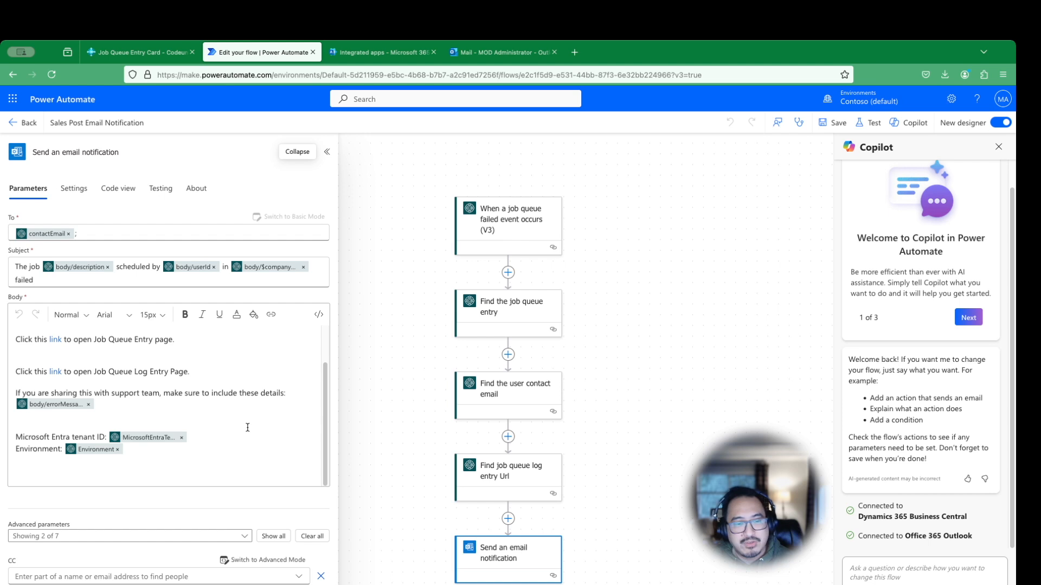
mouse_move(249, 425)
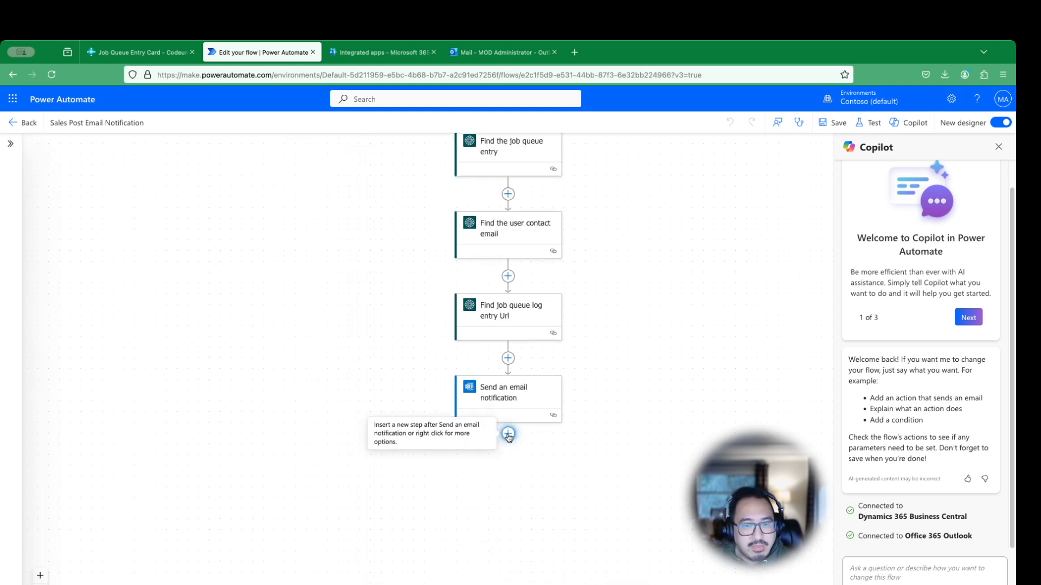
Insert a Microsoft Teams 'Post message in a chat or channel' step after the email notification
click(508, 435)
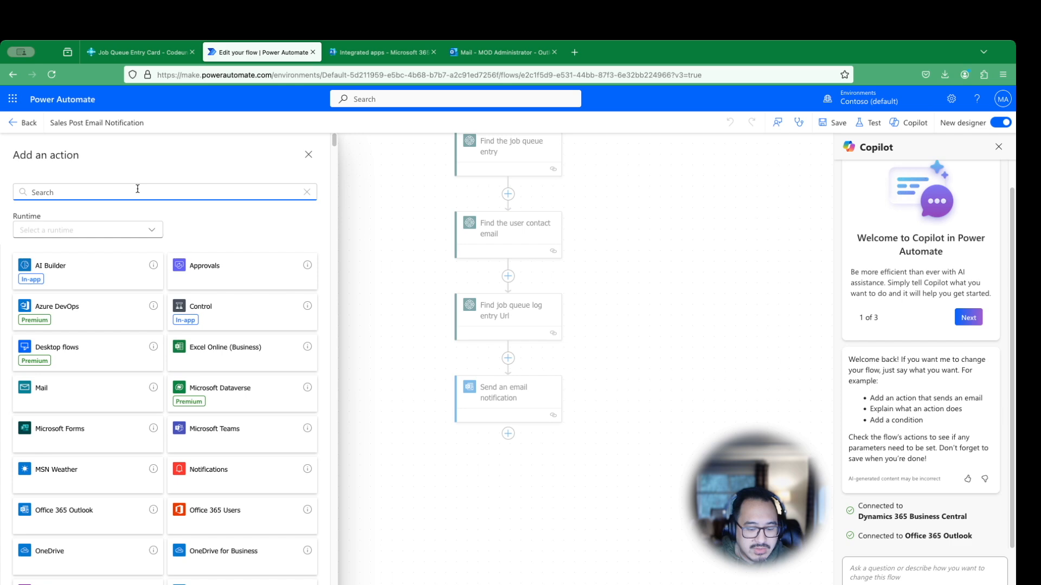
text(Teams)
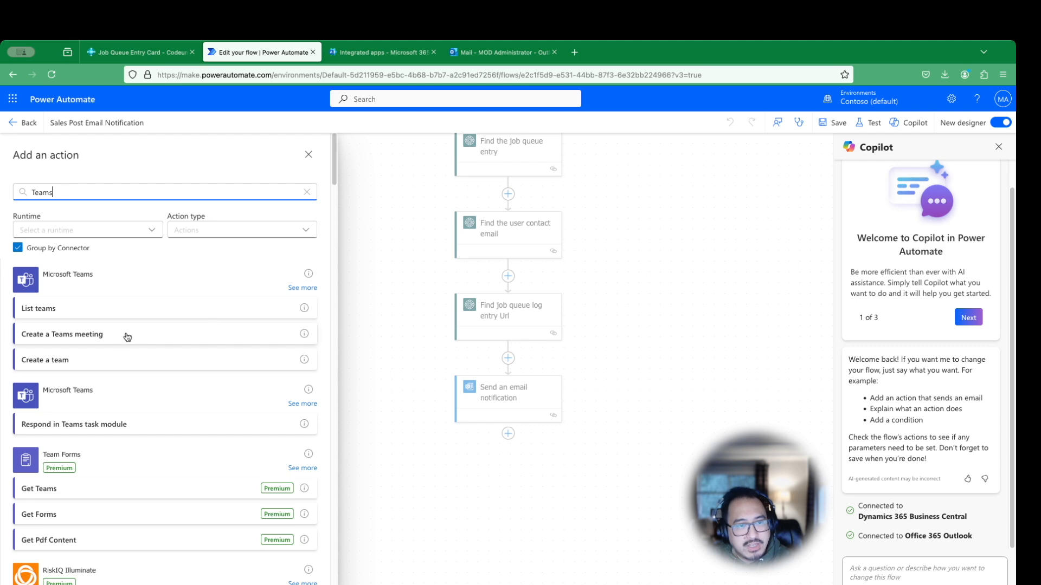
click(302, 287)
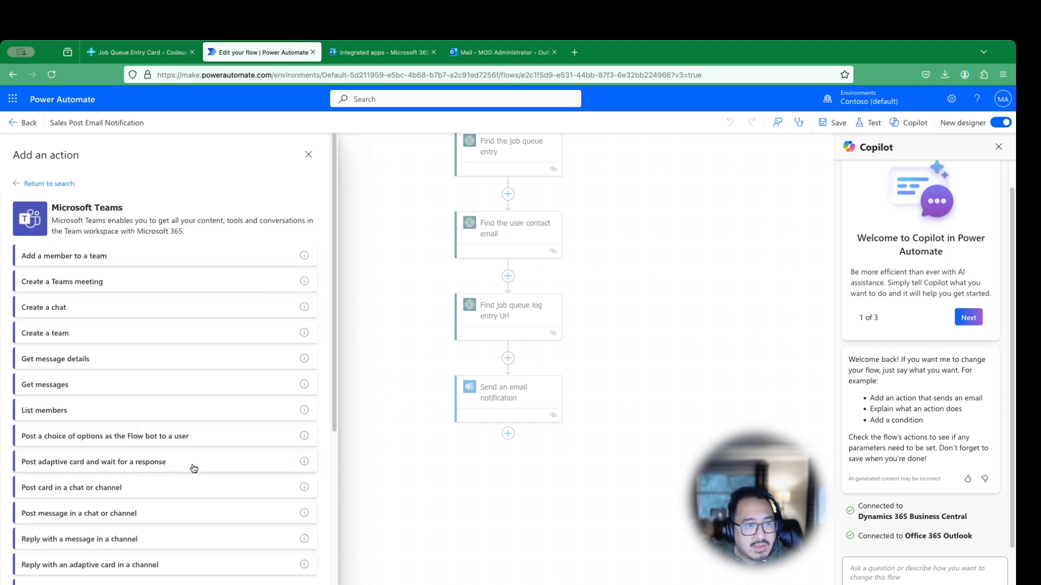
scroll(down, 3)
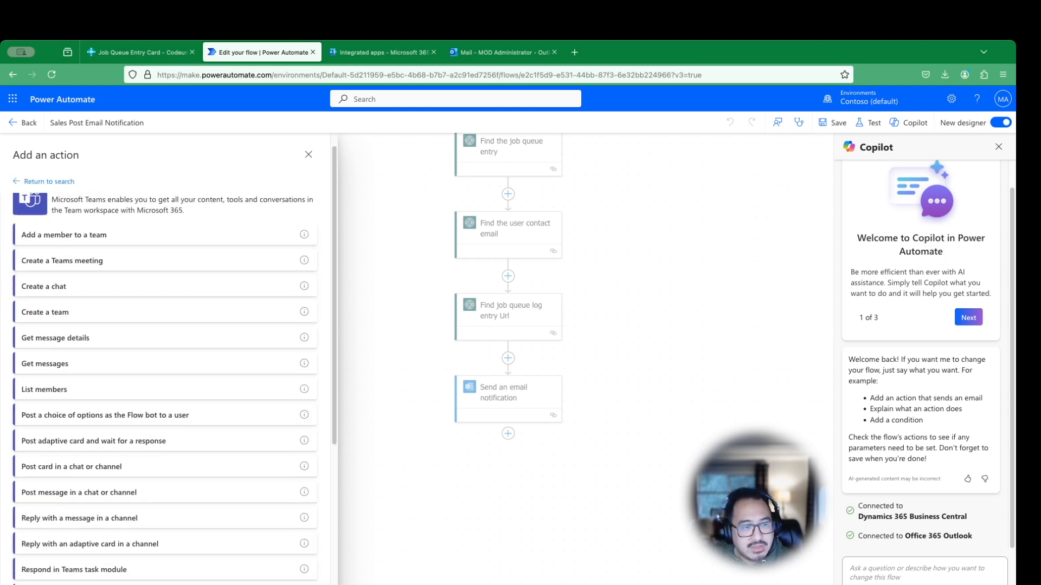
scroll(down, 3)
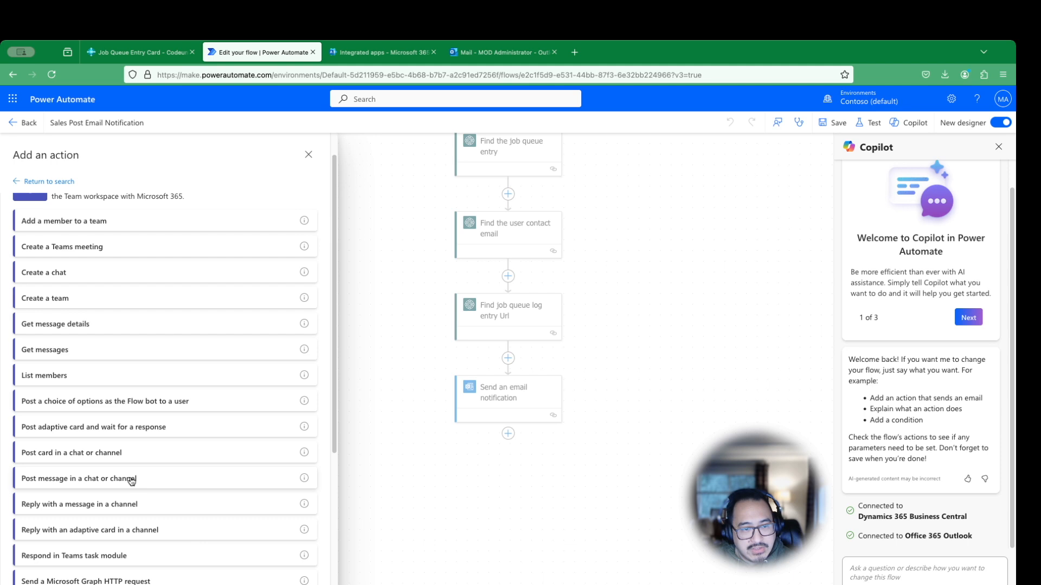
click(78, 479)
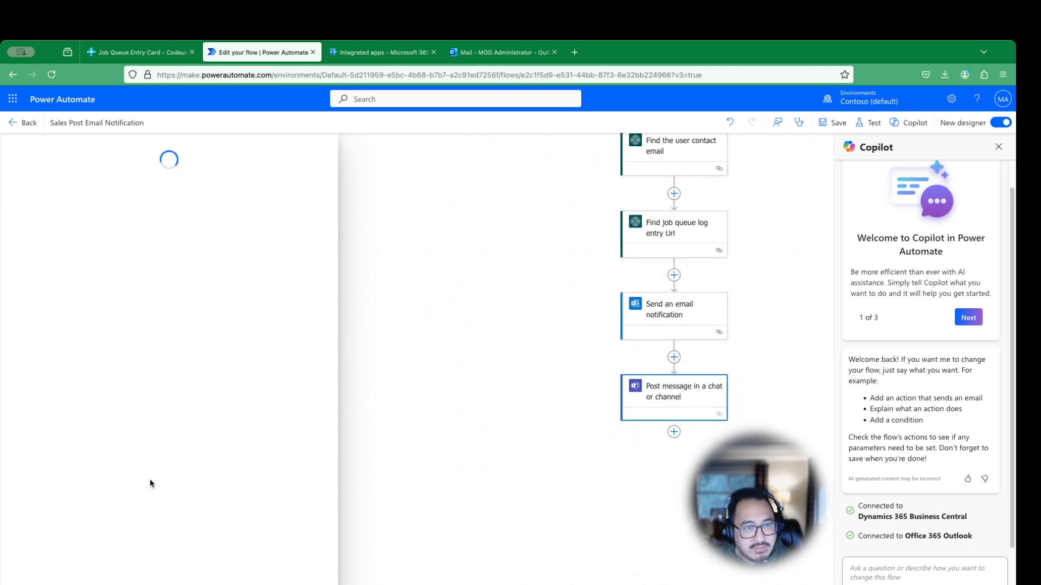
Return from the designer to the flow's details page
click(674, 390)
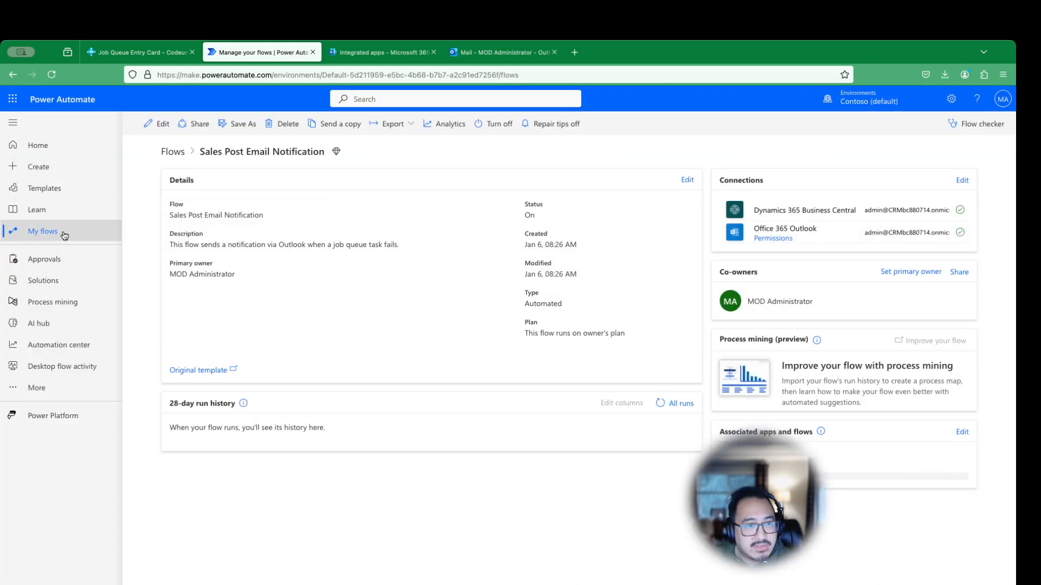
From My flows, edit the Job Queue Sales Post flow and view its last steps
click(42, 231)
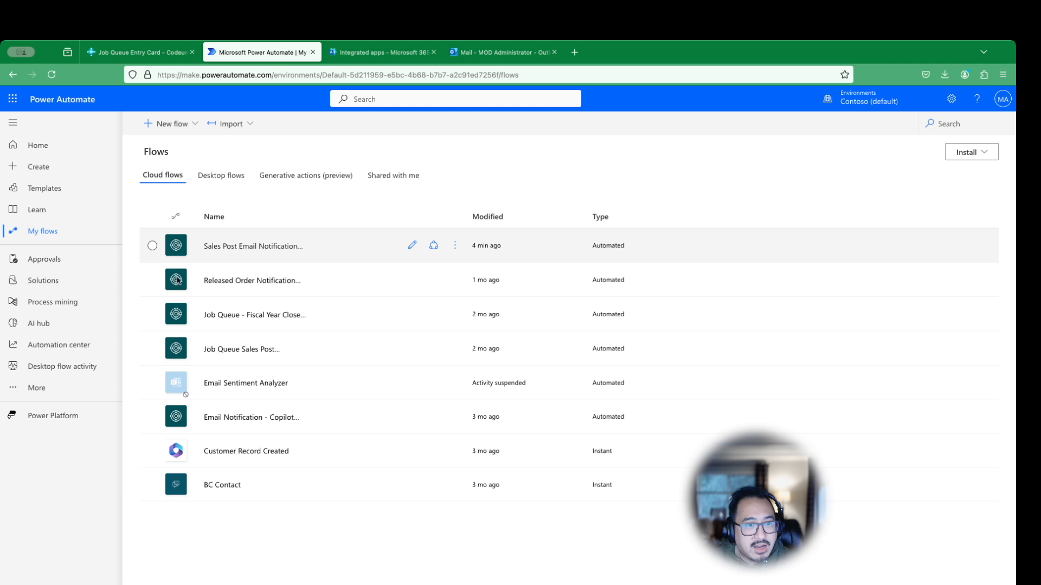
click(241, 349)
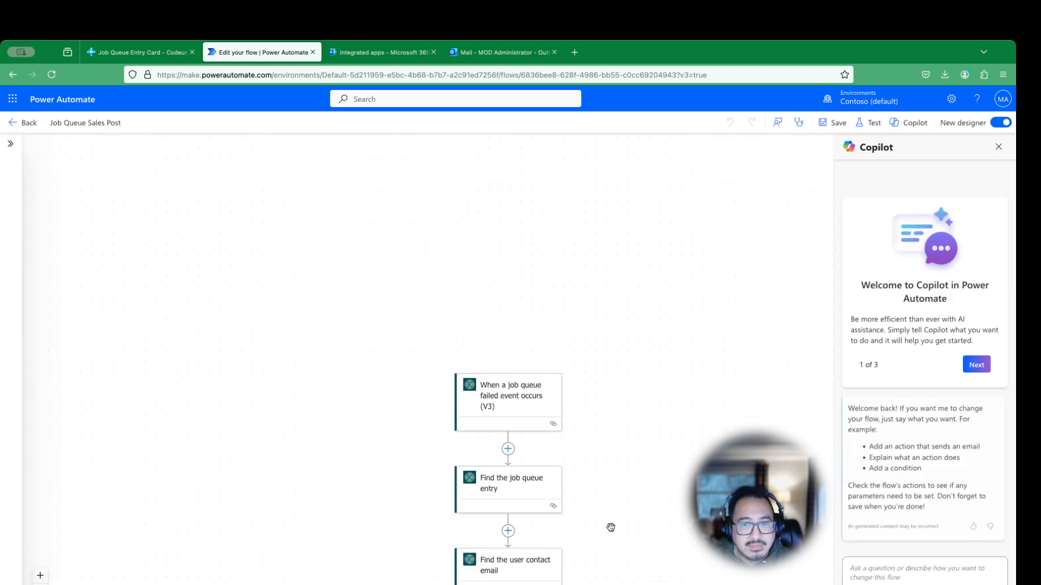
scroll(down, 3)
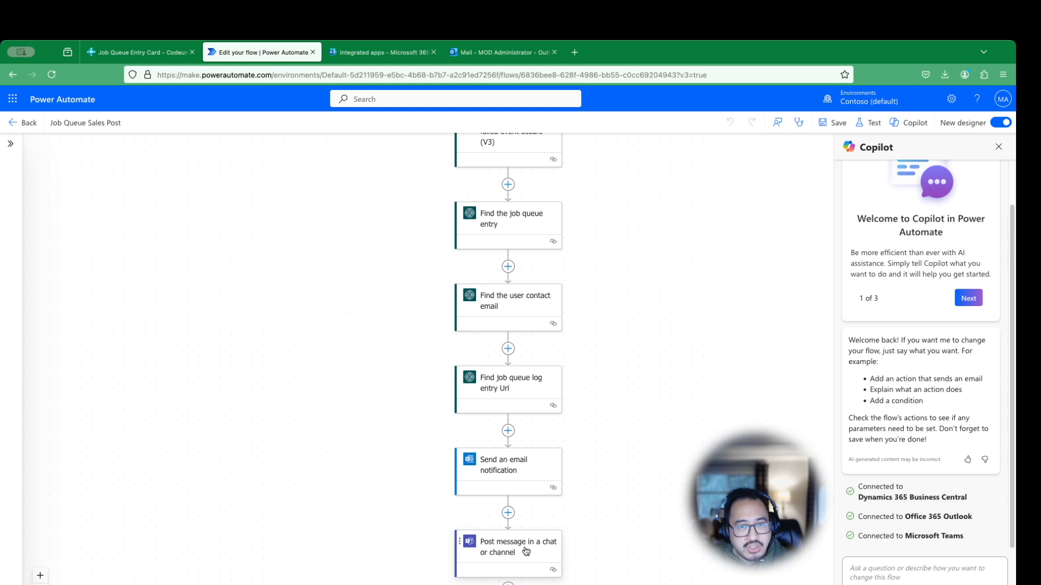
Set the Teams post to Channel, team Contoso, channel General, and place the cursor at the message end
click(508, 546)
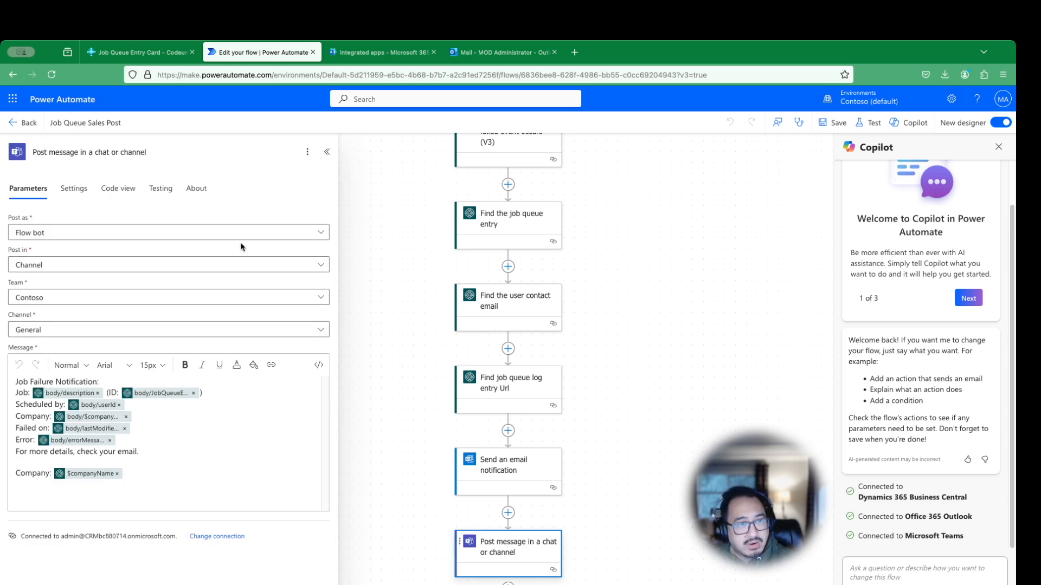
mouse_move(243, 245)
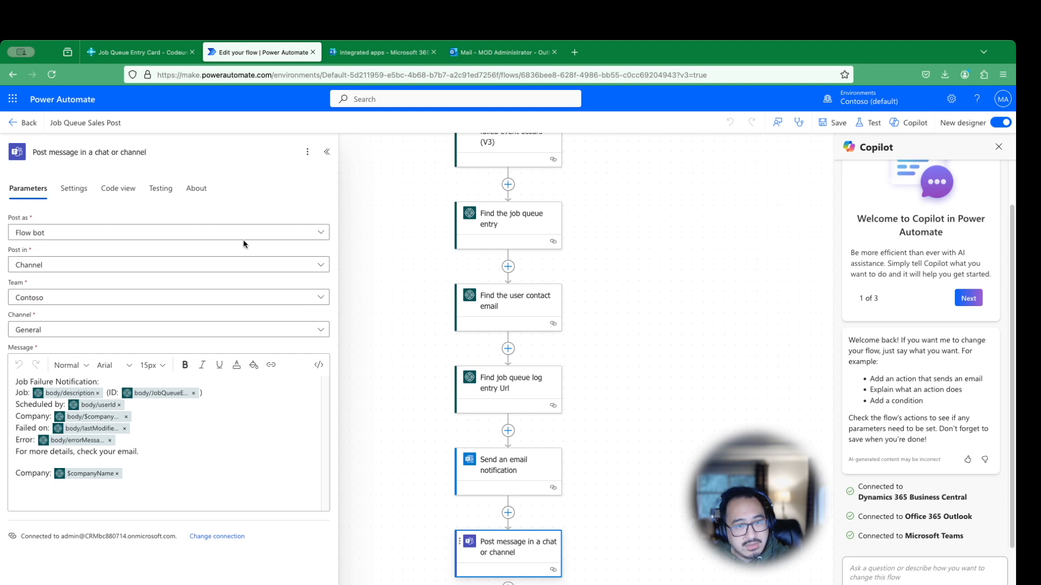
mouse_move(173, 257)
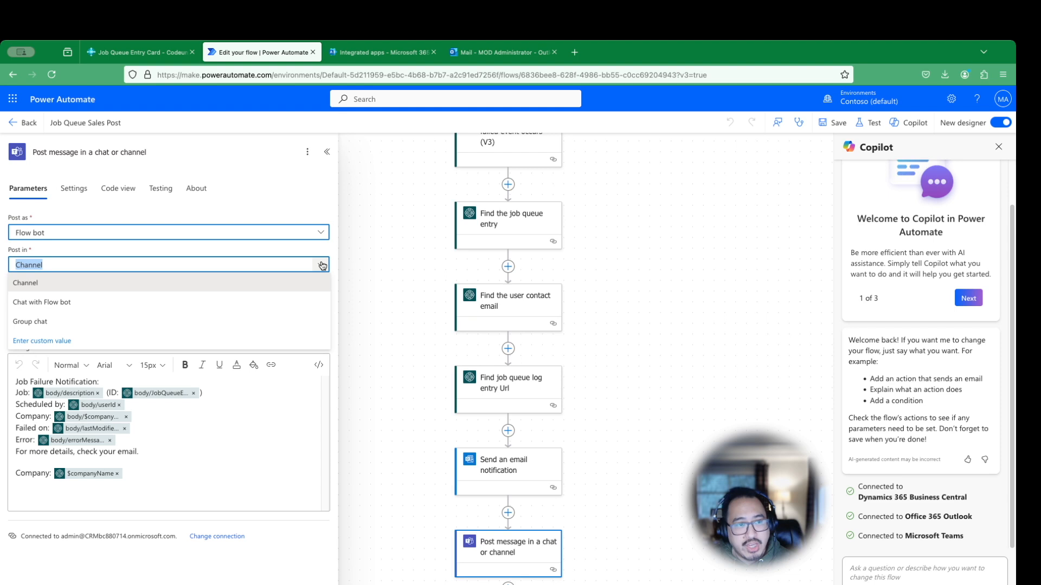
click(26, 283)
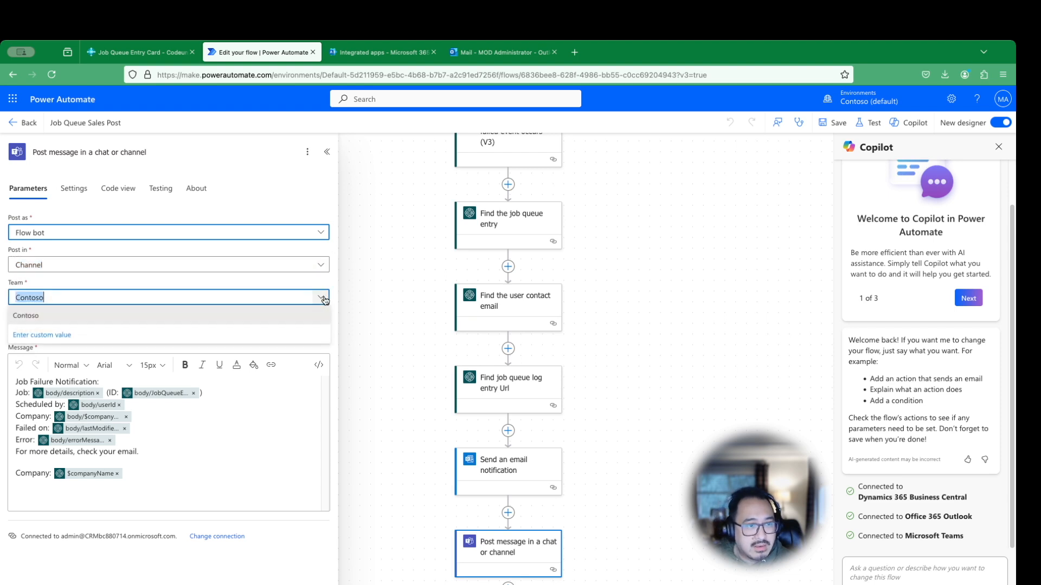
click(26, 316)
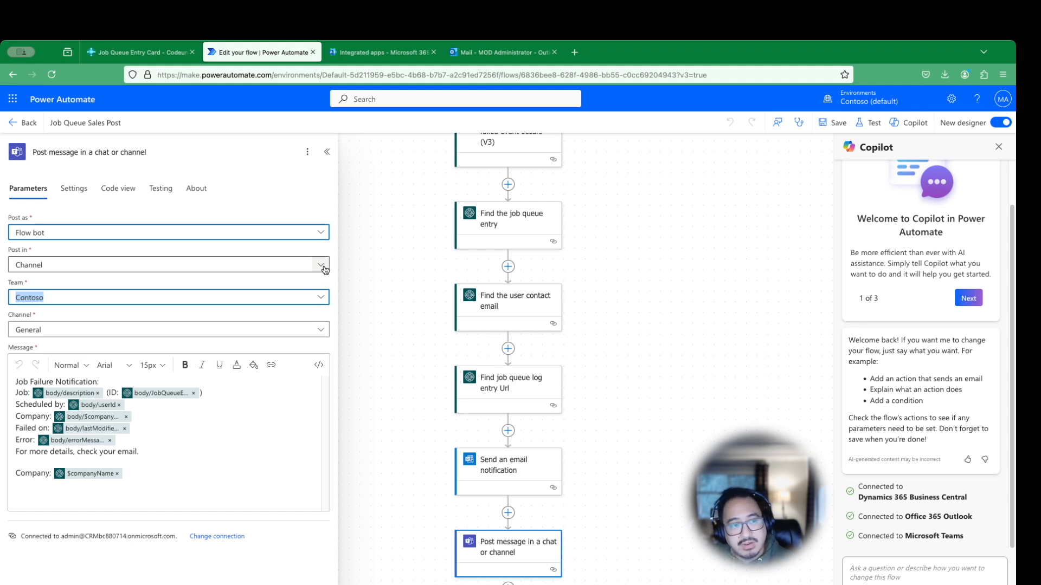
click(322, 329)
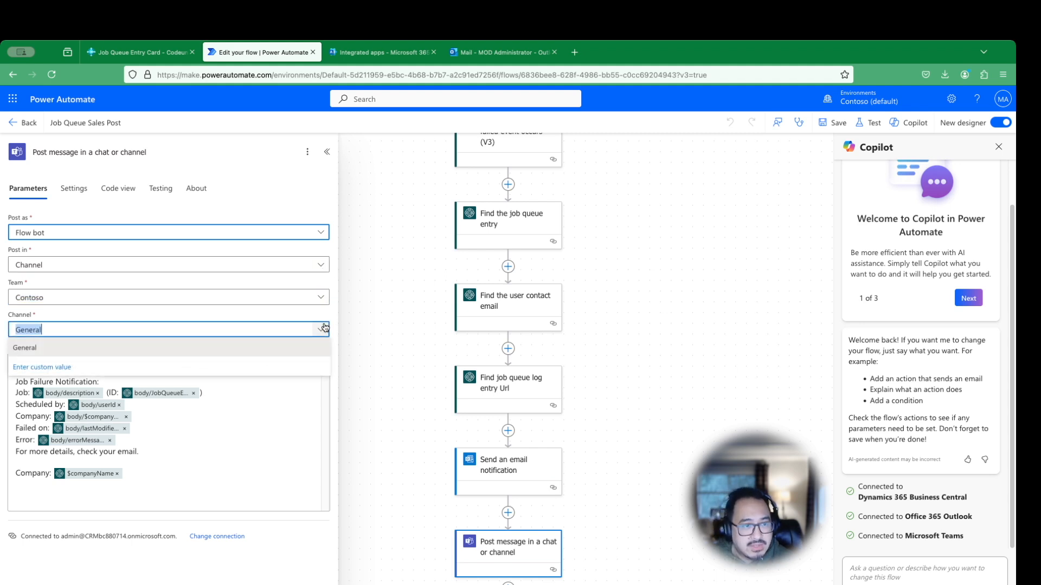
click(25, 347)
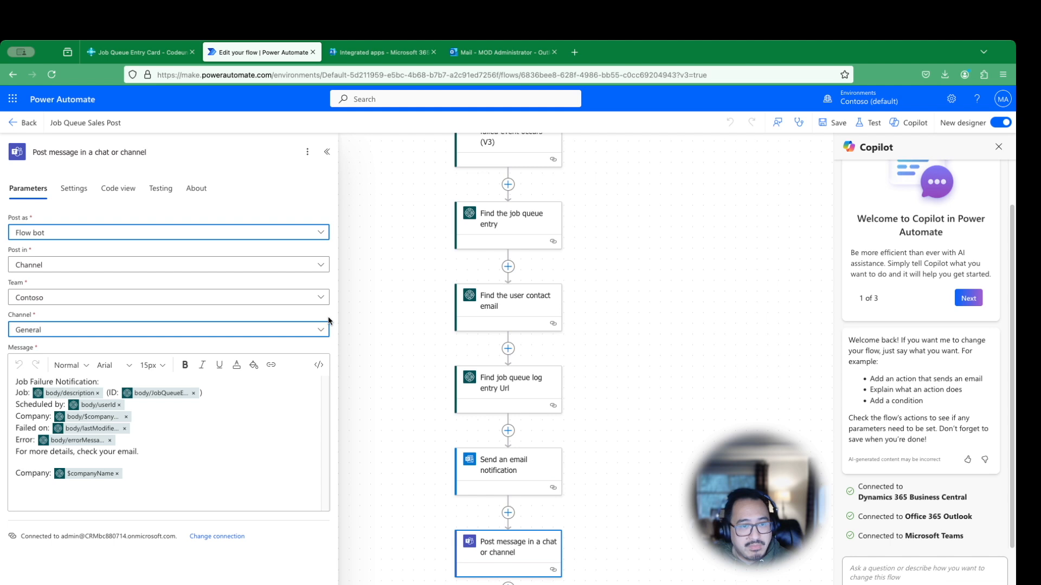
click(168, 330)
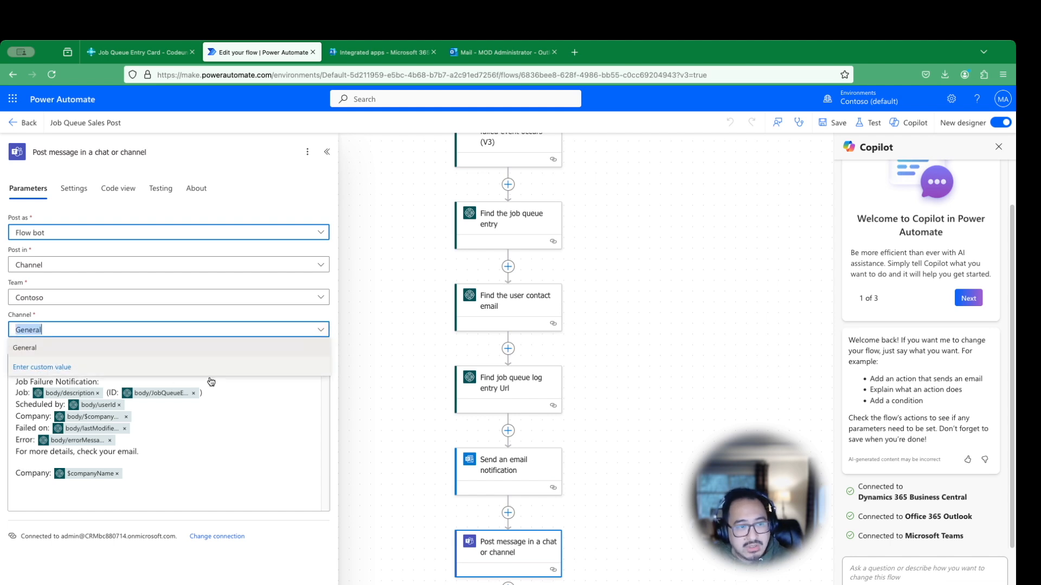
mouse_move(337, 312)
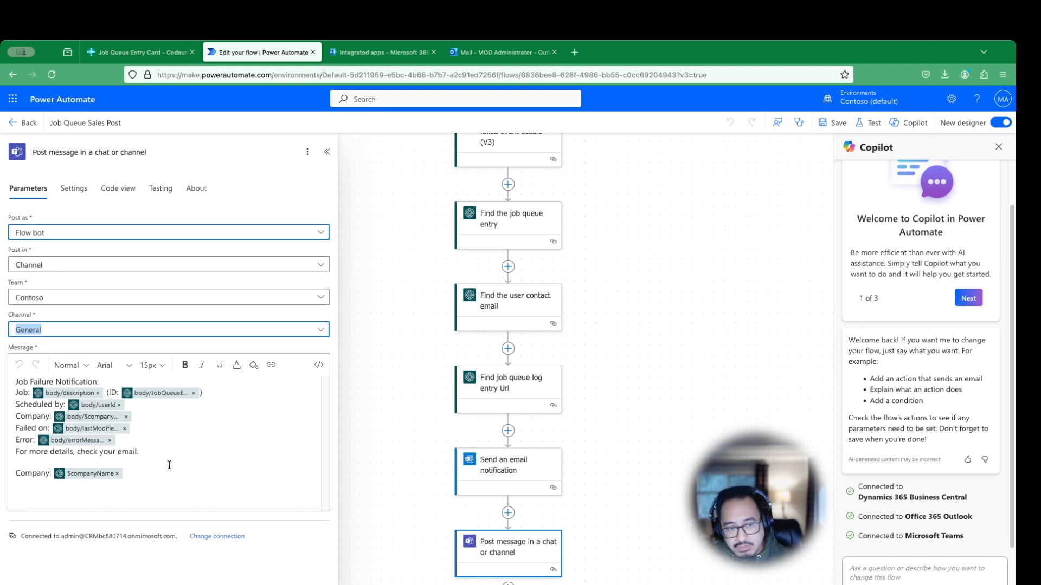
mouse_move(151, 432)
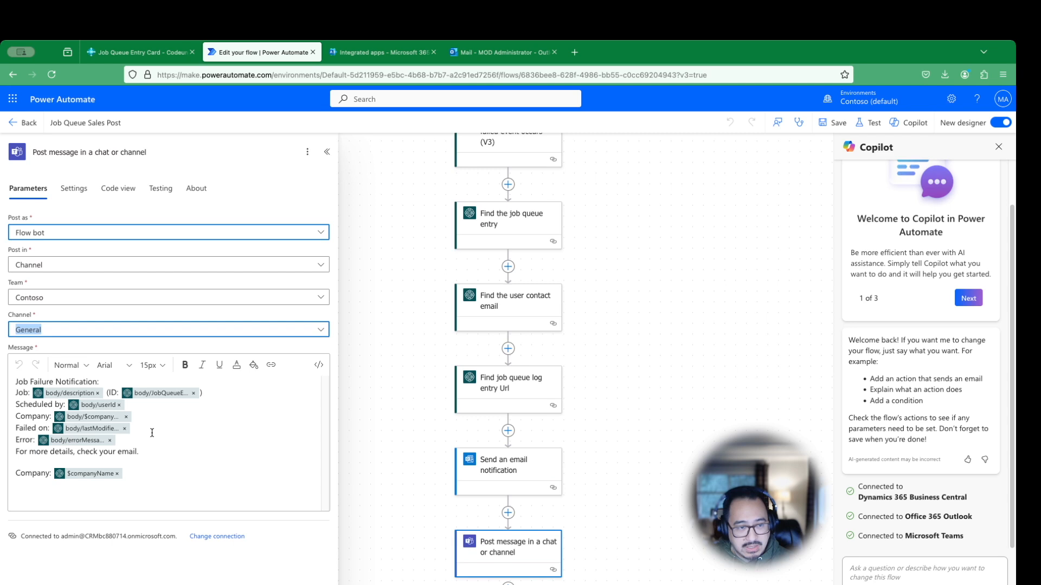
click(68, 393)
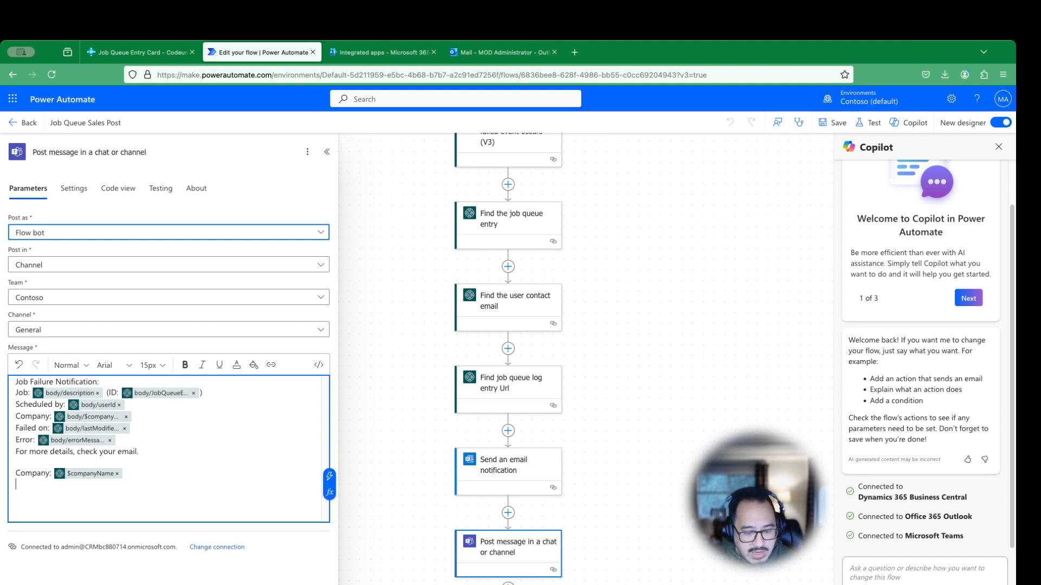
Add an 'Environment' line to the message and browse dynamic content and expressions for its value
text(Environment:)
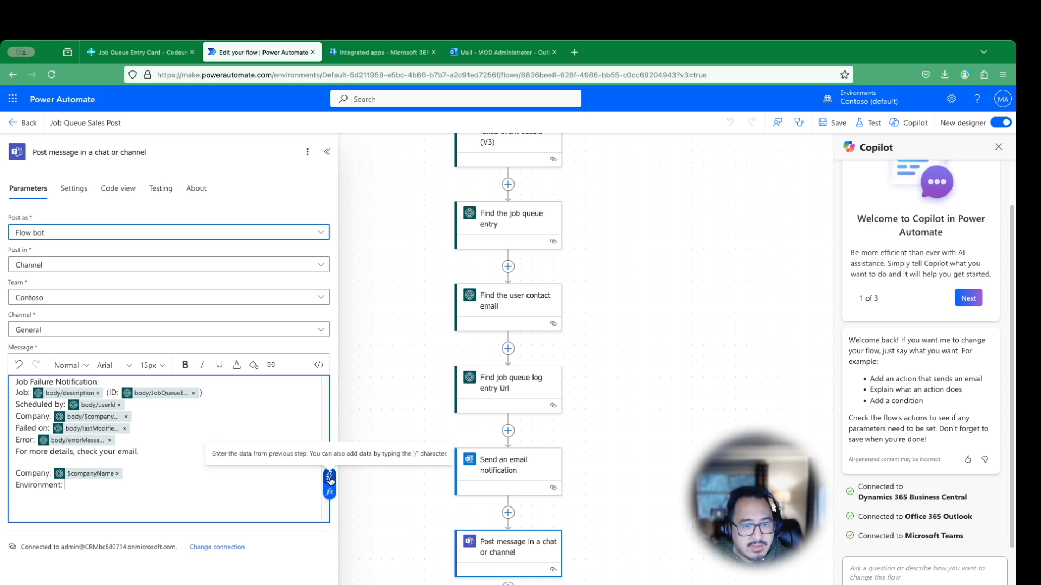
click(329, 483)
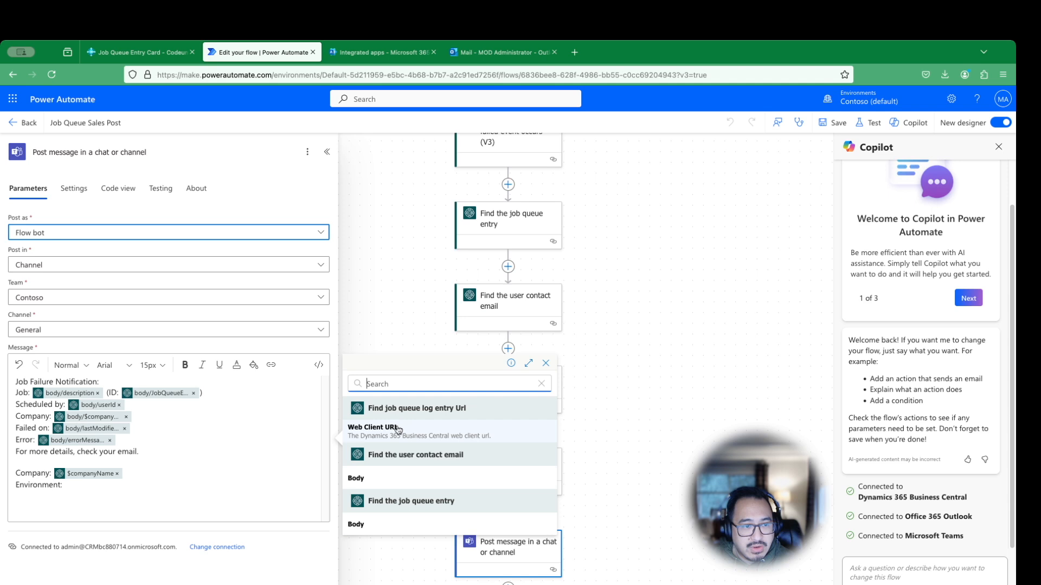
mouse_move(416, 497)
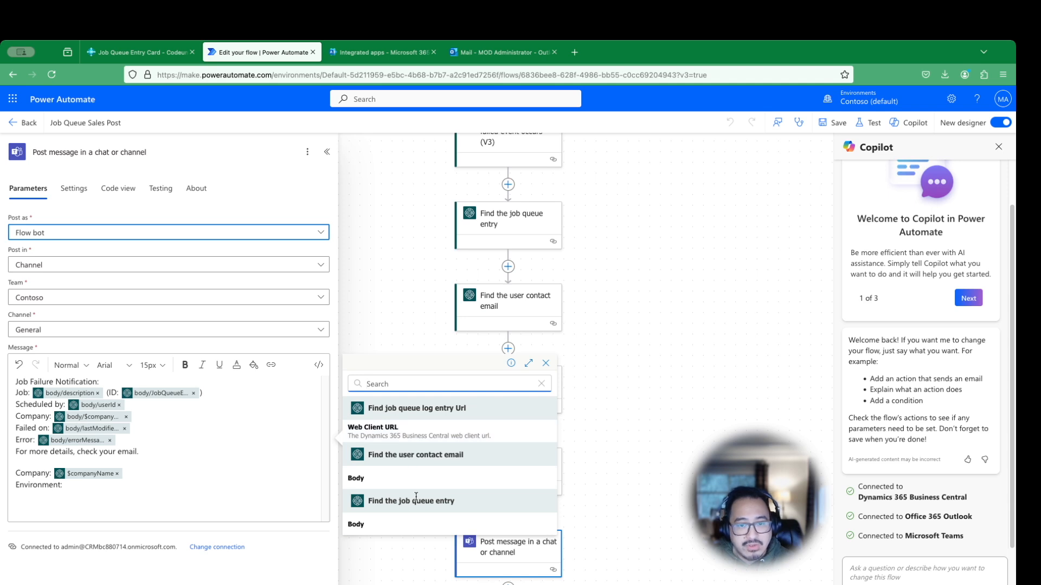
mouse_move(418, 509)
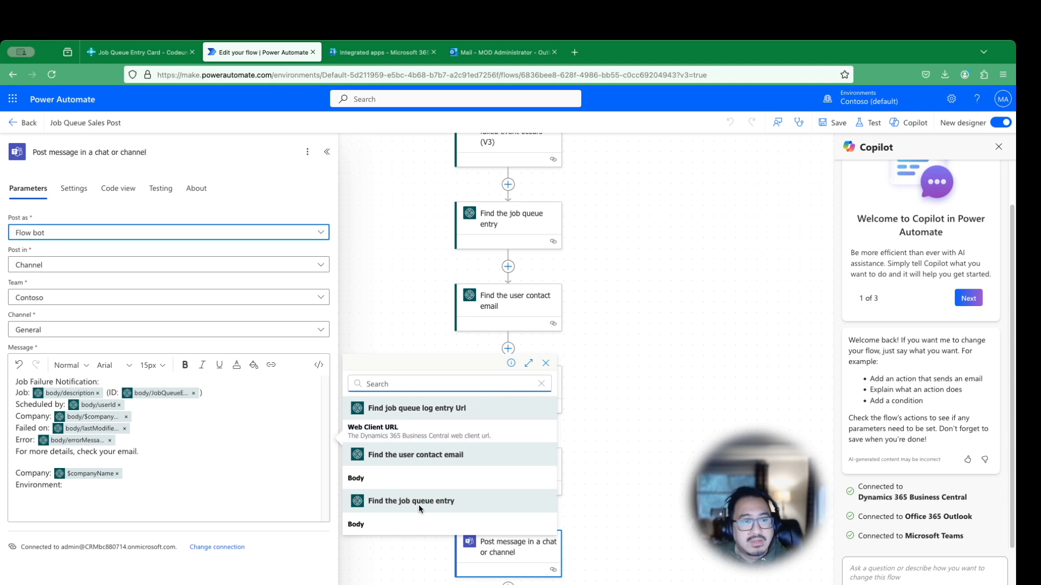
click(416, 408)
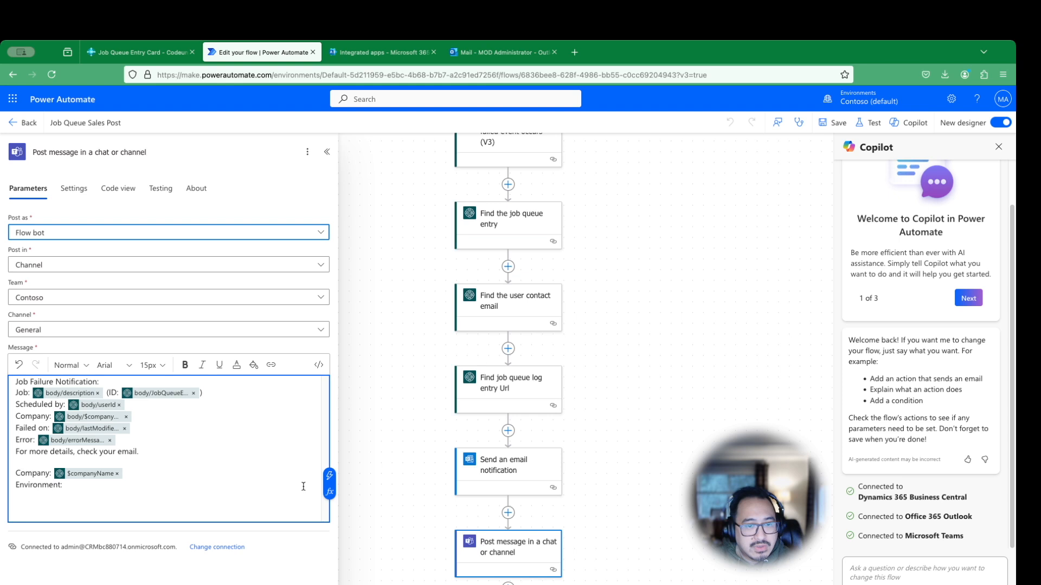
click(329, 490)
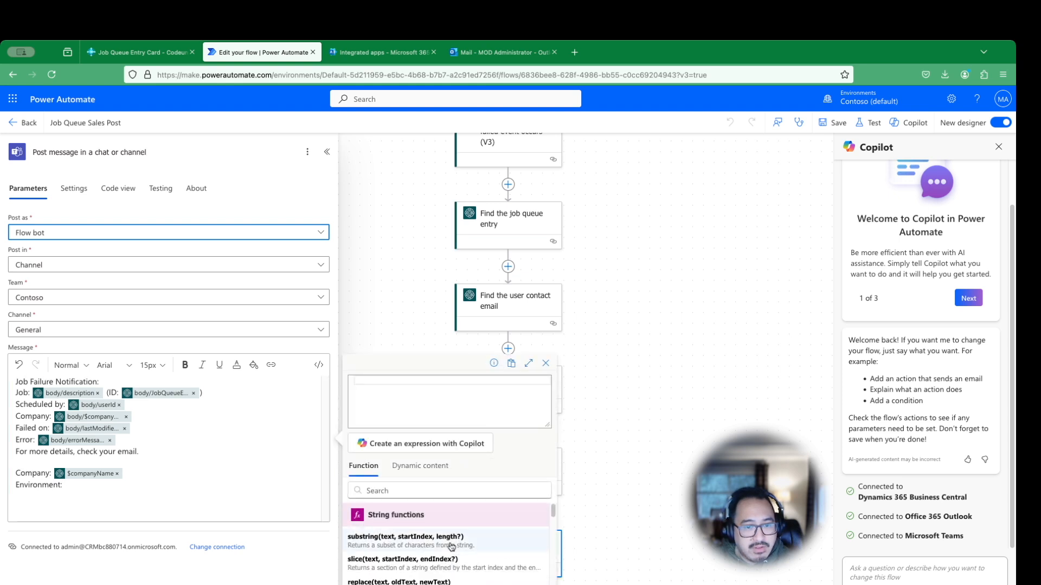
scroll(down, 3)
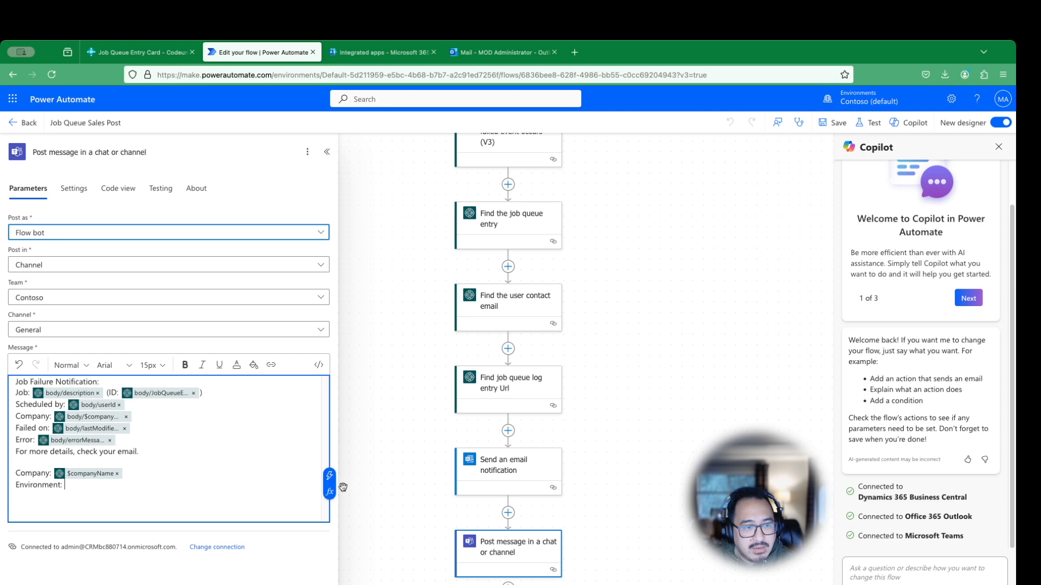
click(329, 491)
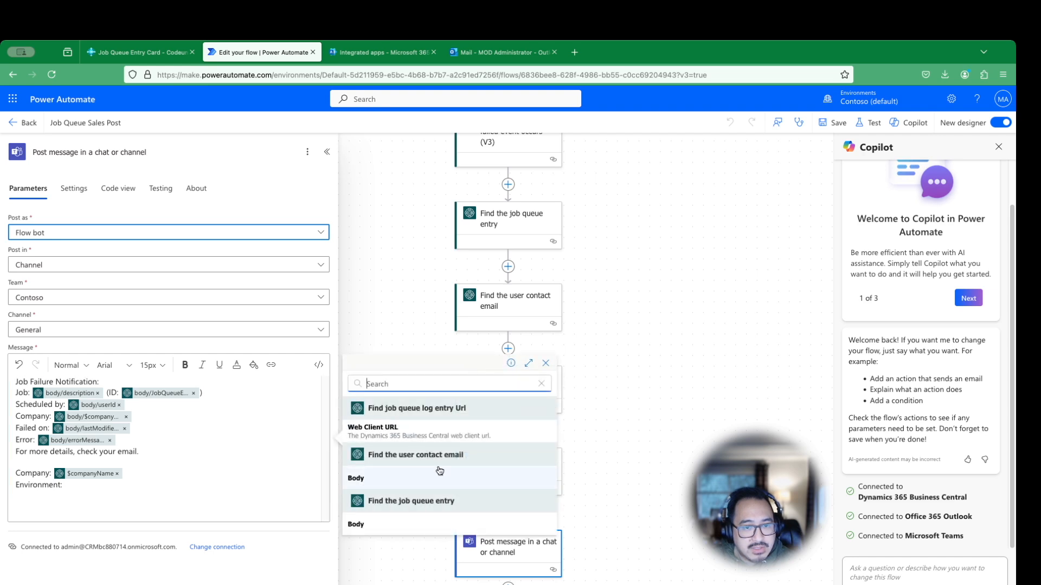
mouse_move(387, 451)
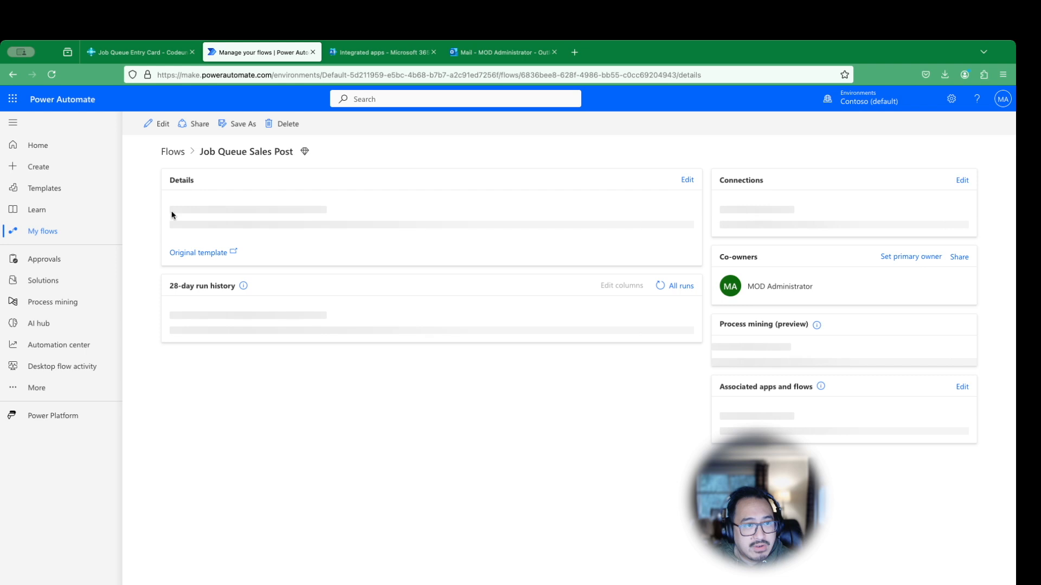
Check the Teams post step of the Job Queue - Fiscal Year Close flow, then leave the editor
click(171, 151)
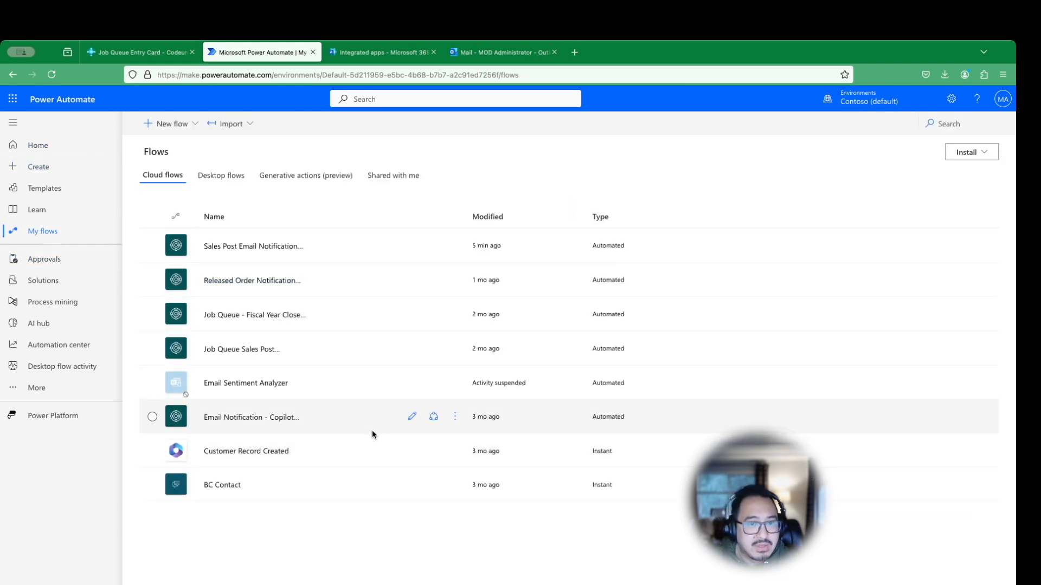
mouse_move(245, 523)
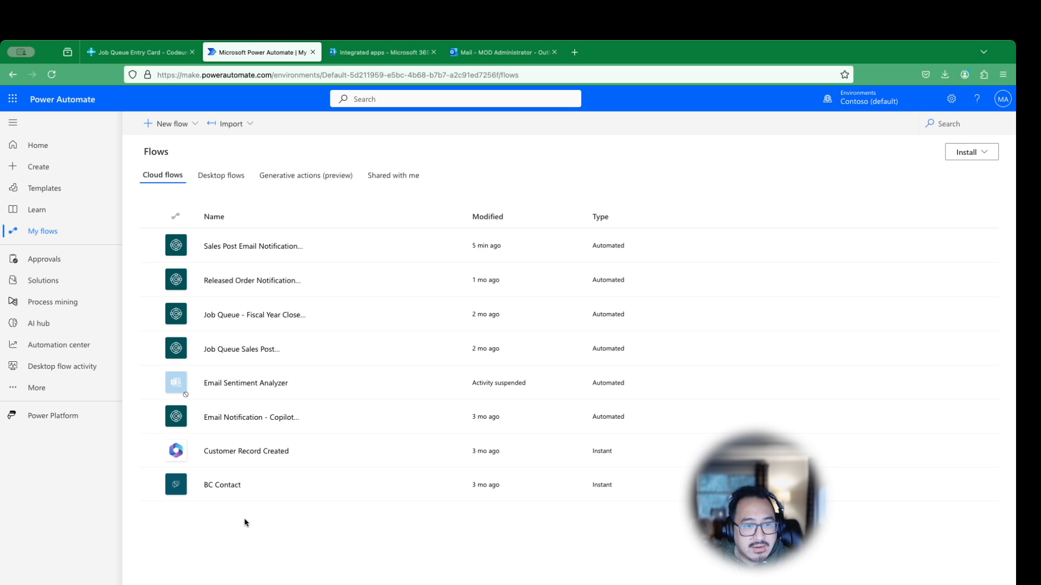
mouse_move(257, 289)
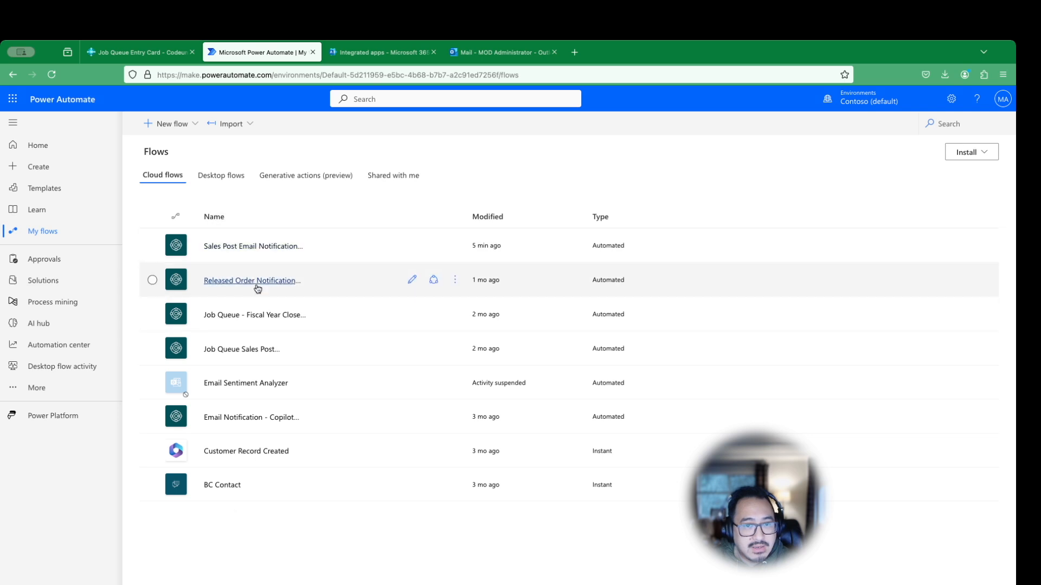
click(254, 314)
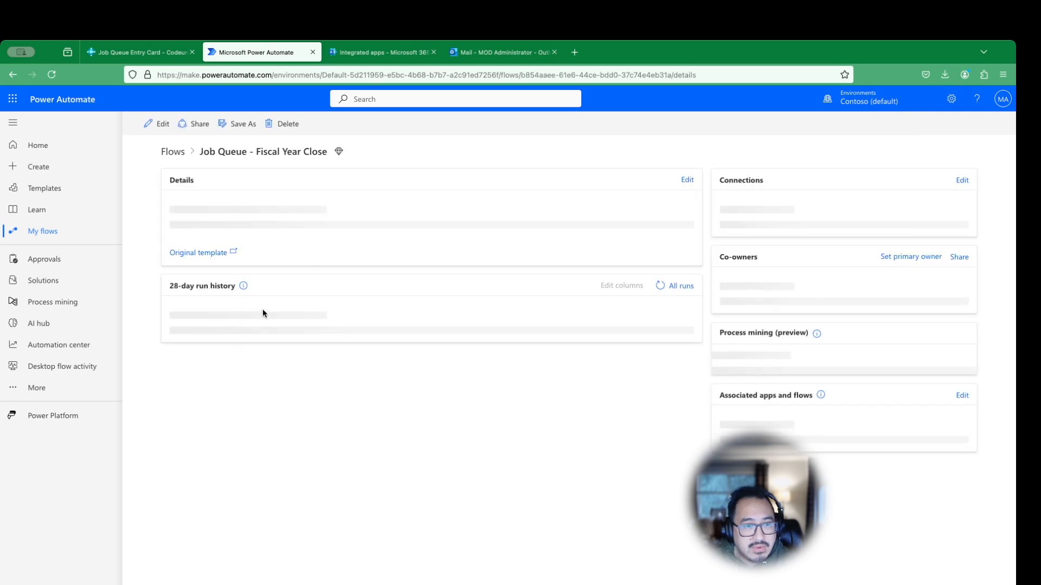
click(162, 124)
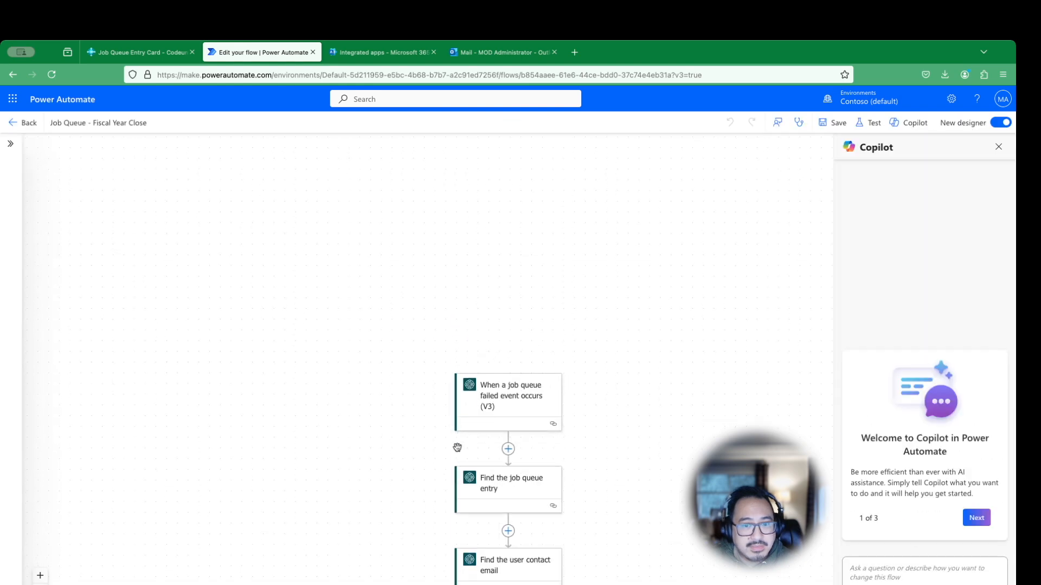
click(508, 431)
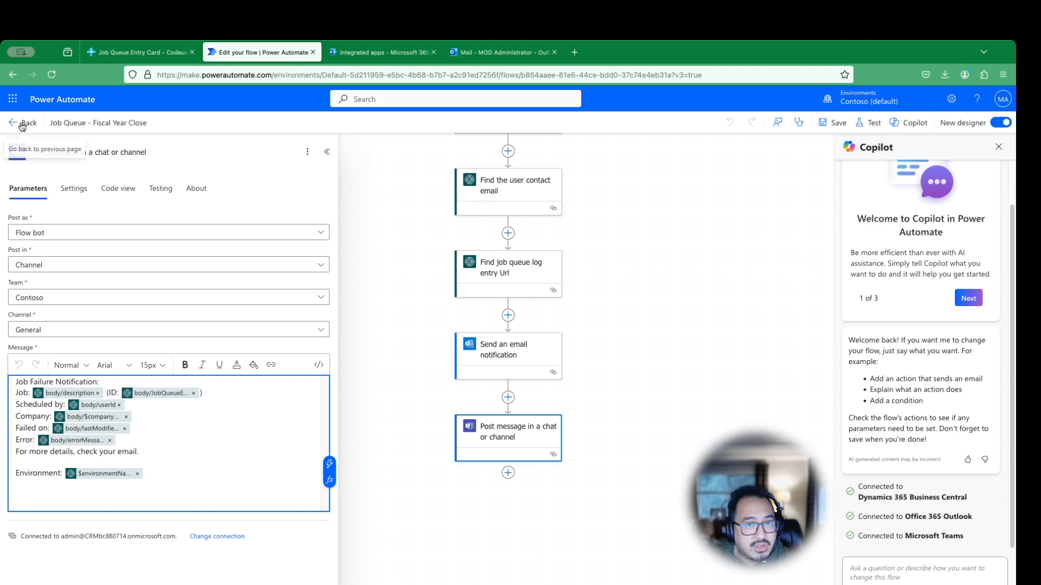
click(22, 123)
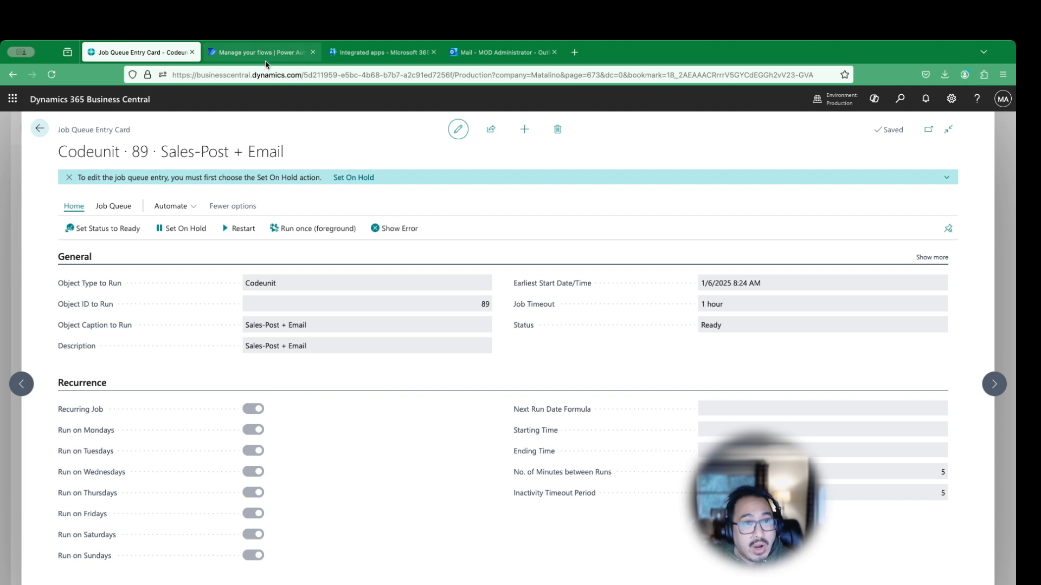
Launch Microsoft Teams in the browser and allow its sign-in cookies
click(13, 98)
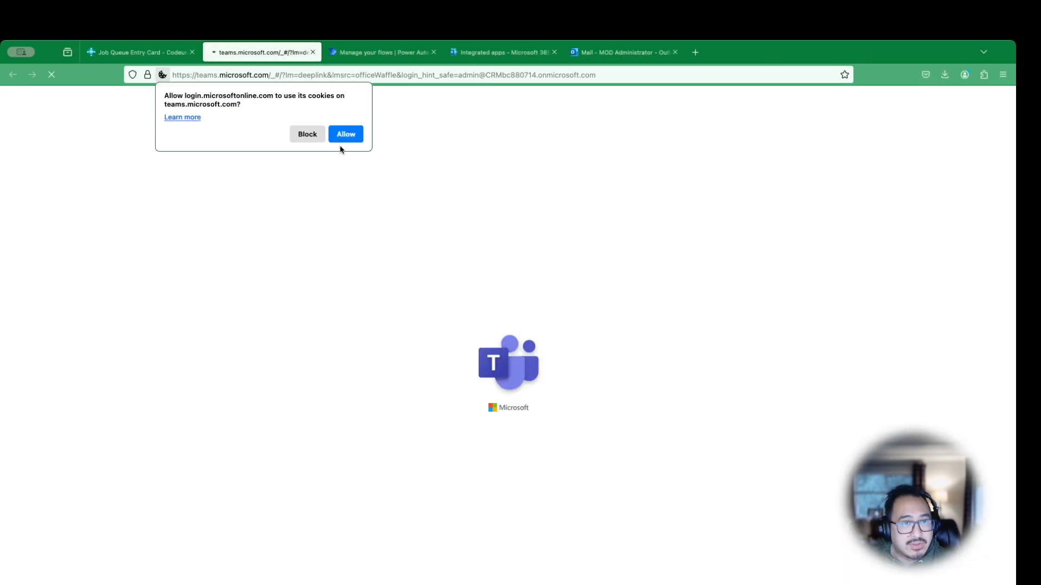
click(345, 133)
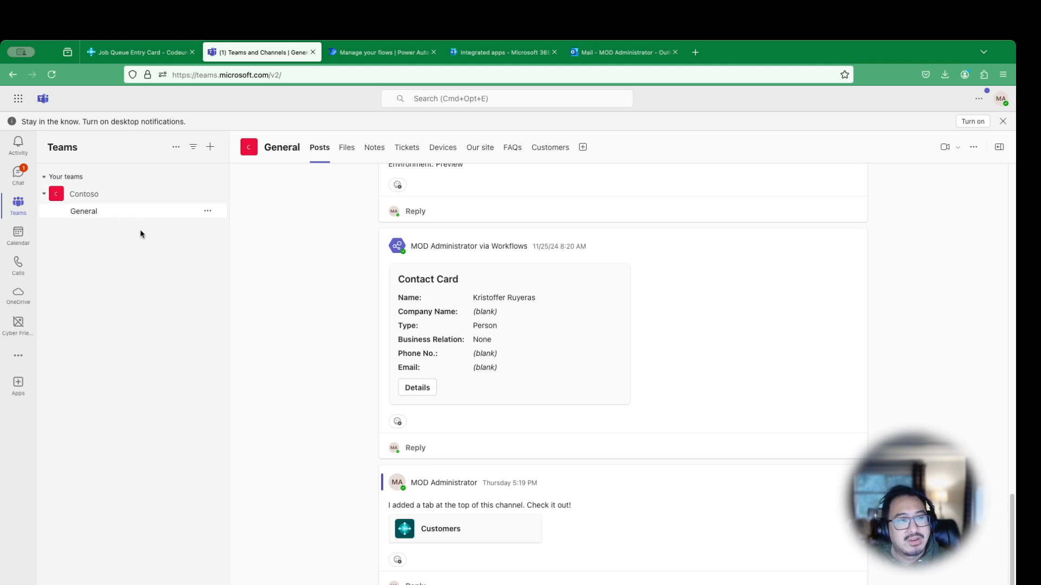
mouse_move(204, 239)
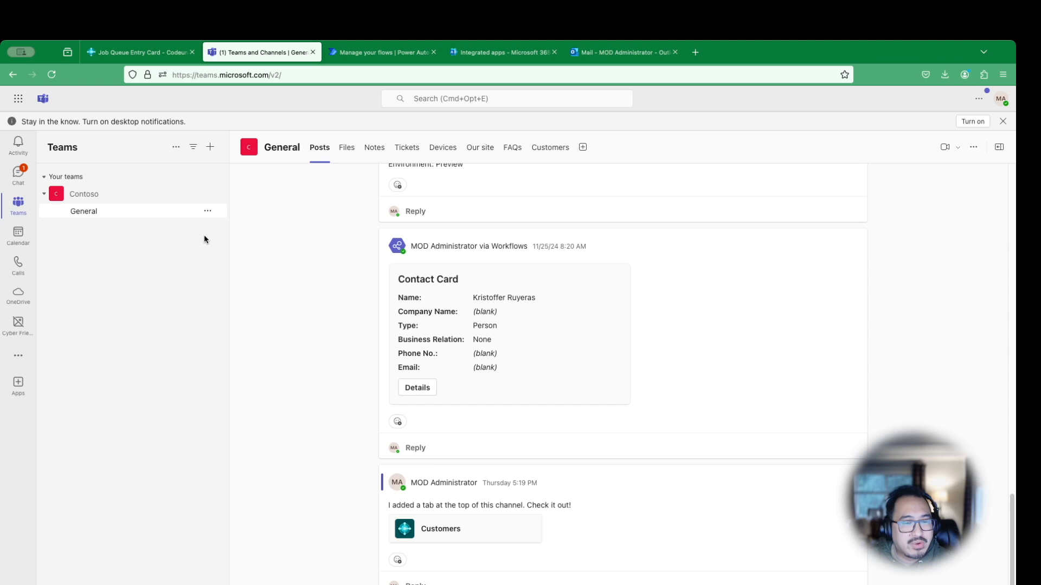
mouse_move(369, 370)
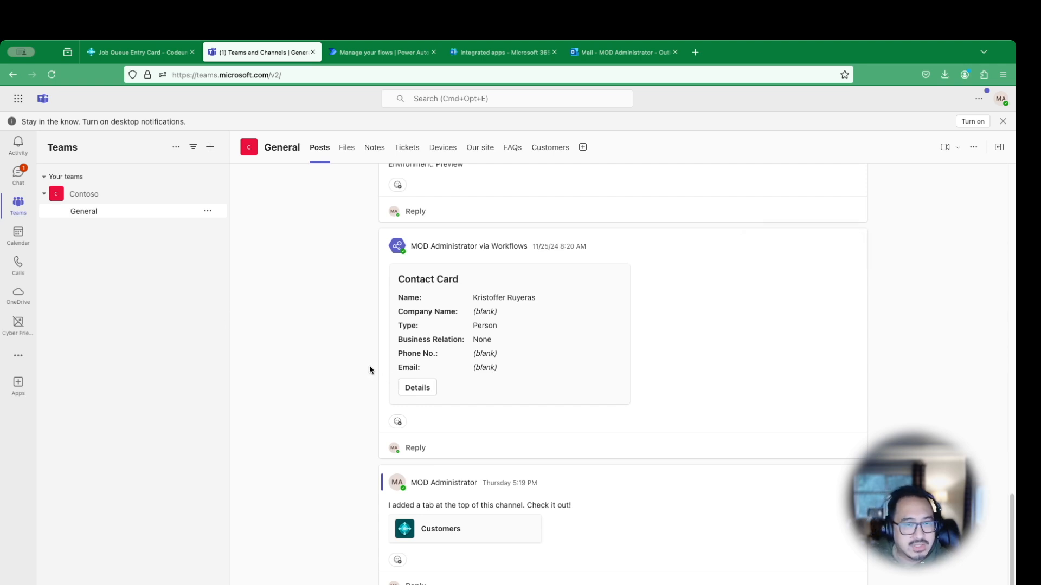
scroll(up, 3)
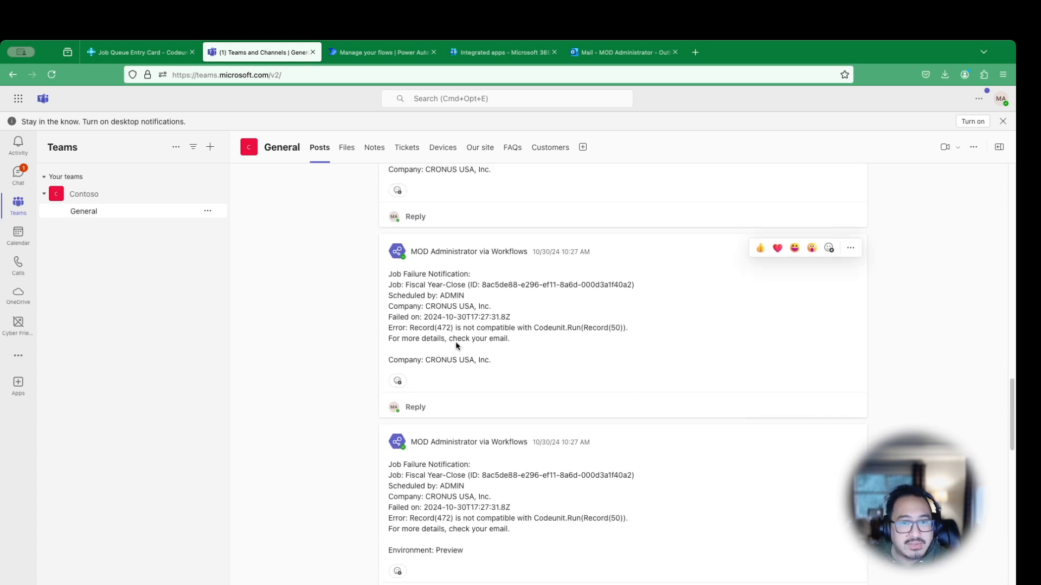
mouse_move(591, 358)
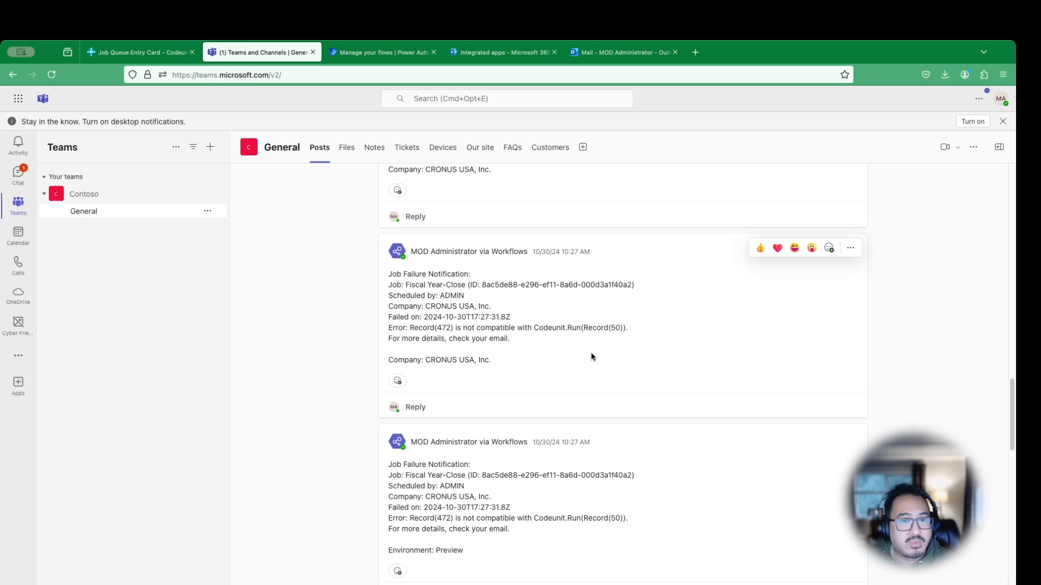
mouse_move(543, 339)
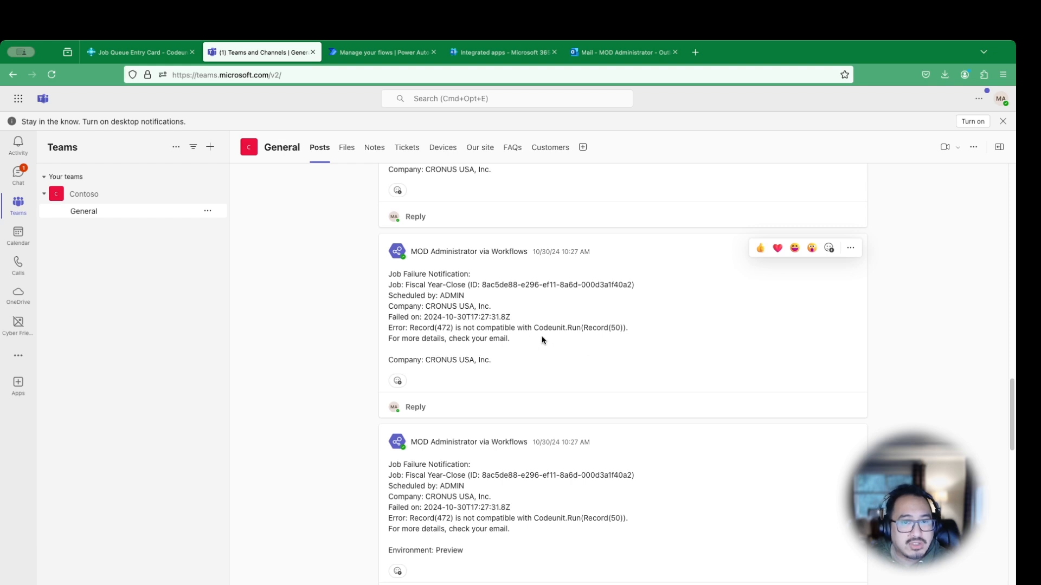
mouse_move(619, 334)
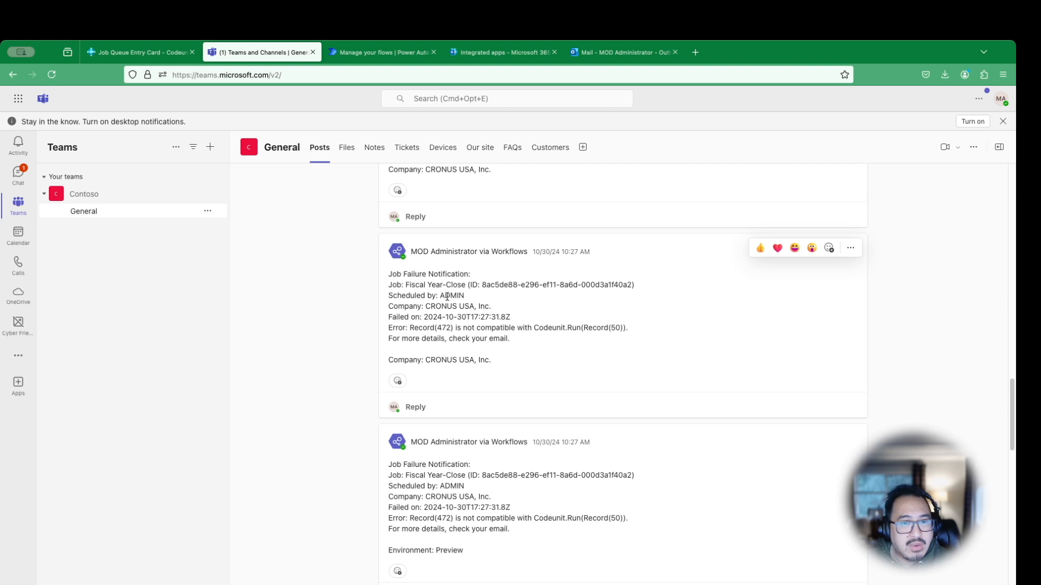
mouse_move(486, 327)
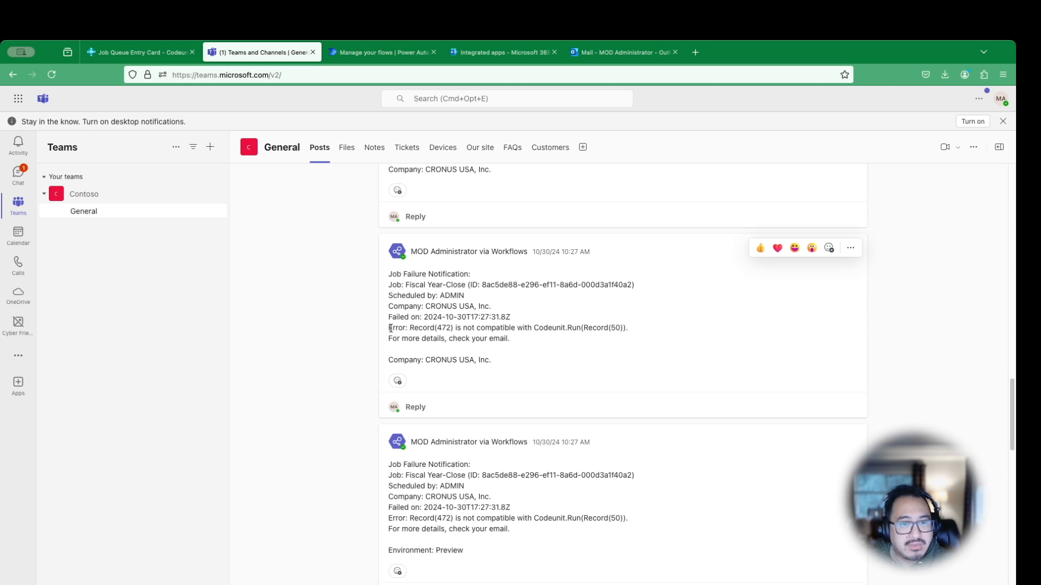
drag(388, 328, 603, 328)
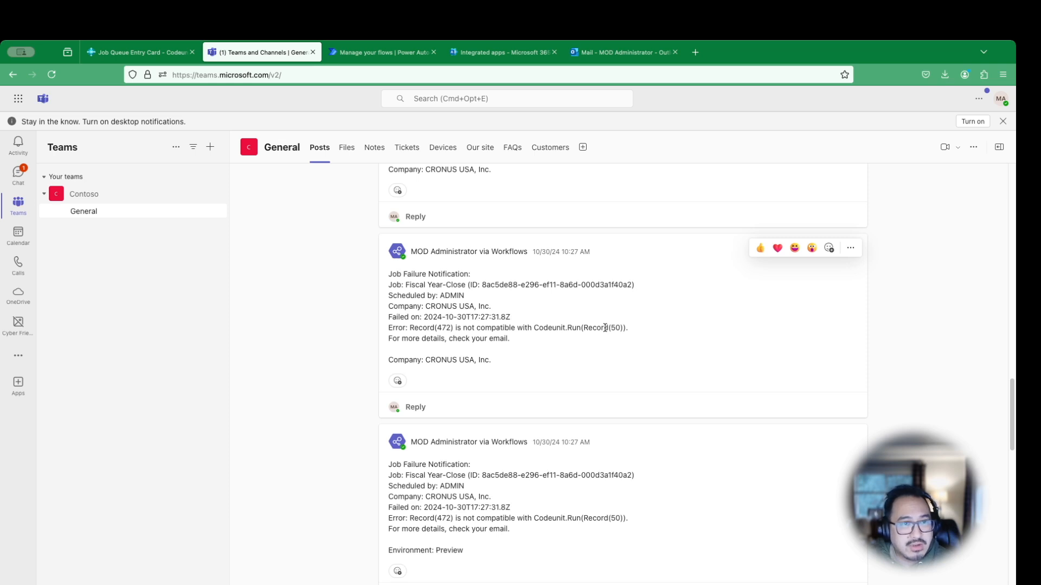
mouse_move(642, 343)
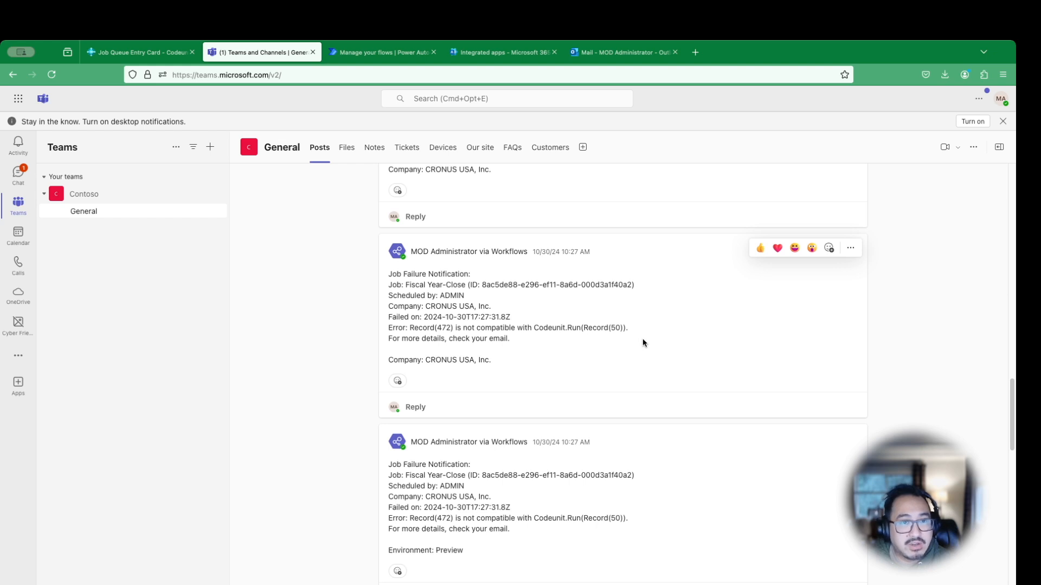
mouse_move(566, 343)
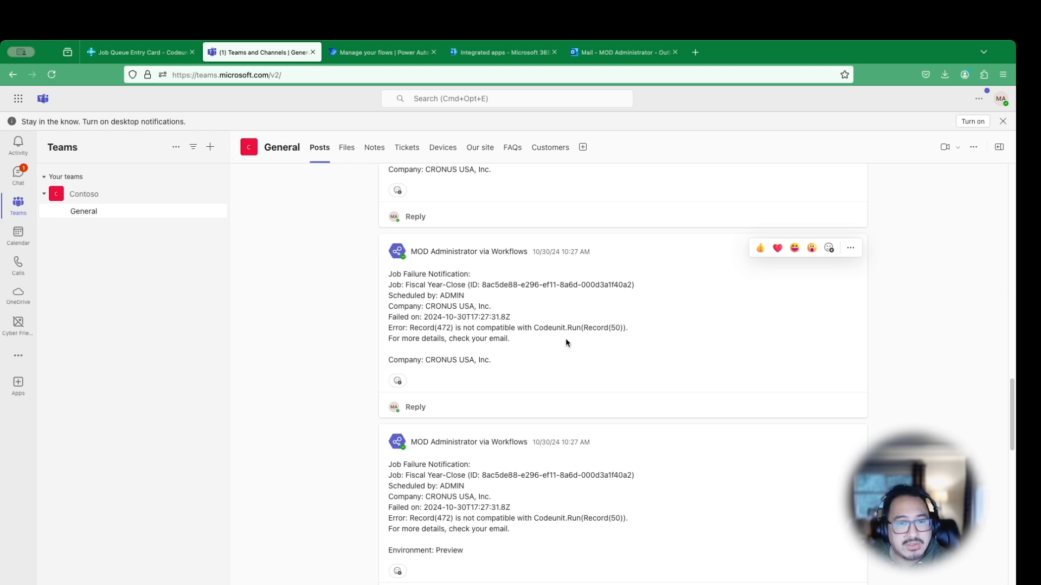
mouse_move(489, 340)
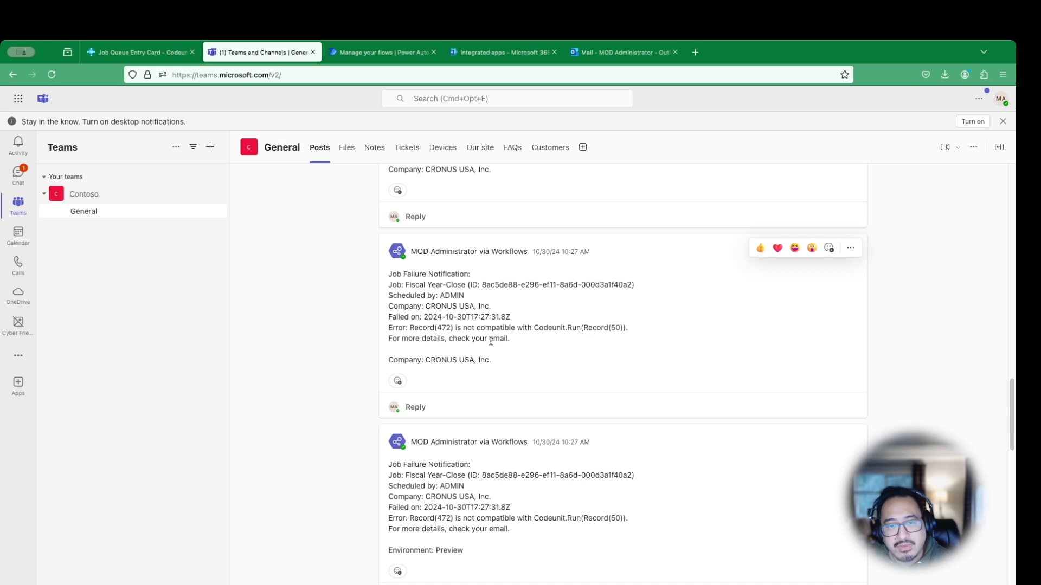
mouse_move(520, 341)
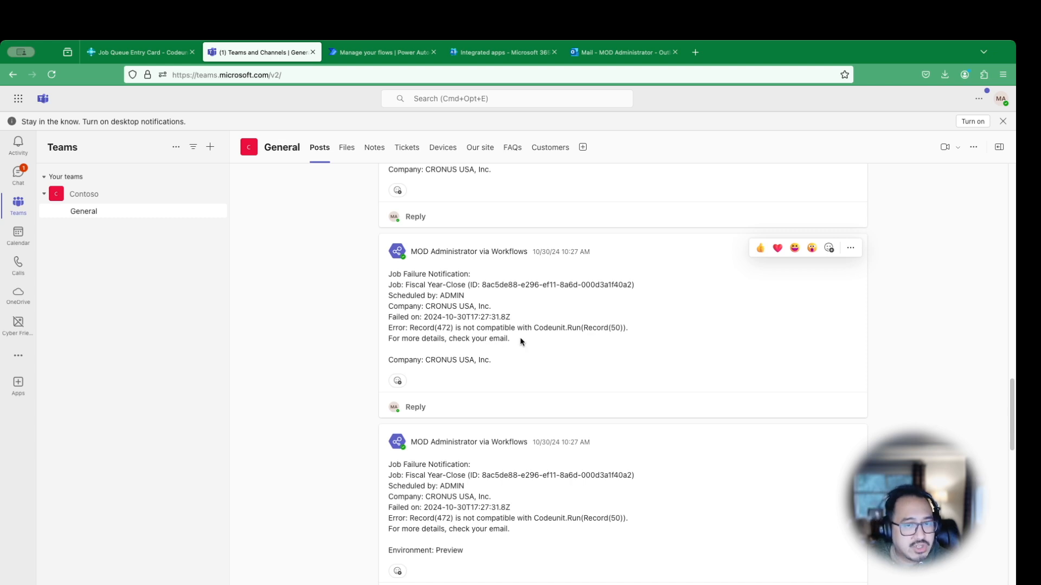
mouse_move(139, 52)
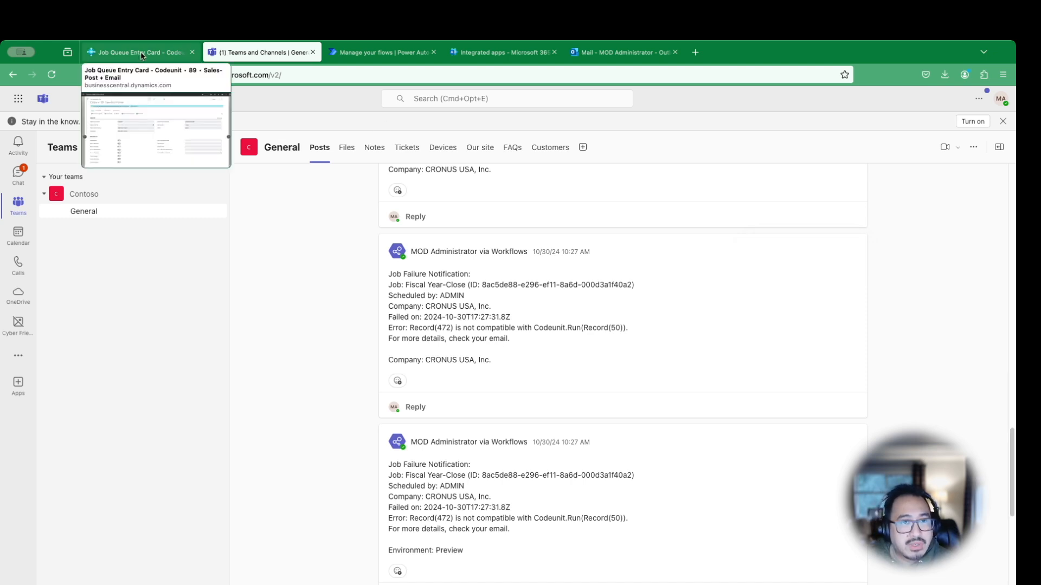
Glance at Sales Post Email Notification, then reopen the Job Queue Sales Post flow from My flows
click(381, 52)
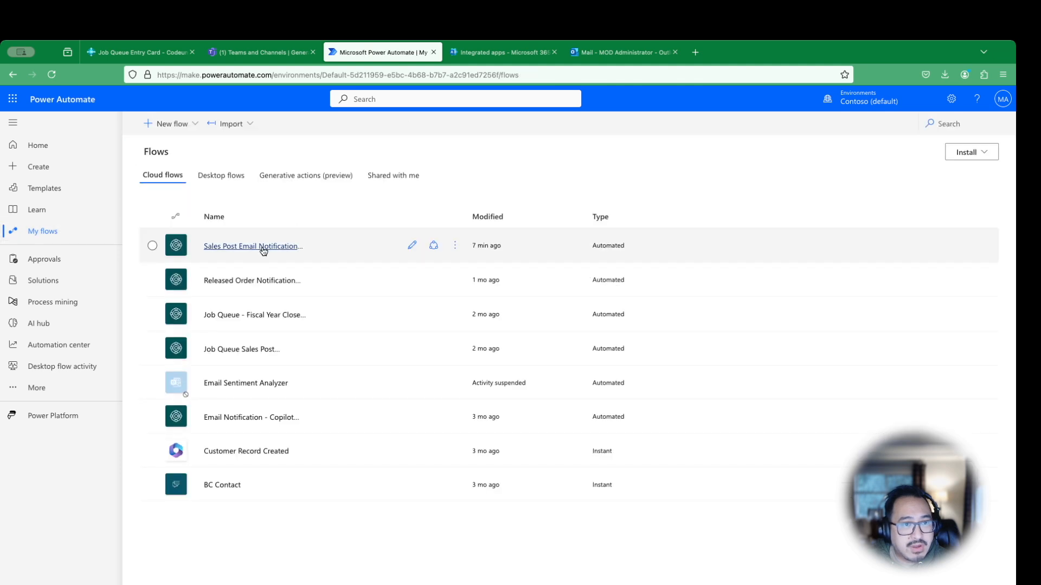
click(252, 245)
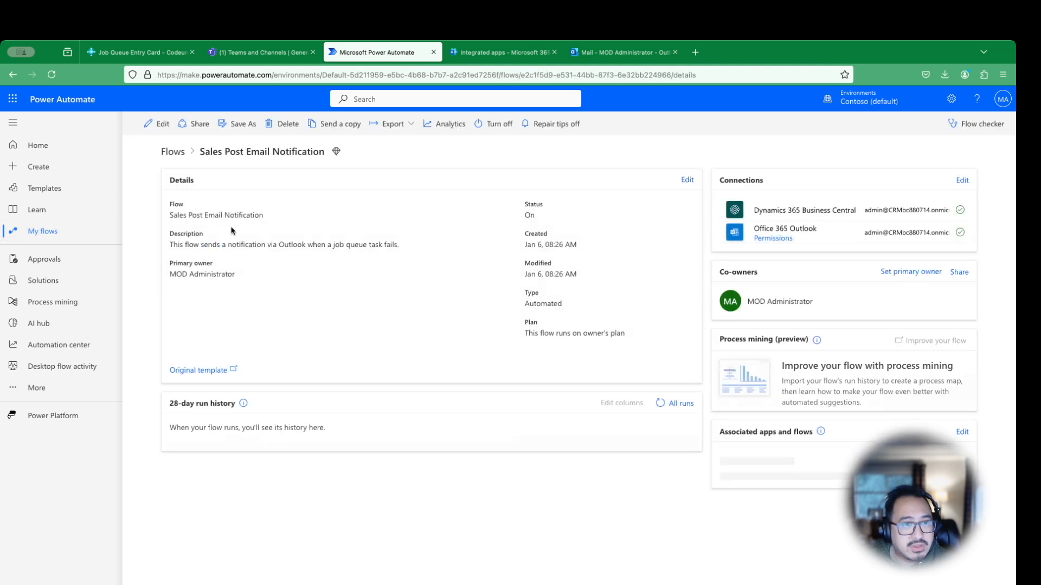
click(162, 124)
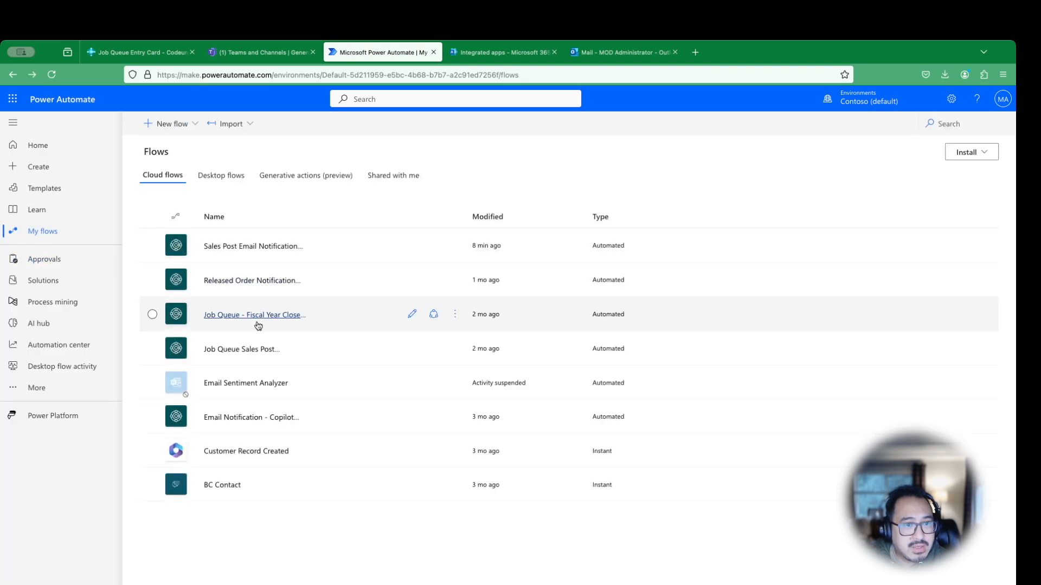
click(241, 349)
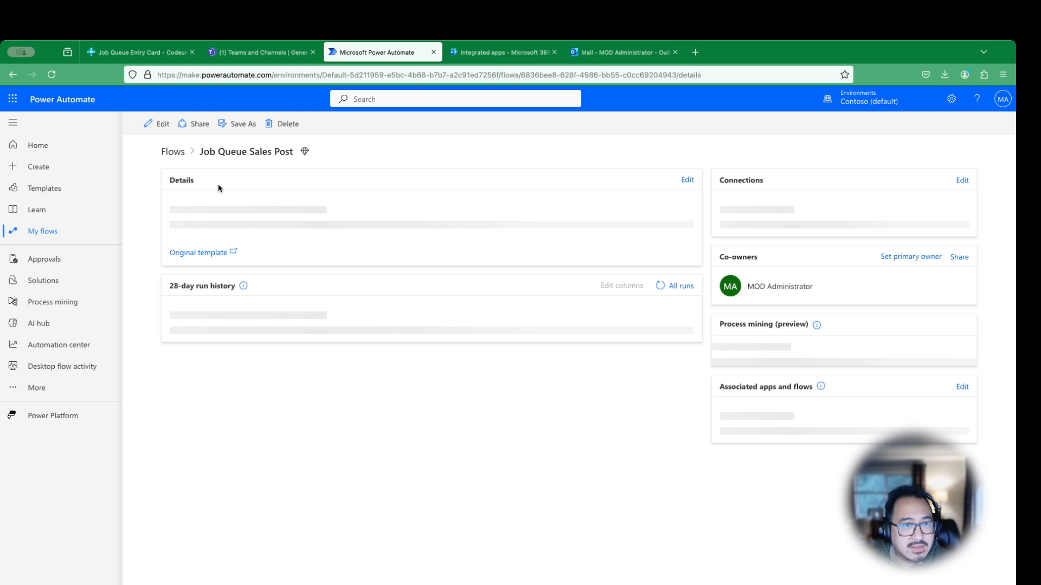
click(162, 123)
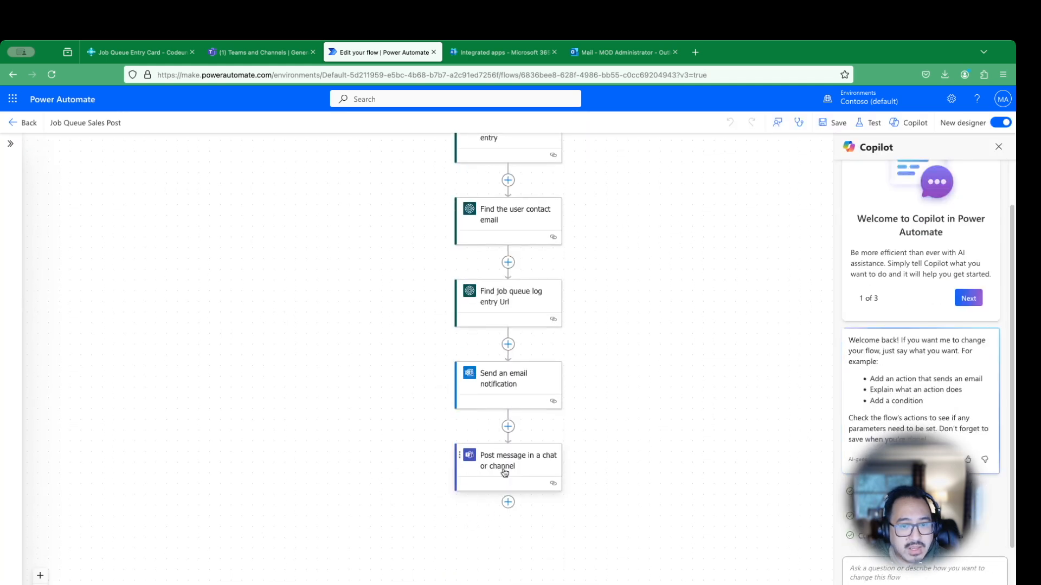
Show the 'Post message in a chat or channel' step's parameters: Flow bot posting to Contoso's General channel
click(517, 460)
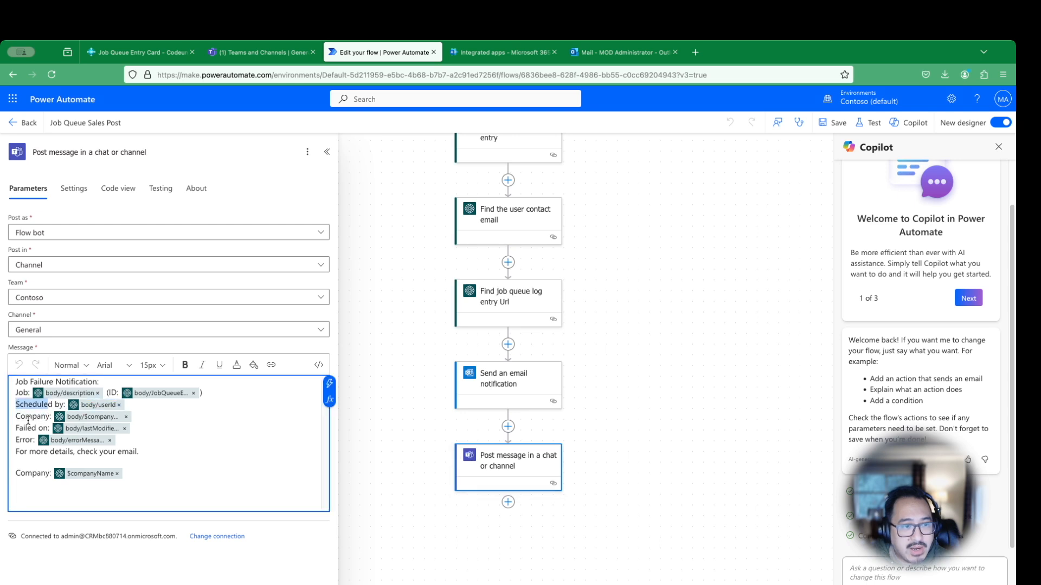
mouse_move(259, 52)
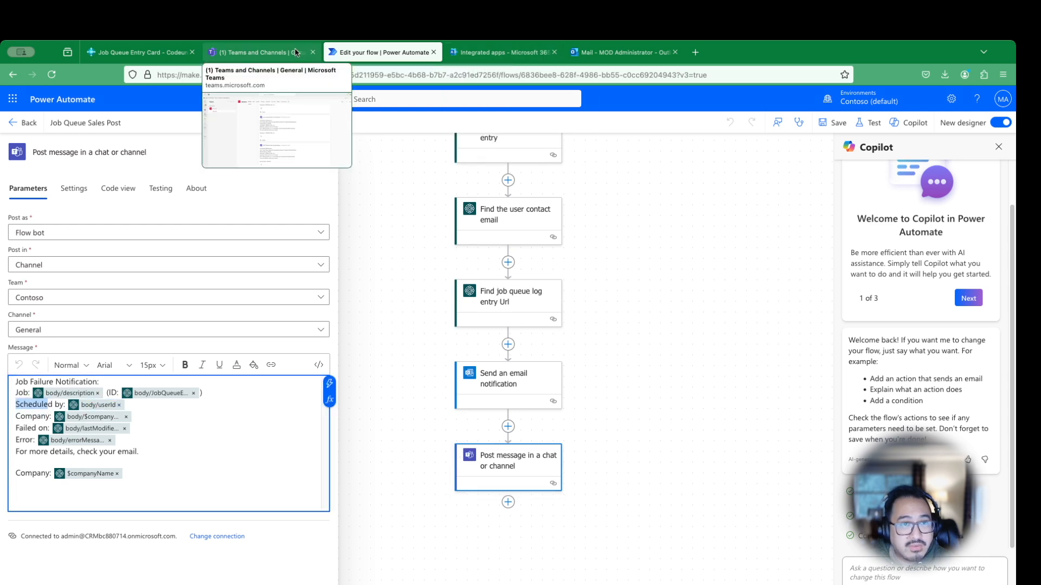
Compare the flow's message template with the Workflows job-failure posts in Teams' General channel
click(259, 52)
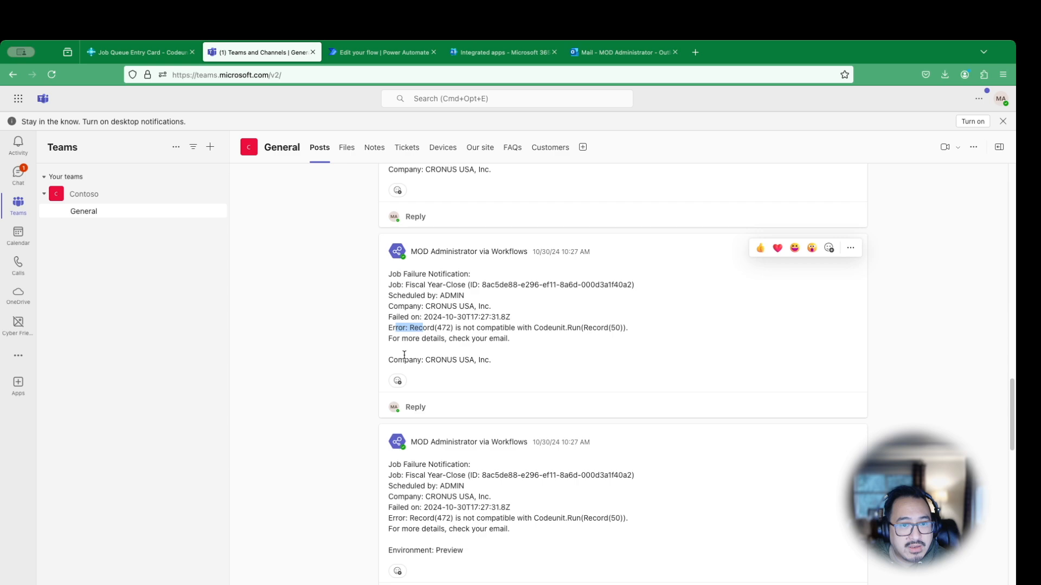
click(381, 52)
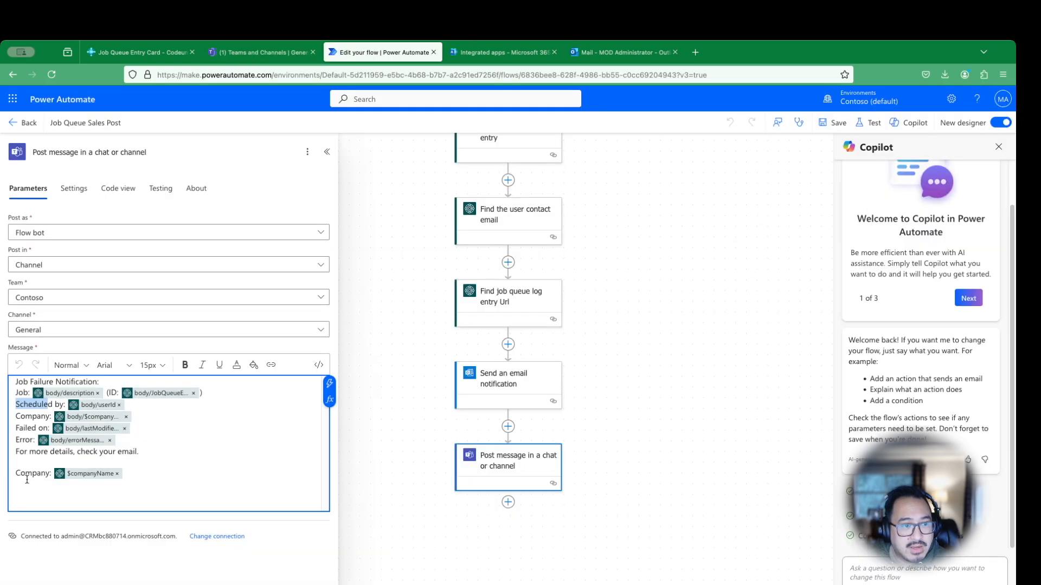
click(261, 52)
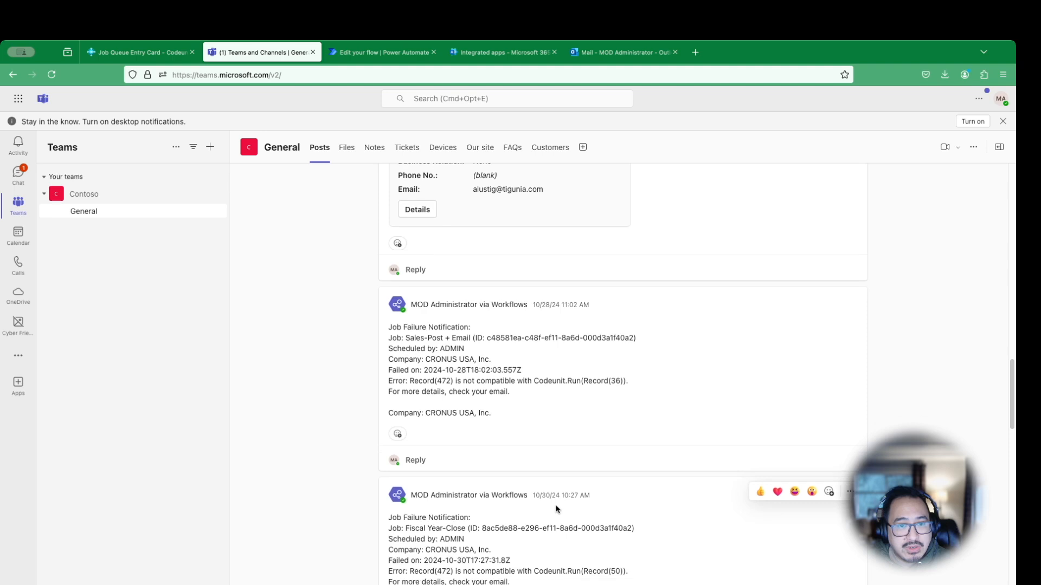
scroll(down, 3)
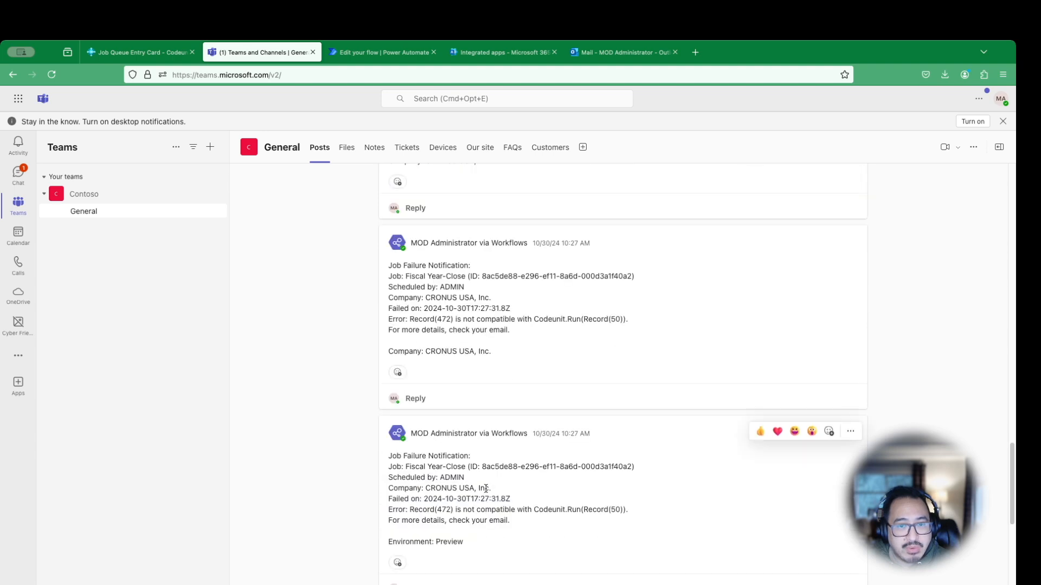
scroll(down, 3)
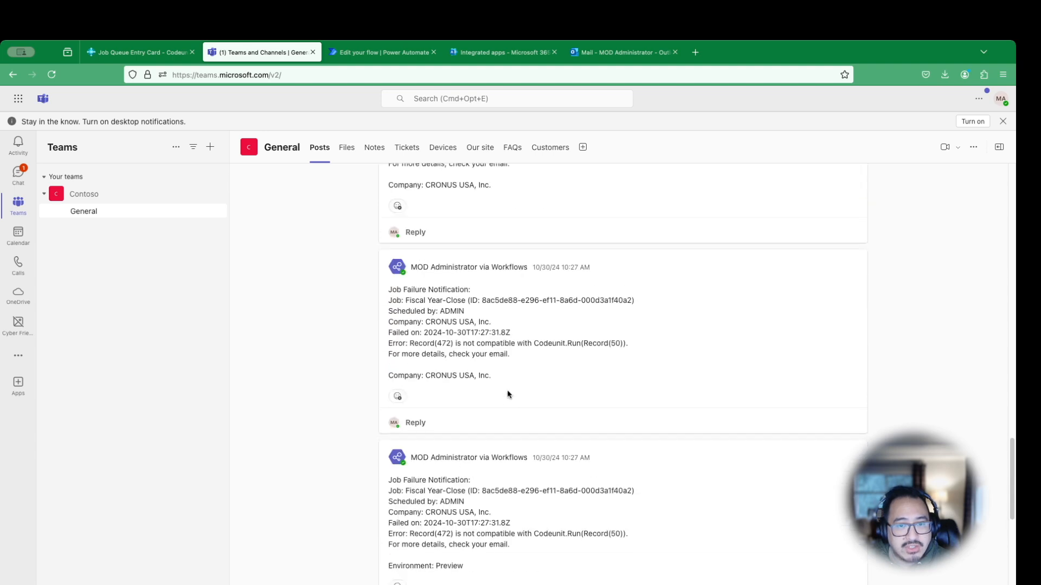
mouse_move(465, 398)
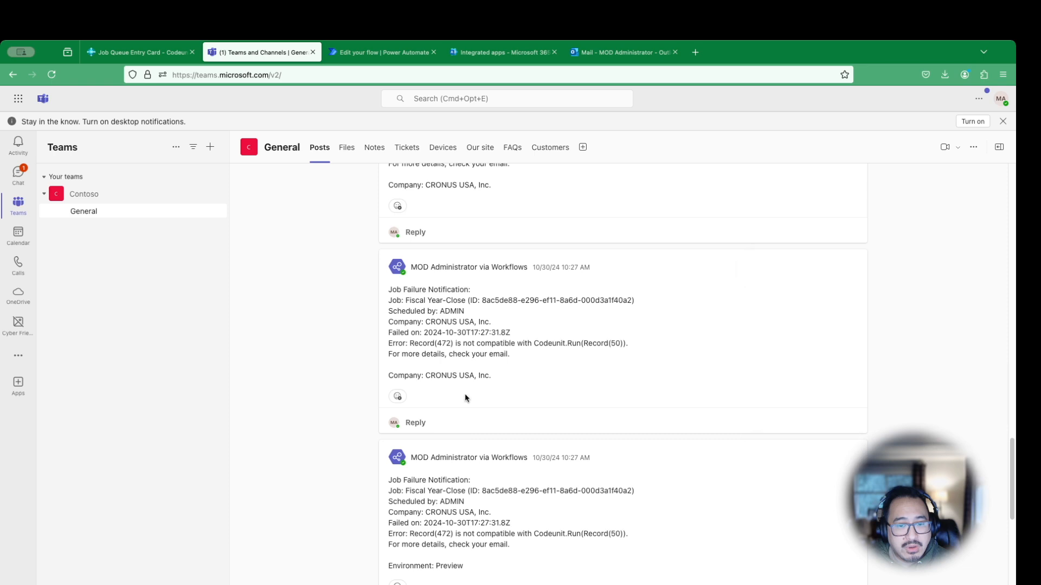
mouse_move(495, 184)
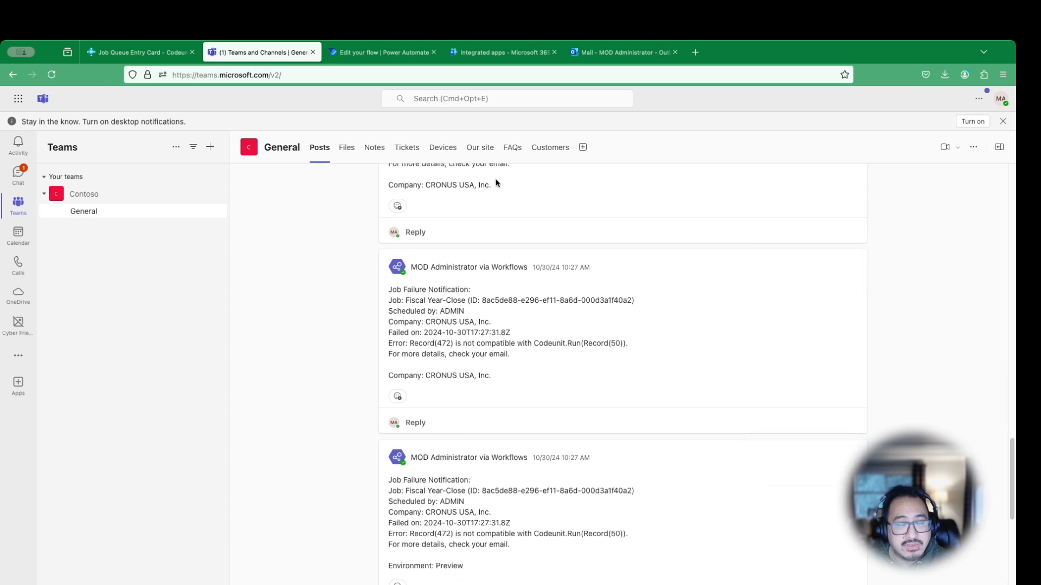
View the 'The job Sales-Post + Email … failed' email from ADMIN in the Outlook inbox
click(621, 52)
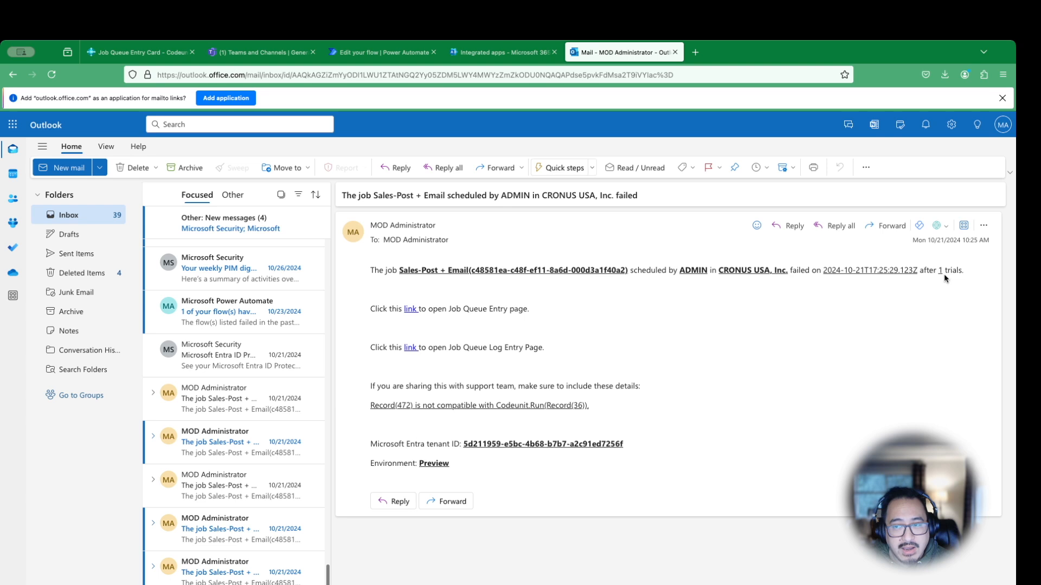
mouse_move(952, 278)
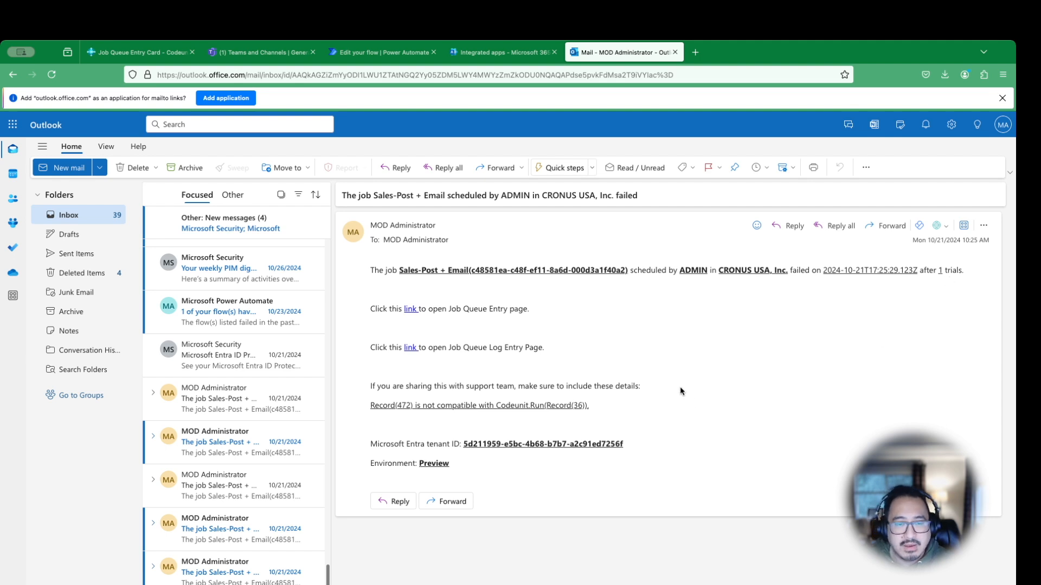
mouse_move(438, 398)
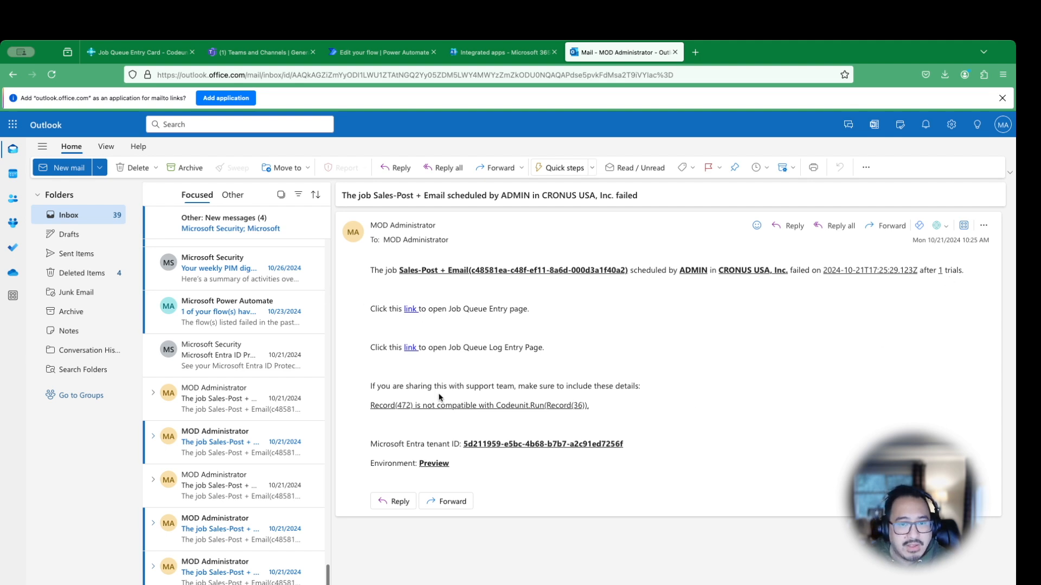
mouse_move(542, 418)
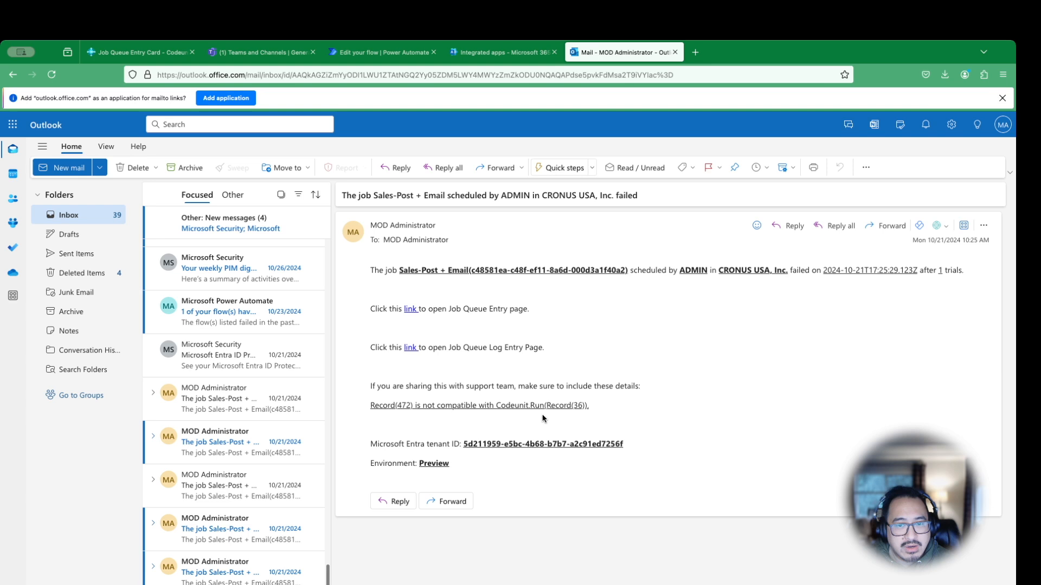
mouse_move(490, 417)
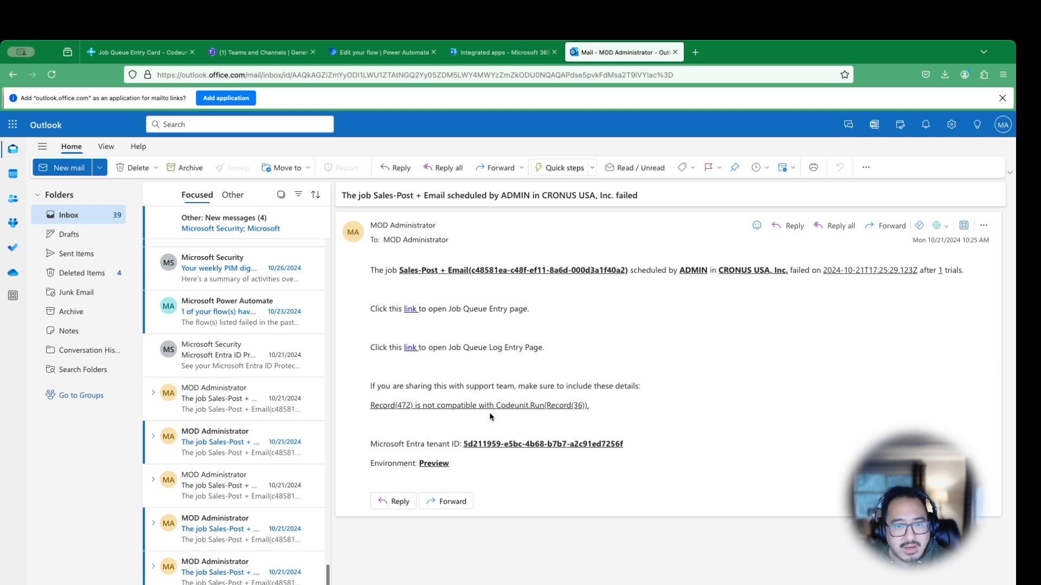
mouse_move(583, 422)
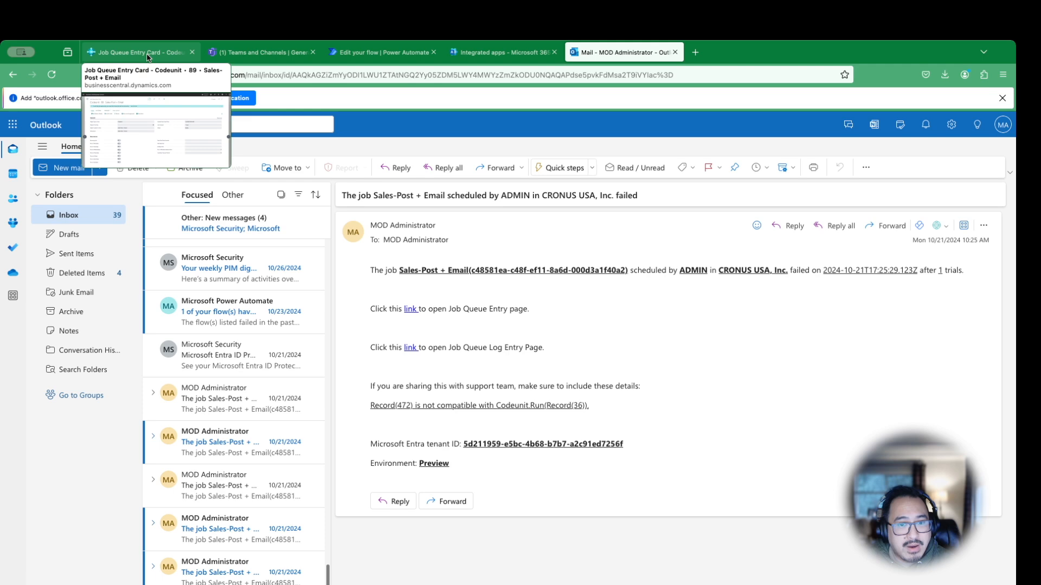
Show the 'Send an email notification' step's subject and body template, then return to the received failure email
click(139, 52)
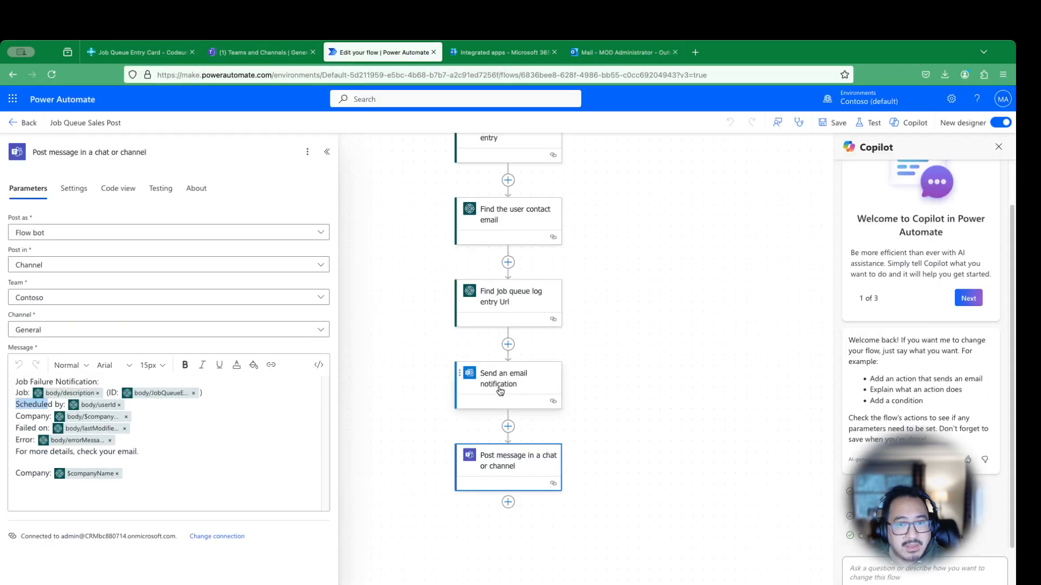
click(507, 385)
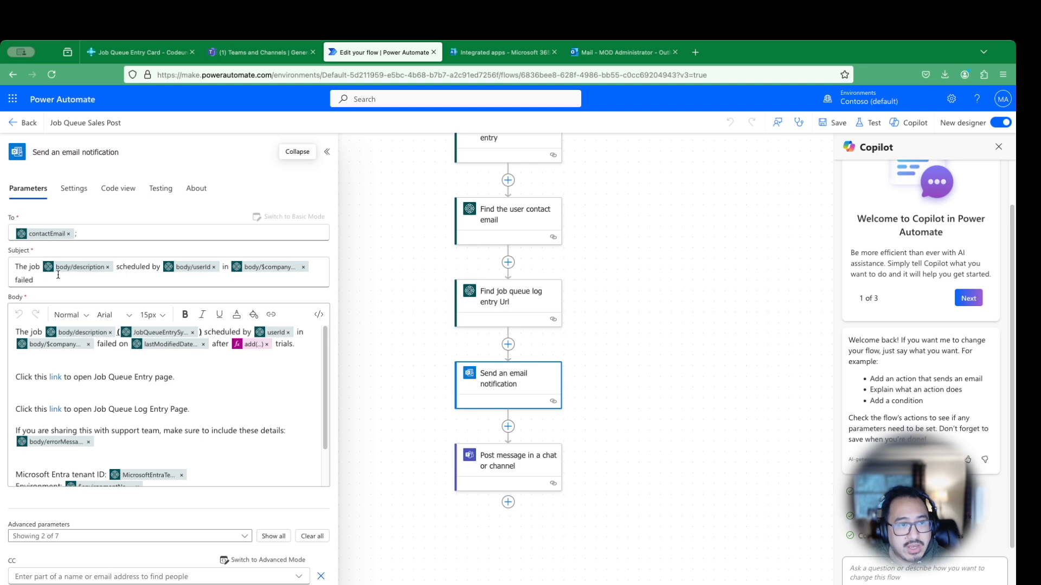
mouse_move(204, 267)
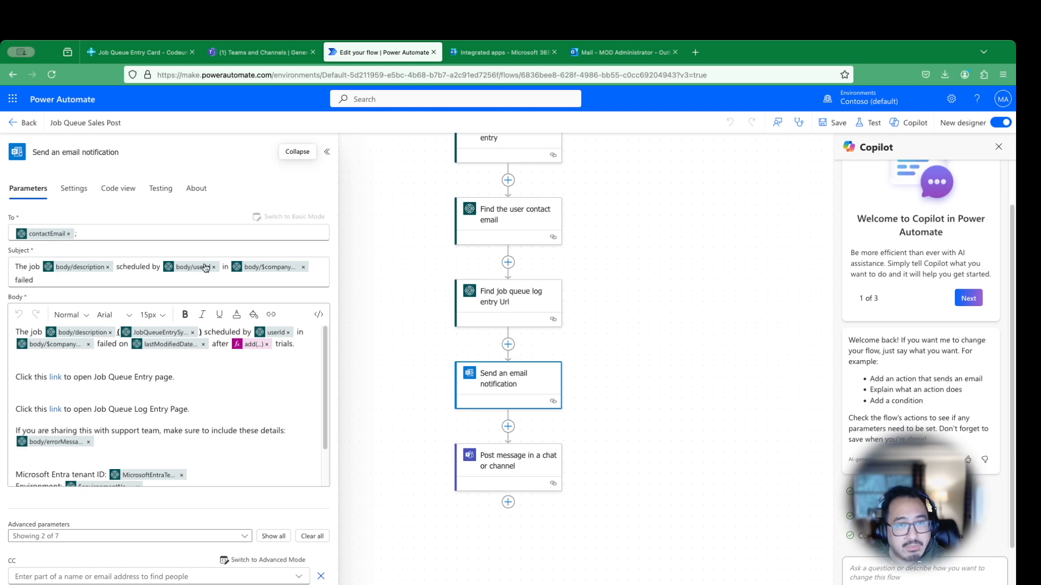
click(620, 52)
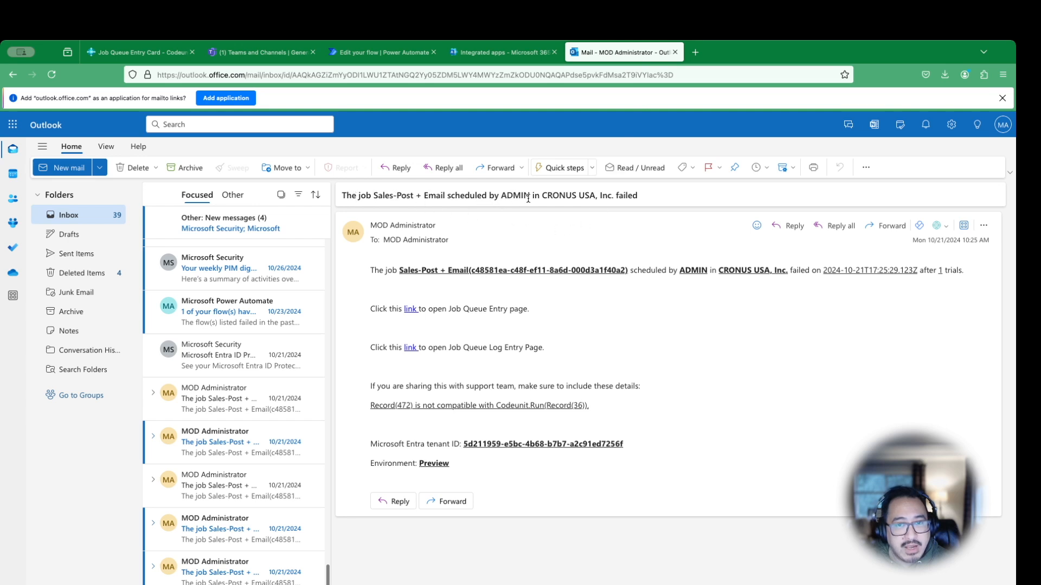
mouse_move(382, 52)
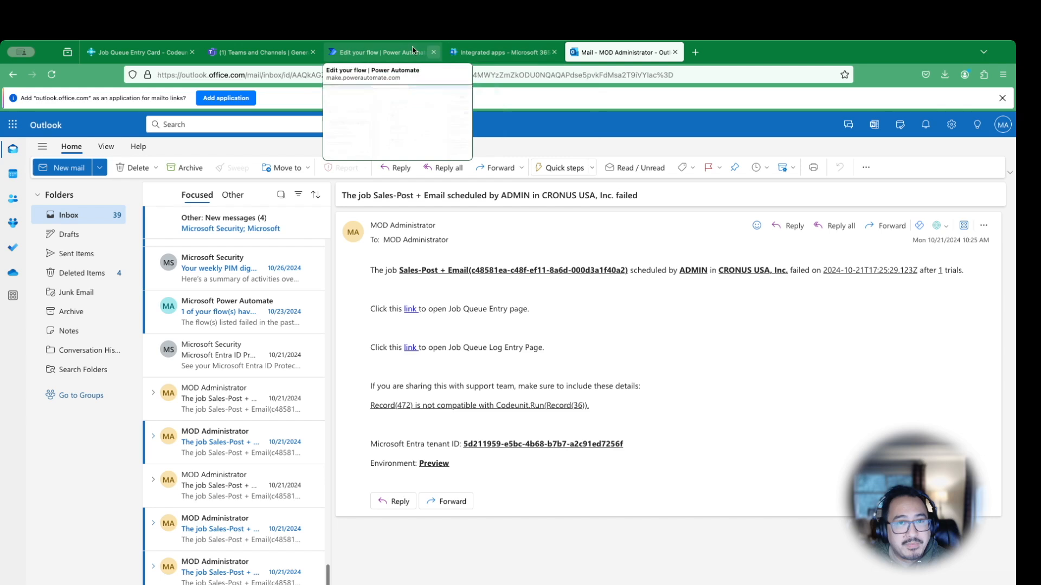
click(382, 53)
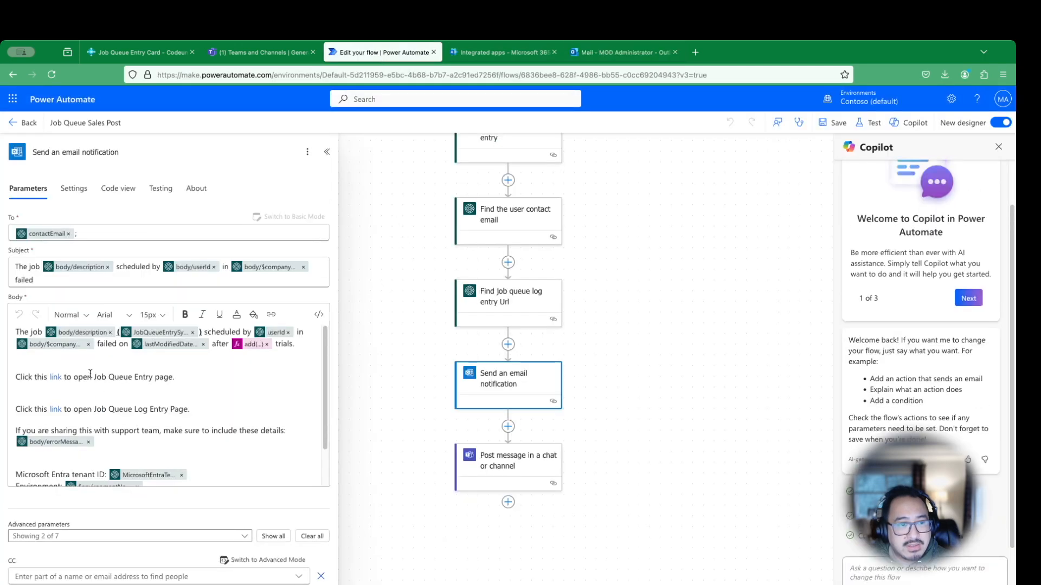
scroll(down, 3)
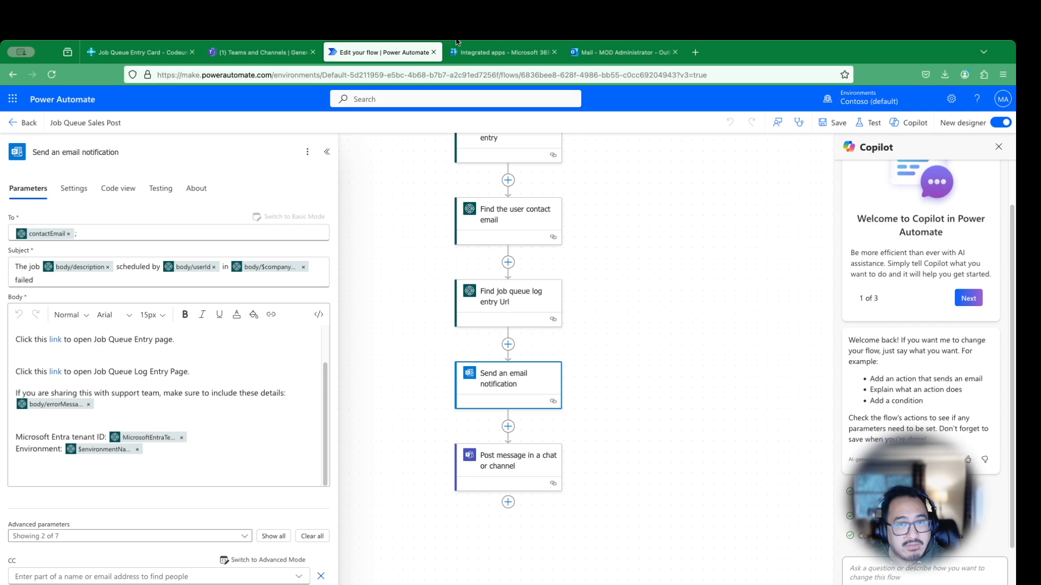
click(623, 52)
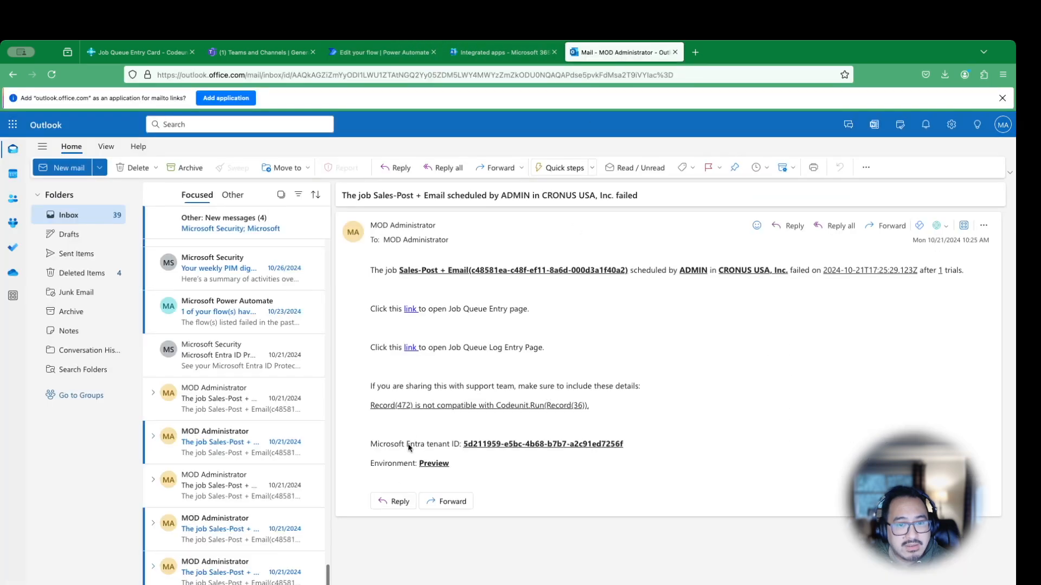
mouse_move(644, 452)
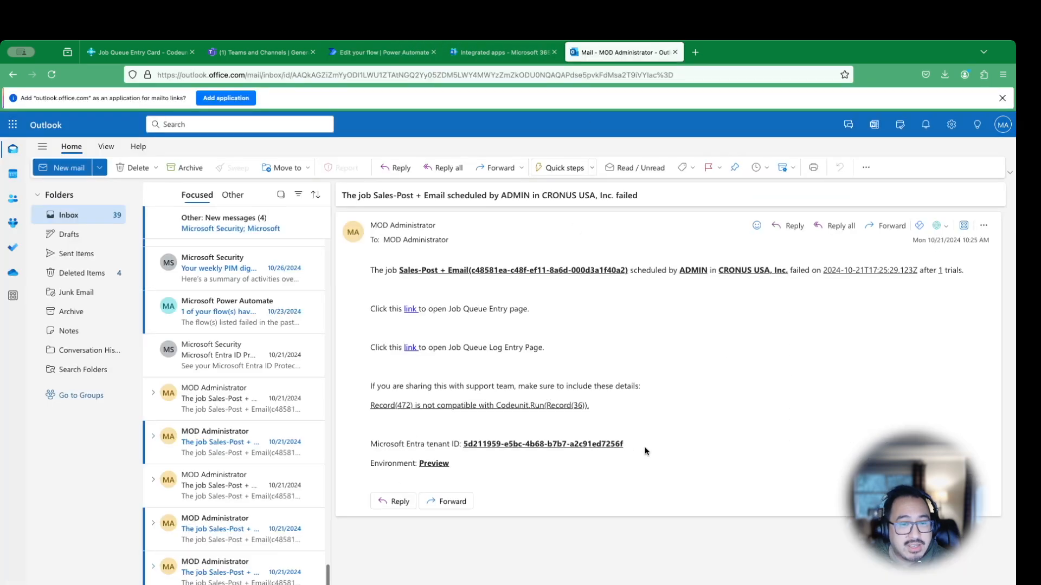
mouse_move(643, 447)
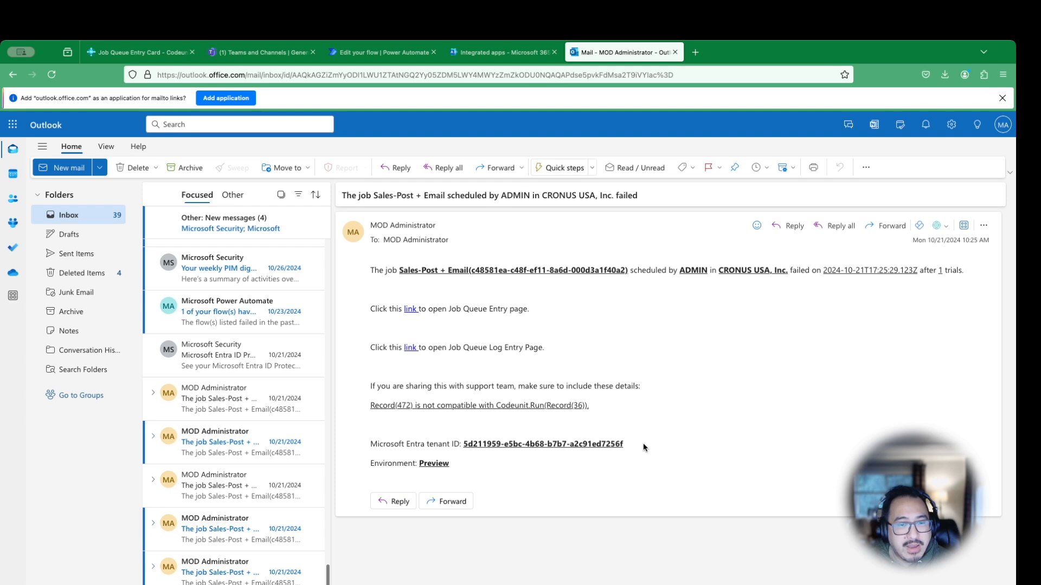
mouse_move(454, 470)
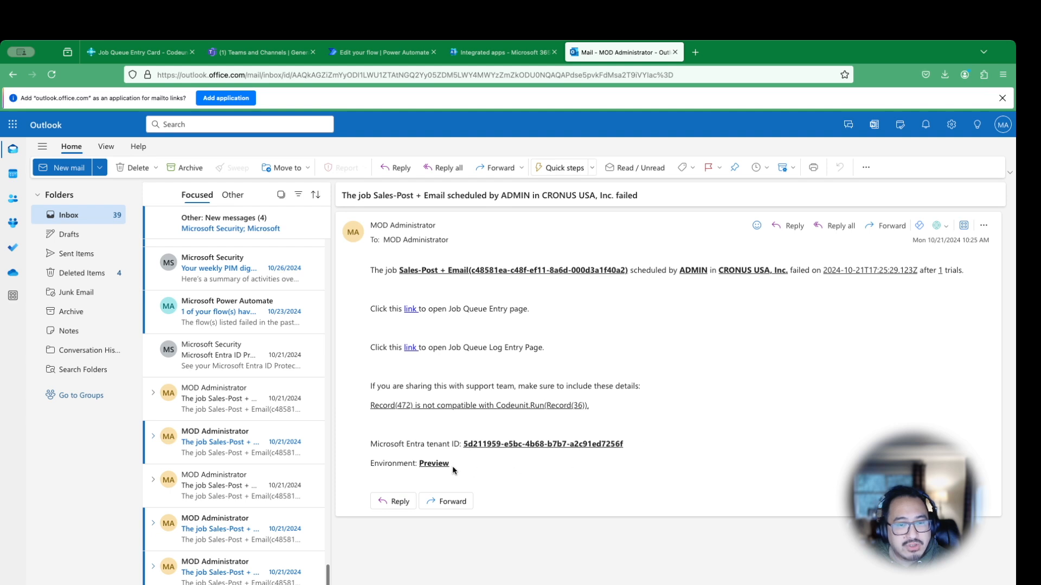
mouse_move(450, 469)
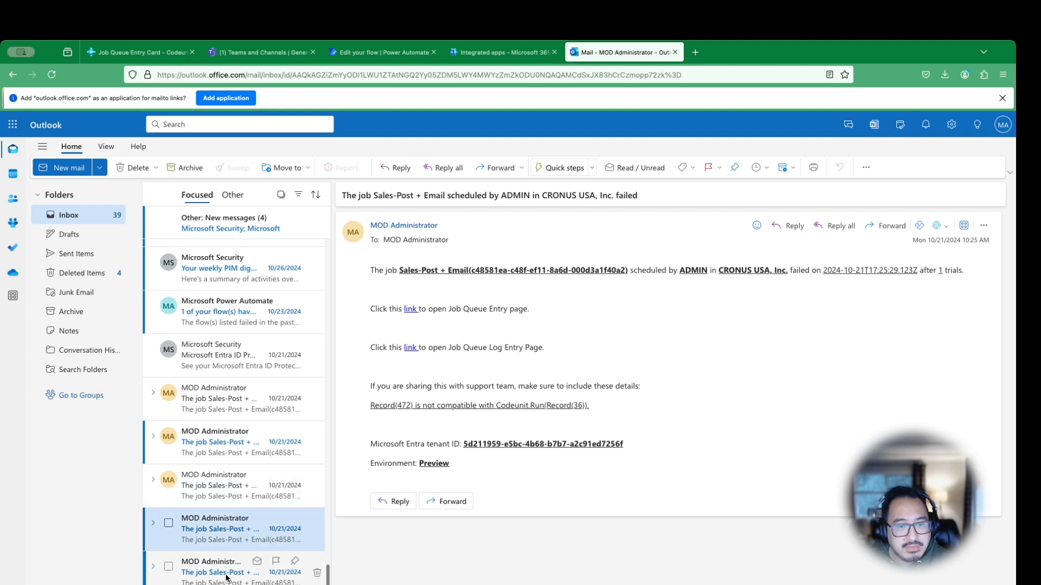
Scroll past the Fiscal Year-Close failure emails and open the Microsoft Entra ID Protection Weekly Digest message
scroll(down, 3)
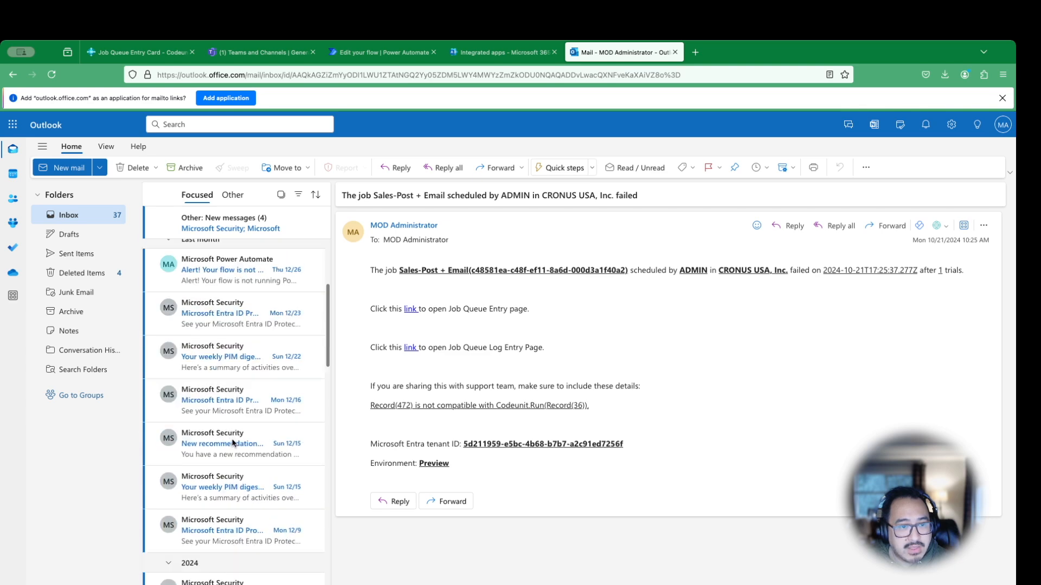
scroll(down, 3)
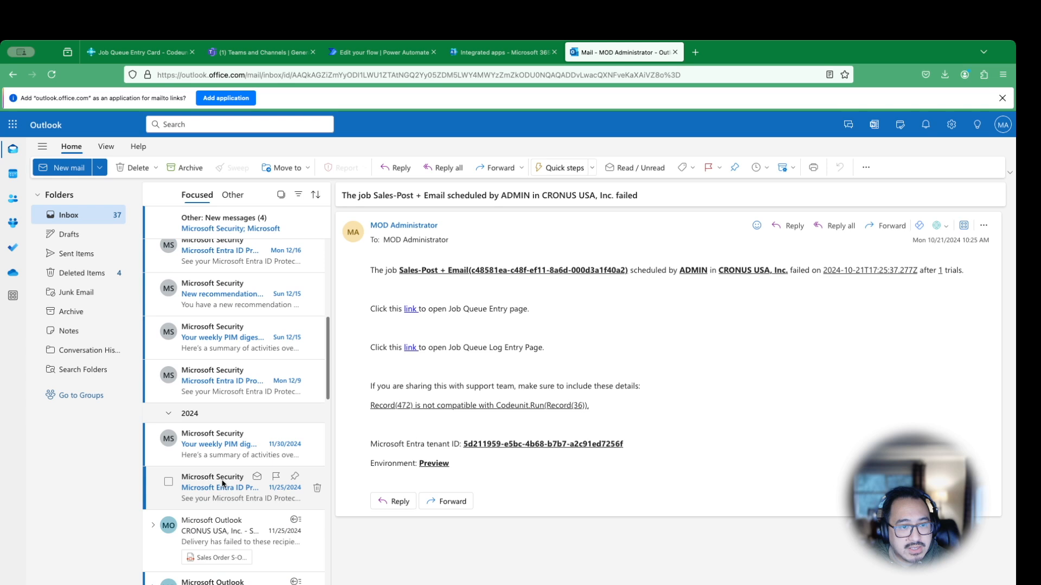
scroll(down, 3)
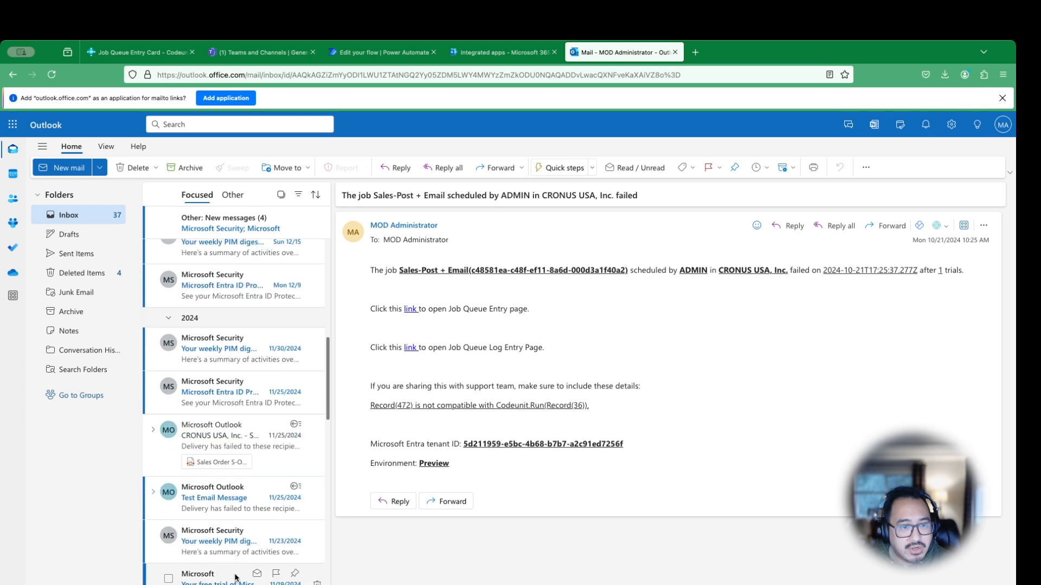
scroll(down, 3)
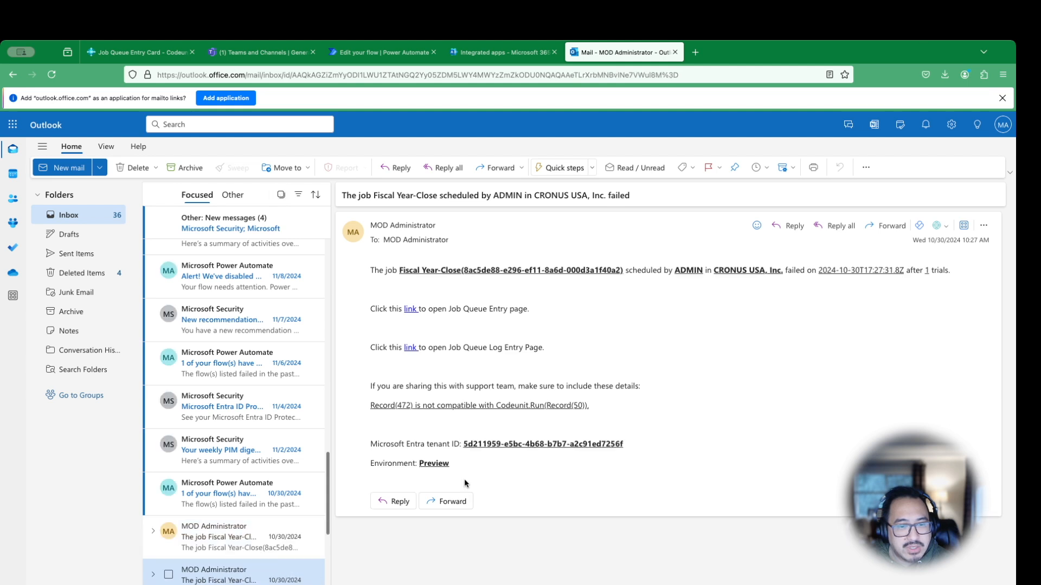
click(222, 487)
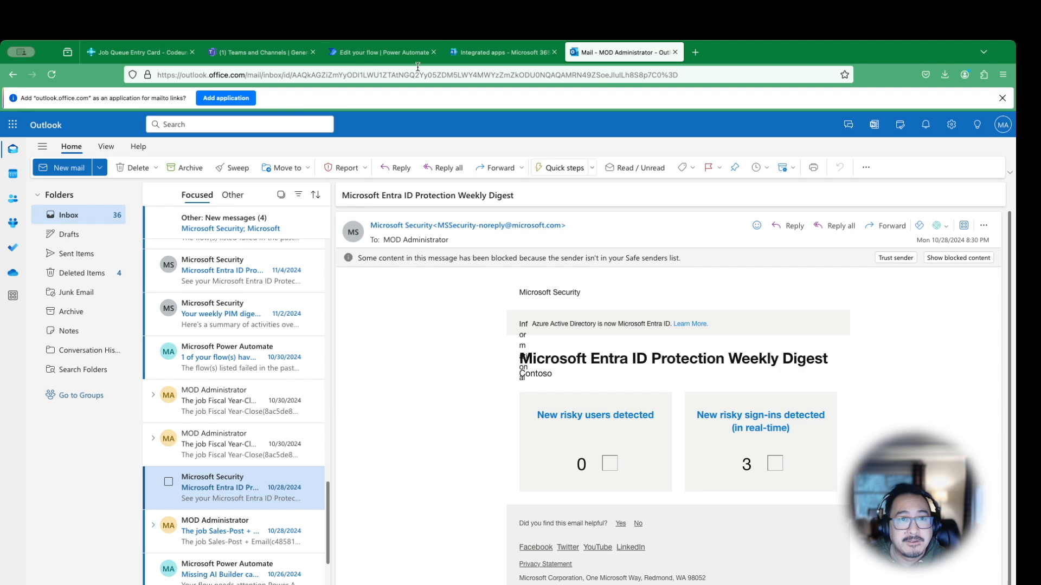
Return to the flow editor and add 'Co' at the end of the email notification body
click(382, 52)
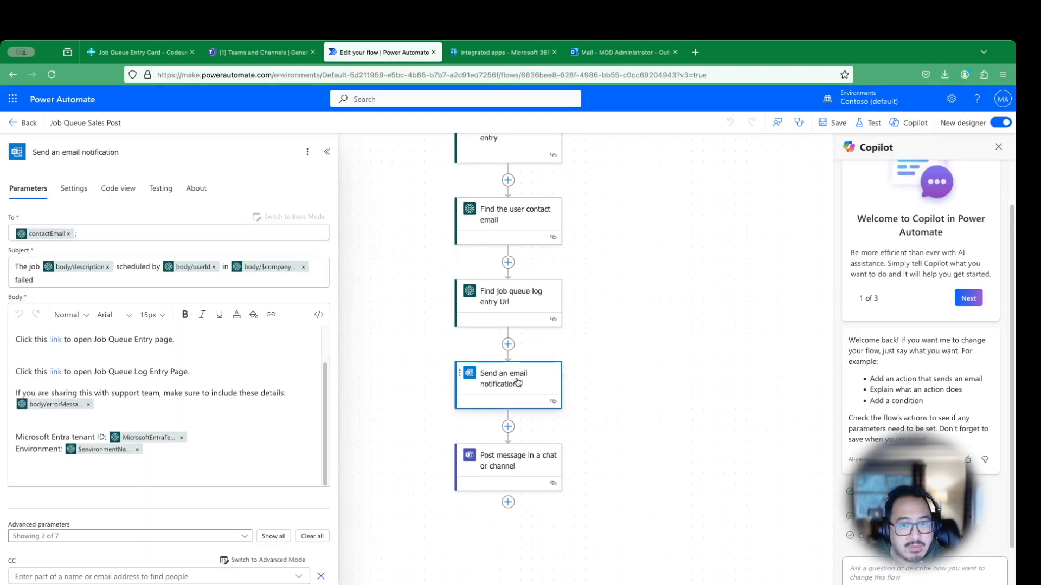
click(201, 450)
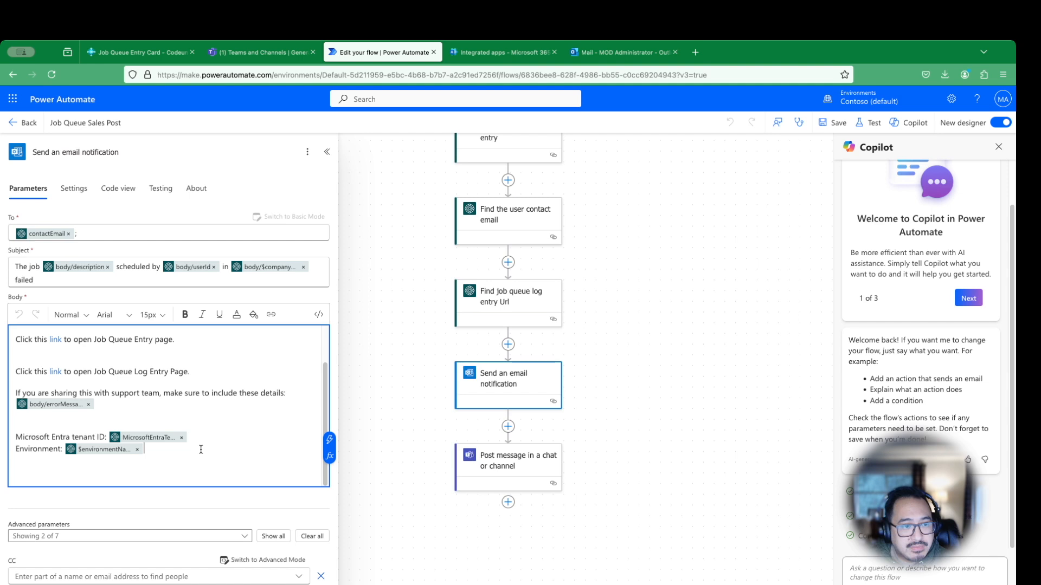
text(Co)
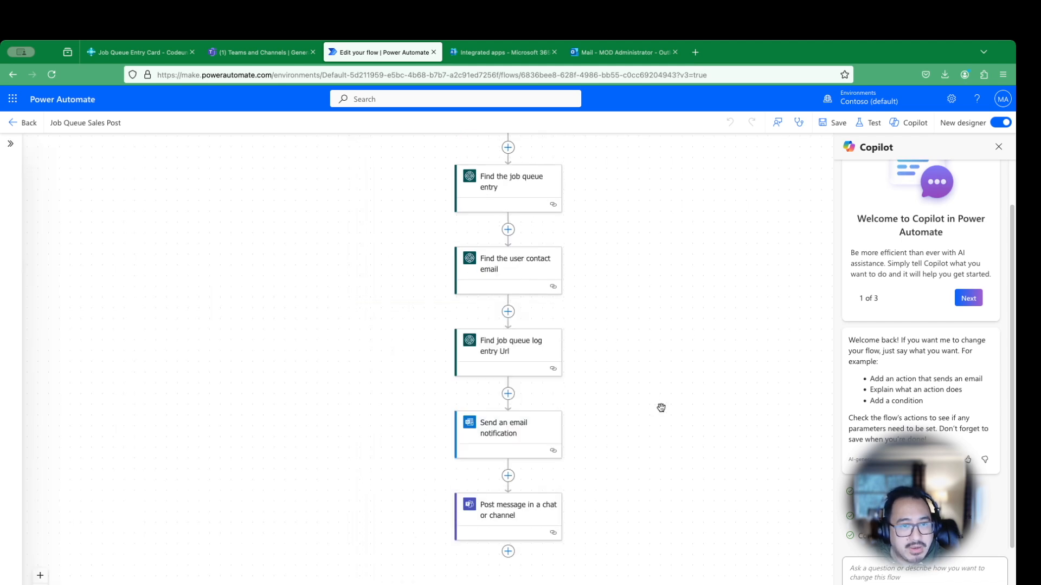
mouse_move(379, 294)
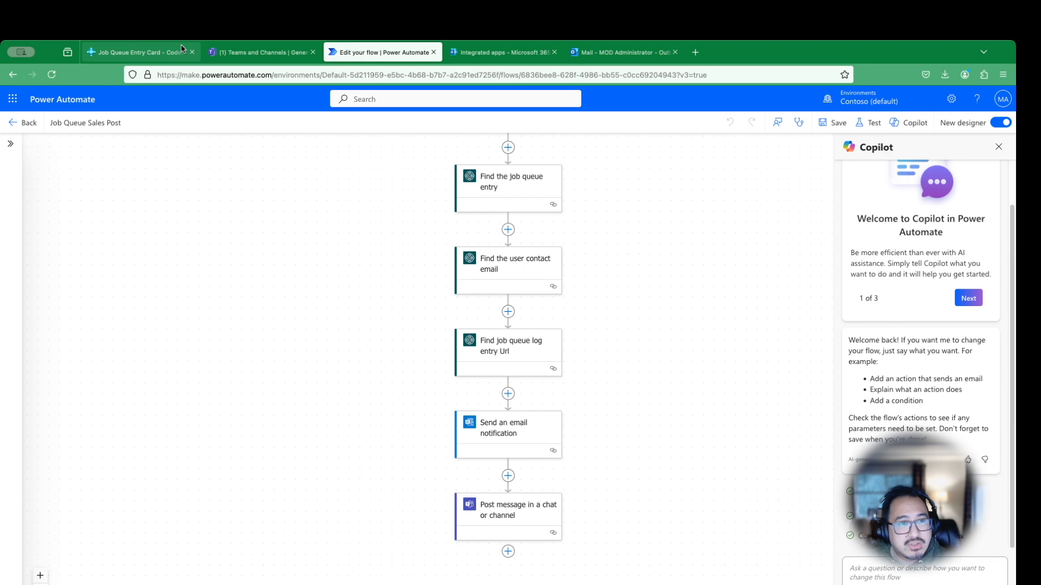
Show the Codeunit 89 Sales-Post + Email job queue entry card in Business Central, status Ready
click(139, 52)
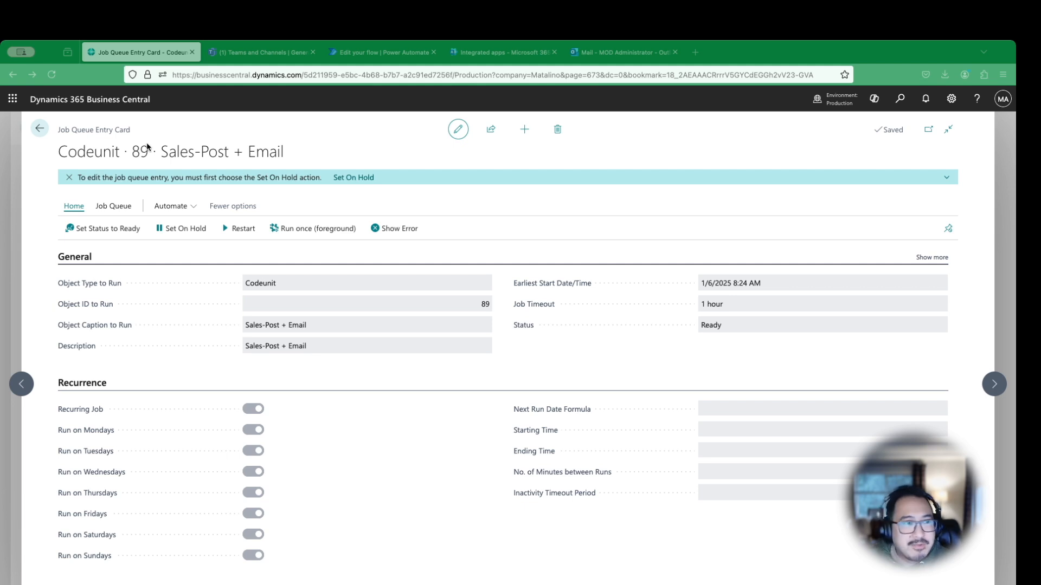
mouse_move(148, 148)
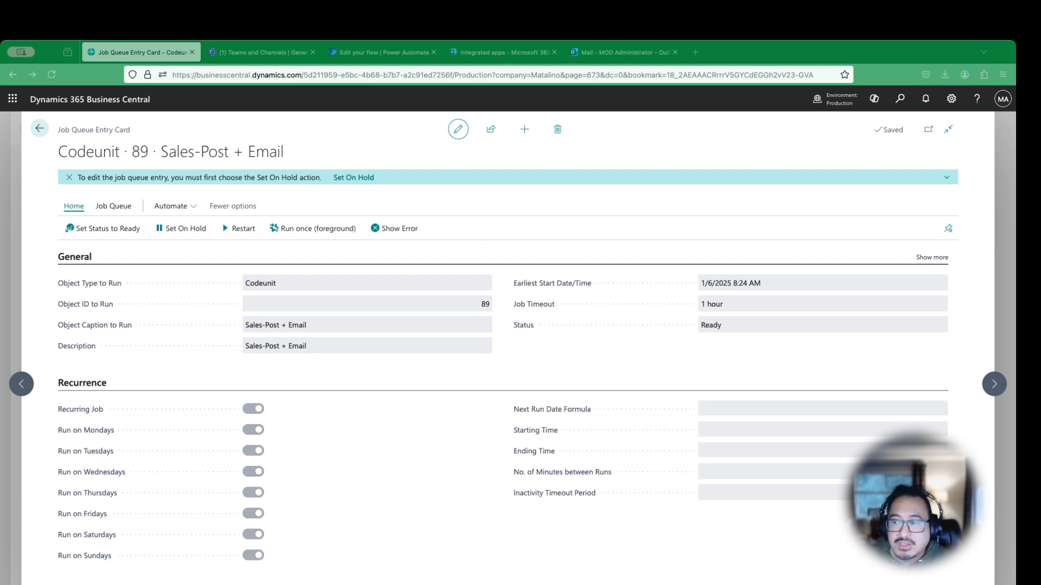